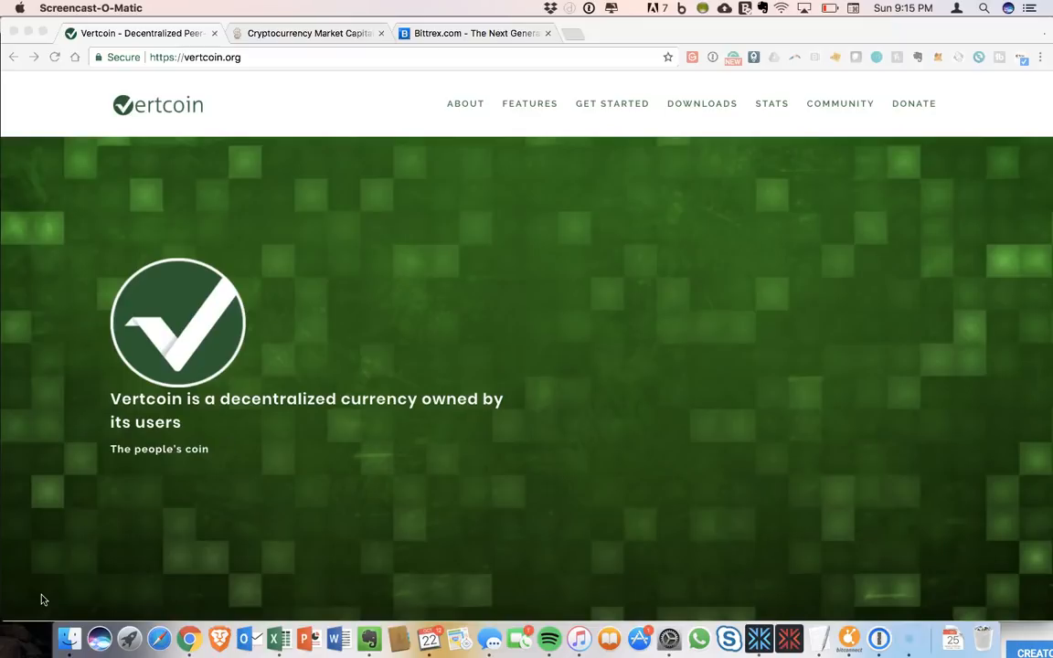
mouse_move(26, 560)
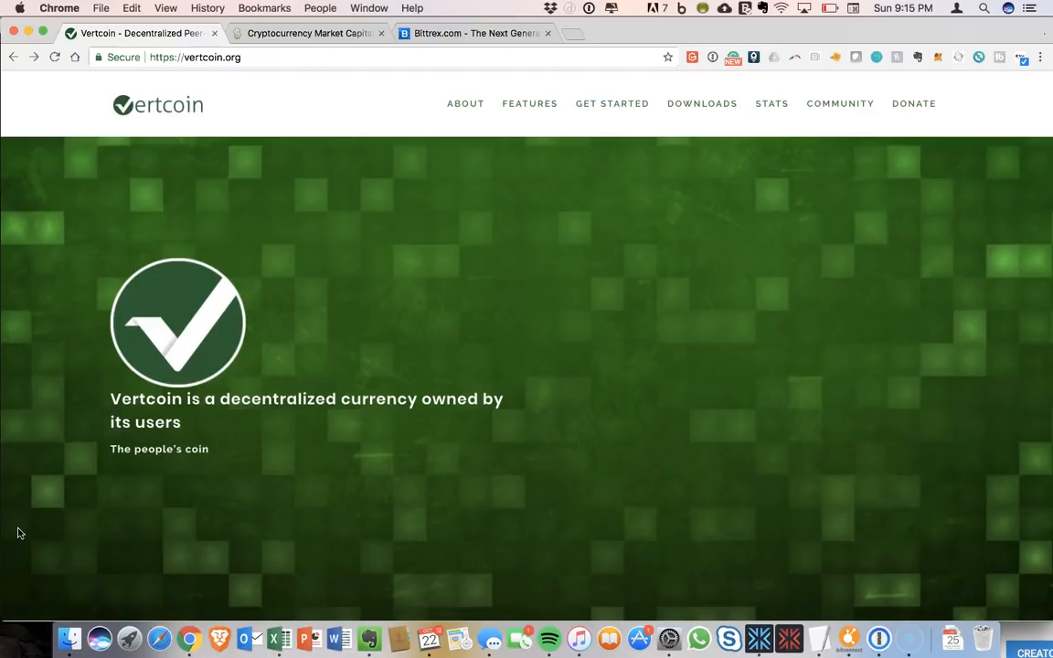
mouse_move(161, 429)
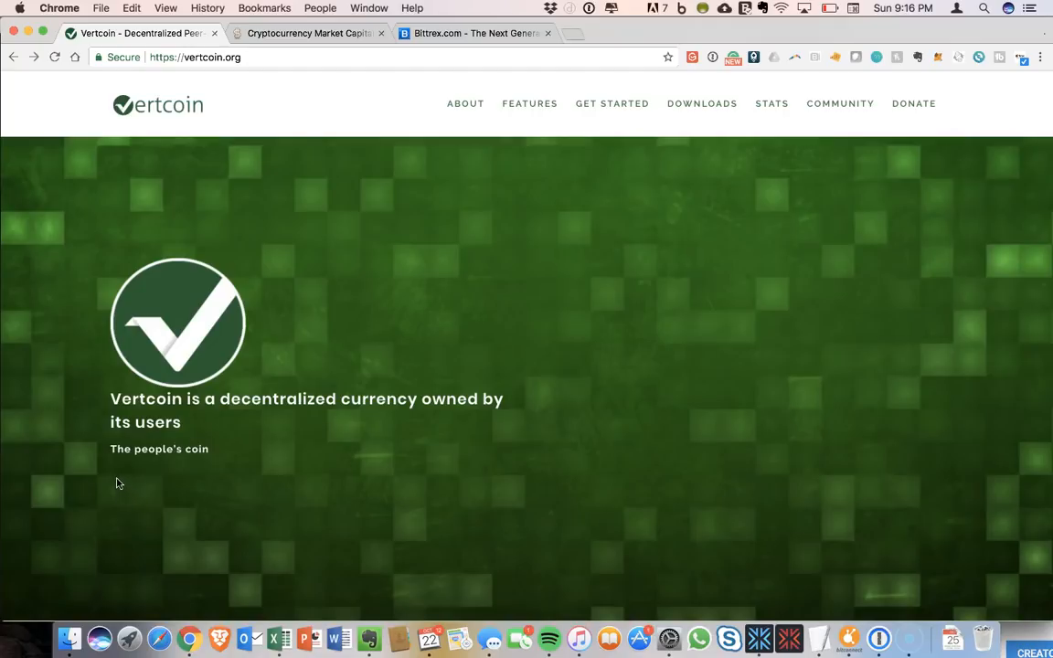
mouse_move(237, 452)
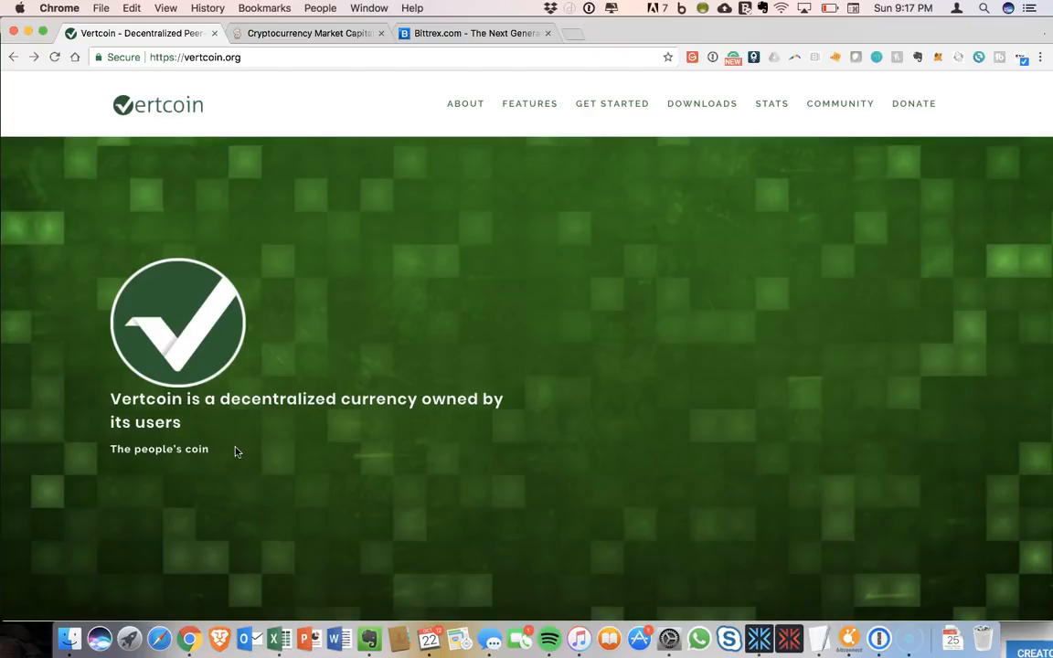
- Show CoinMarketCap's Biggest Gainers and Losers list and scroll to Vertcoin at 17th with 18.40%
scroll(down, 3)
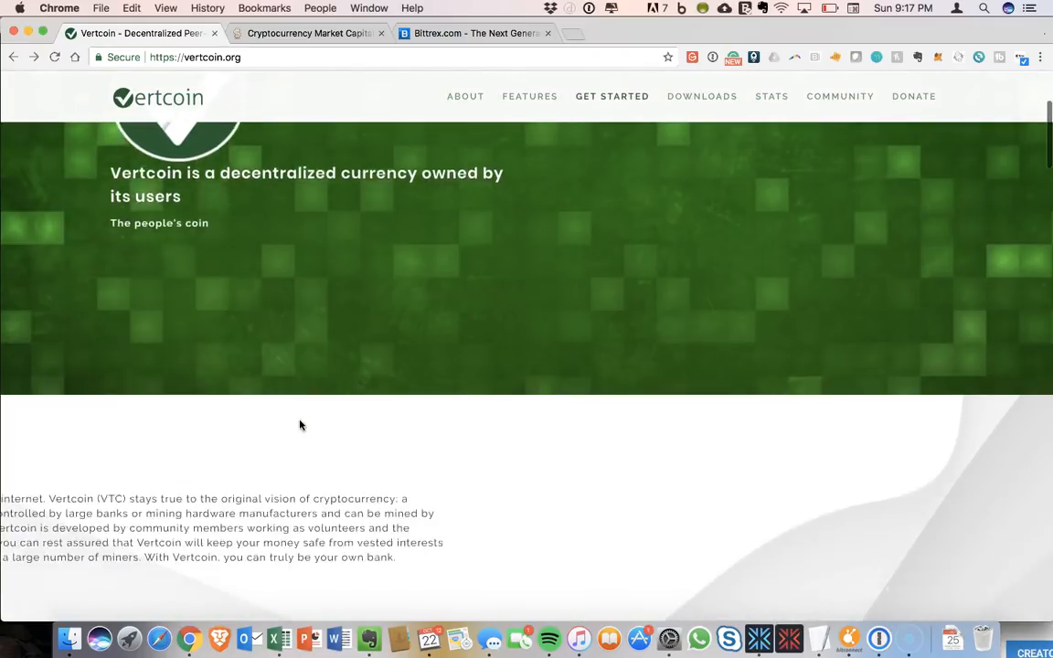
scroll(down, 3)
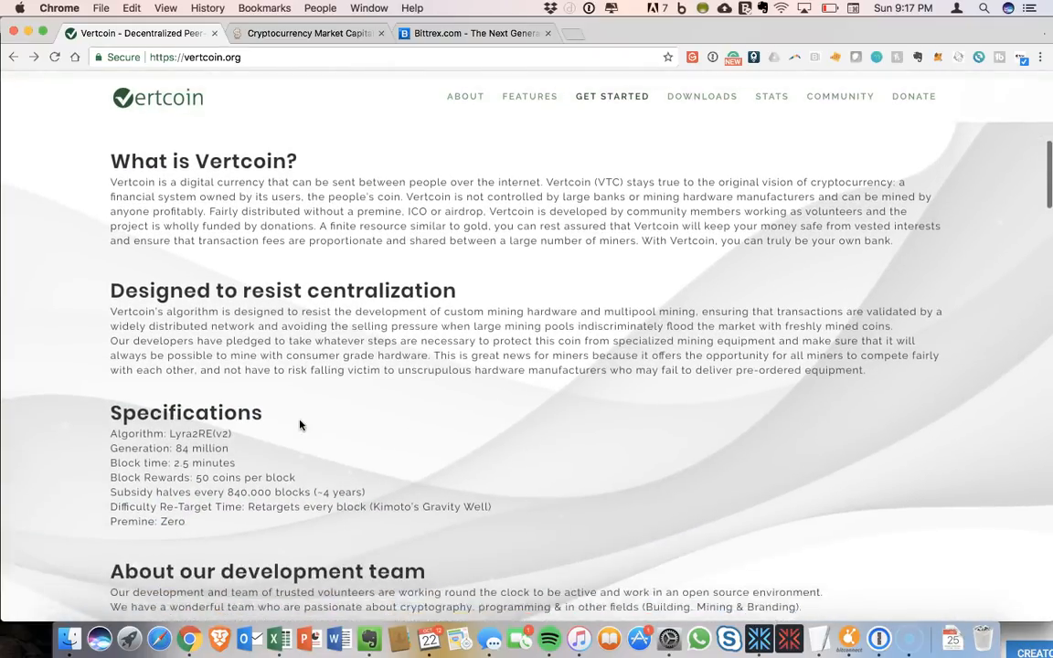
scroll(down, 3)
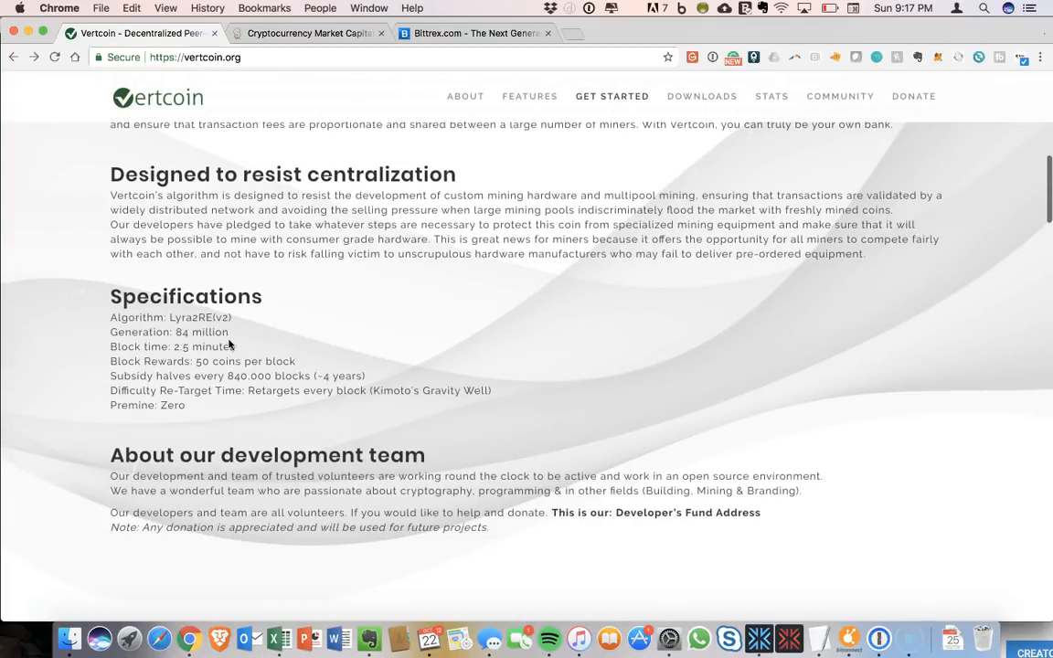
mouse_move(209, 339)
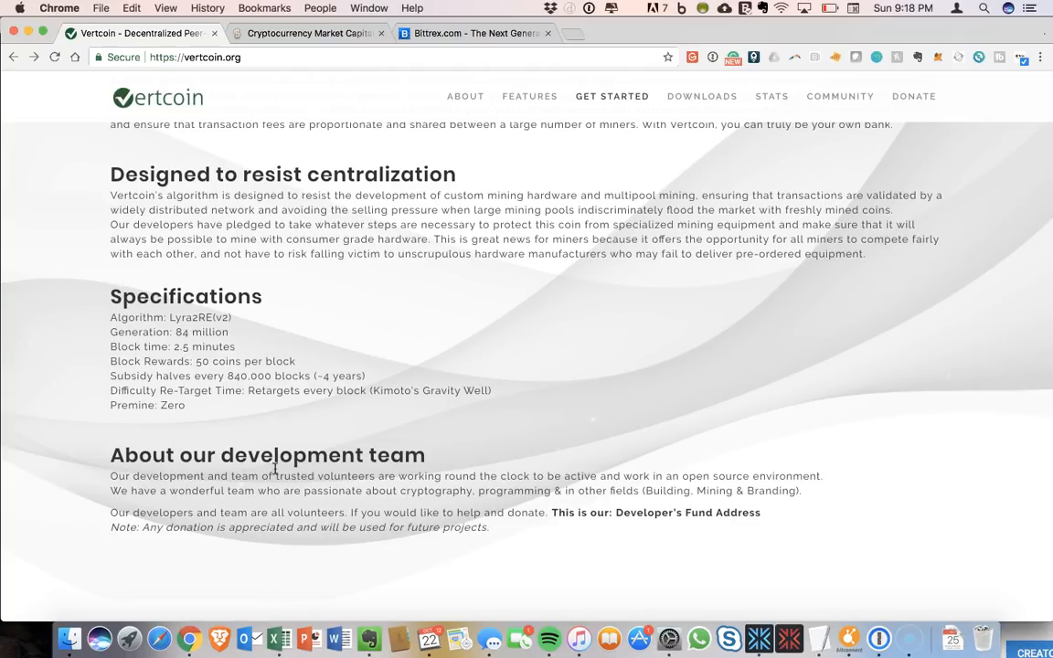
mouse_move(231, 333)
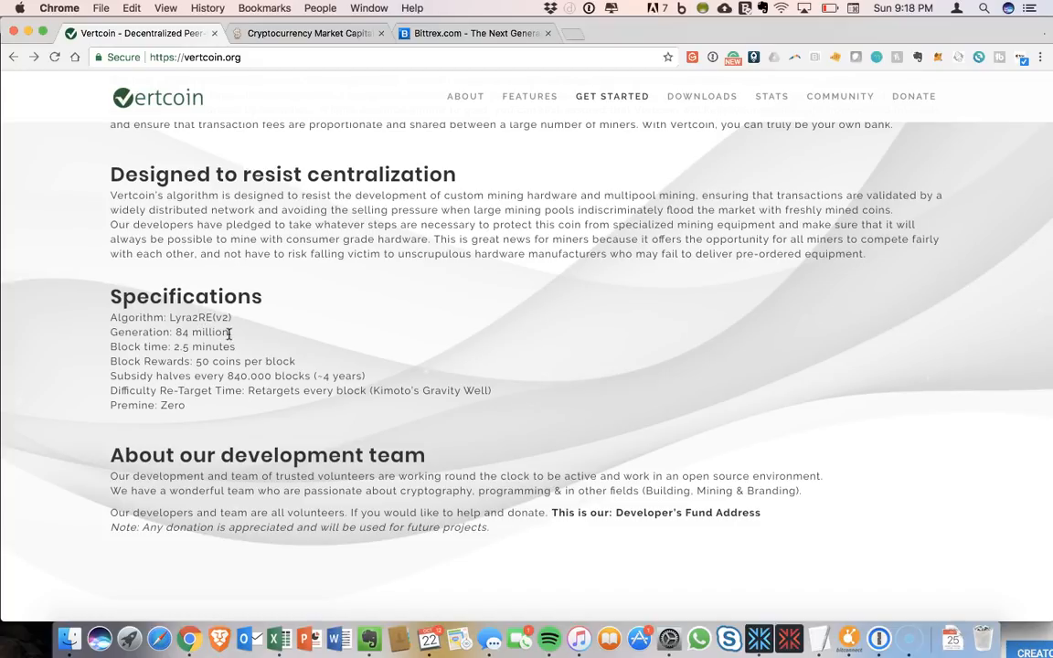
mouse_move(231, 333)
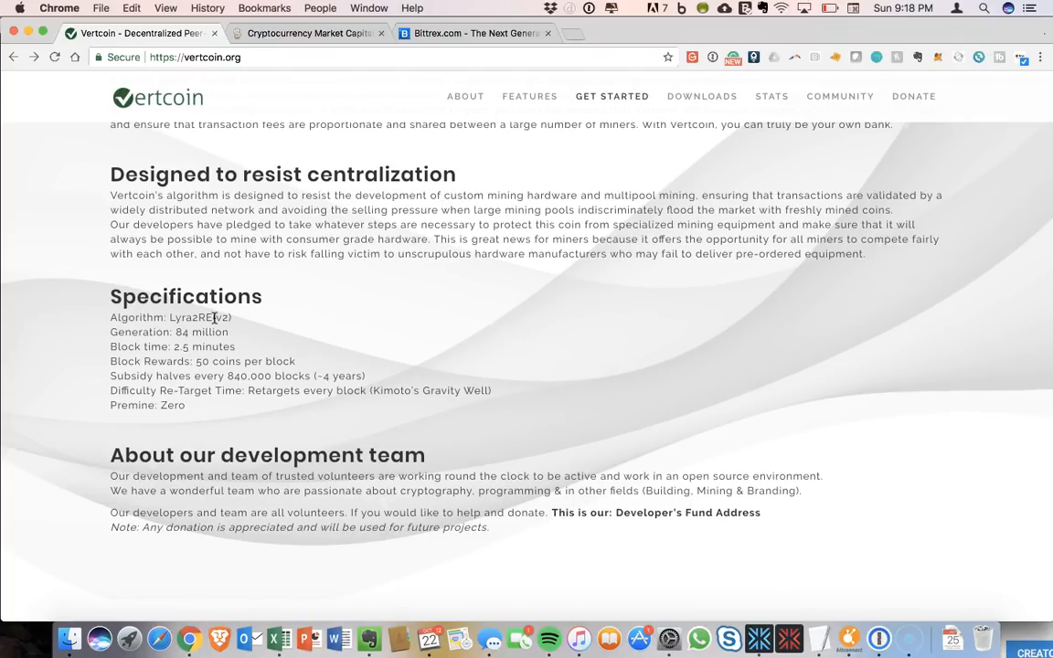
mouse_move(227, 328)
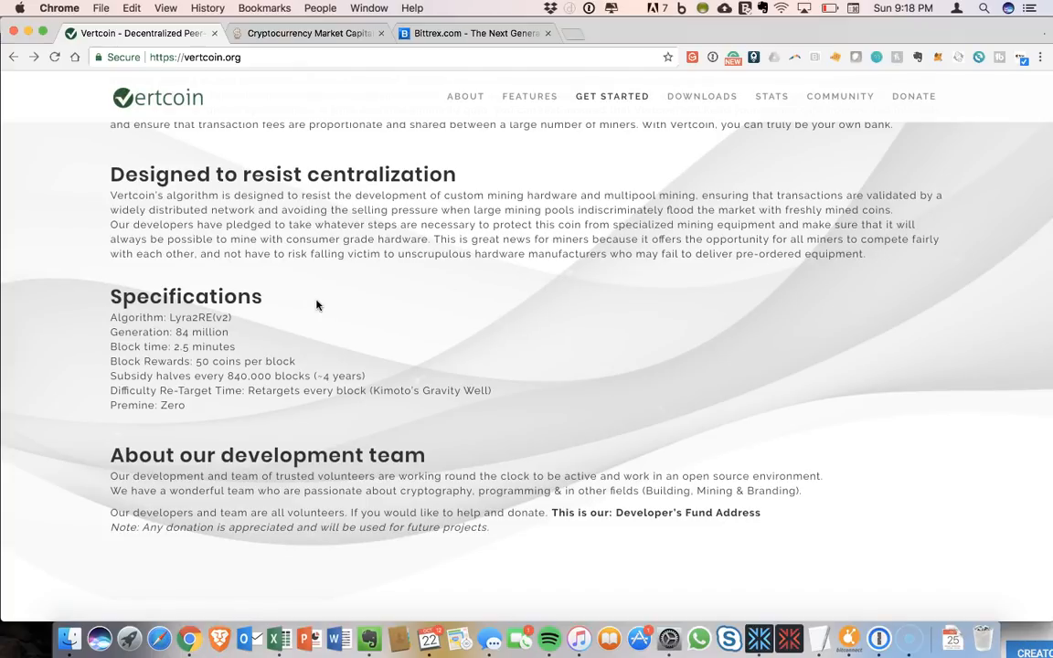
mouse_move(298, 49)
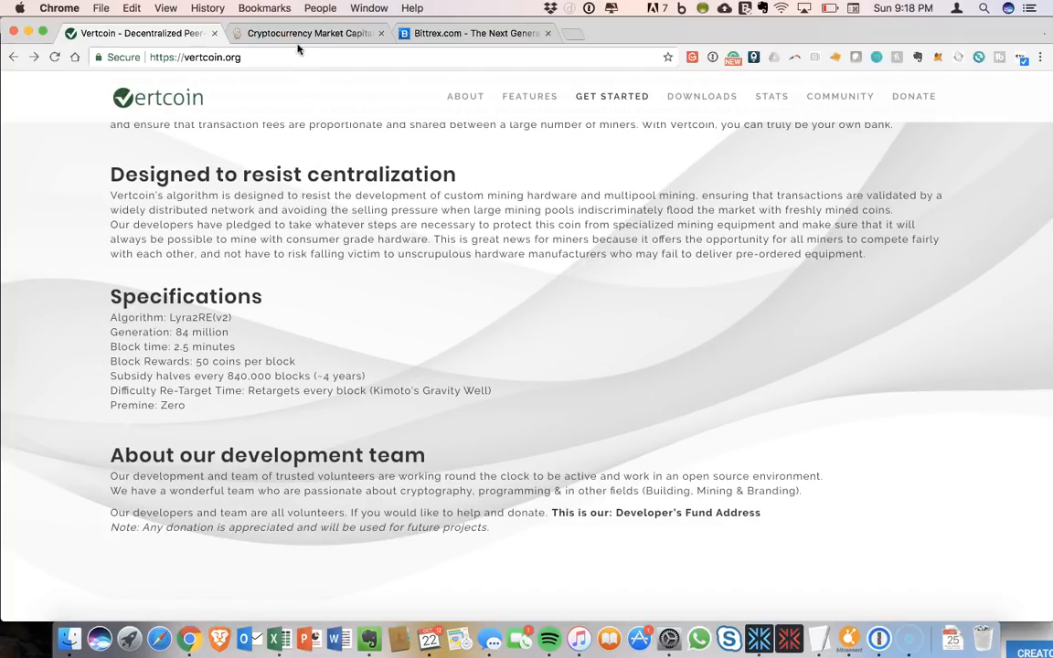
mouse_move(309, 33)
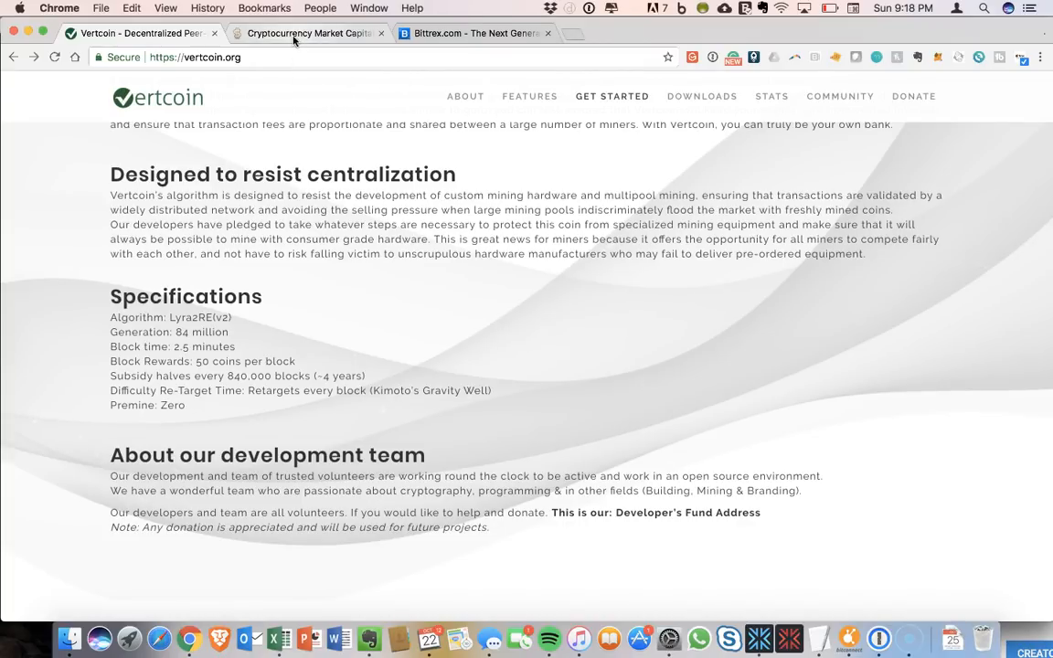
click(308, 33)
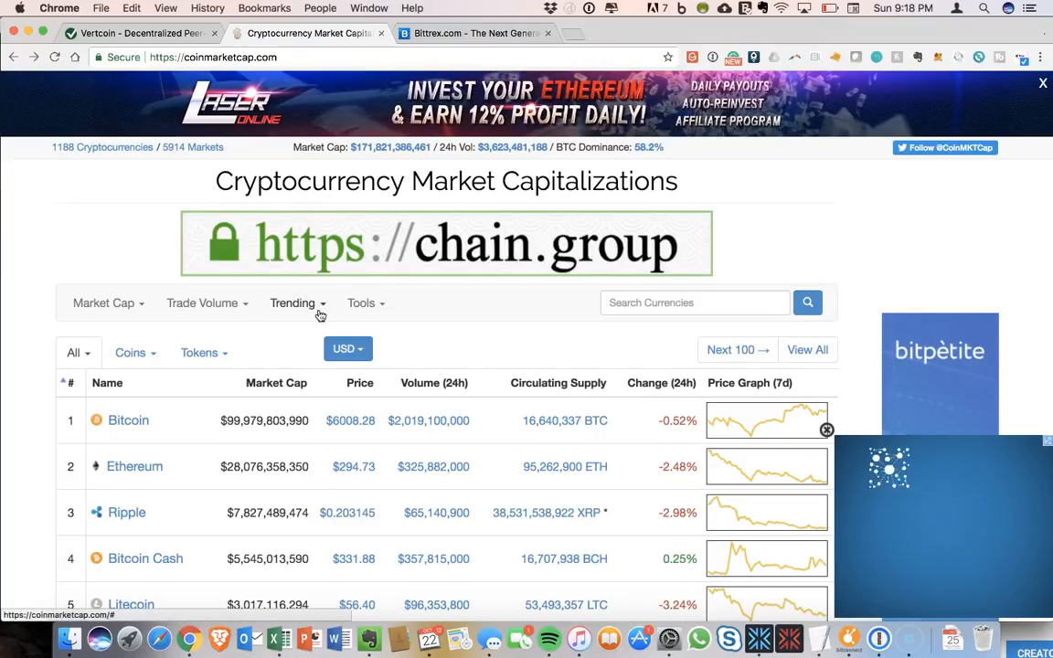
click(292, 302)
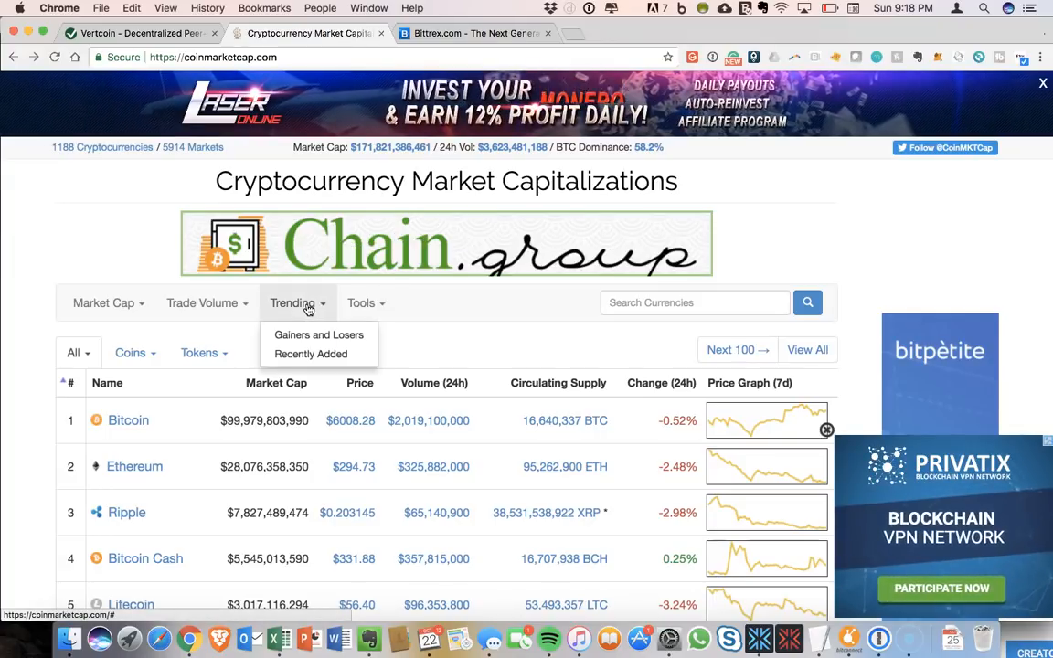
click(319, 334)
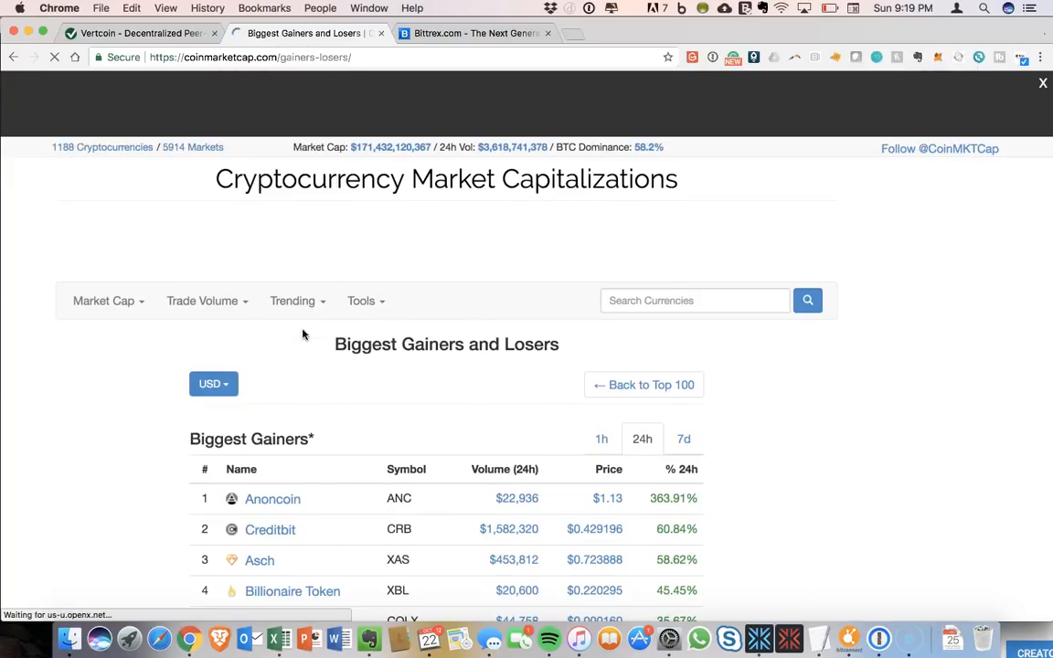
scroll(down, 3)
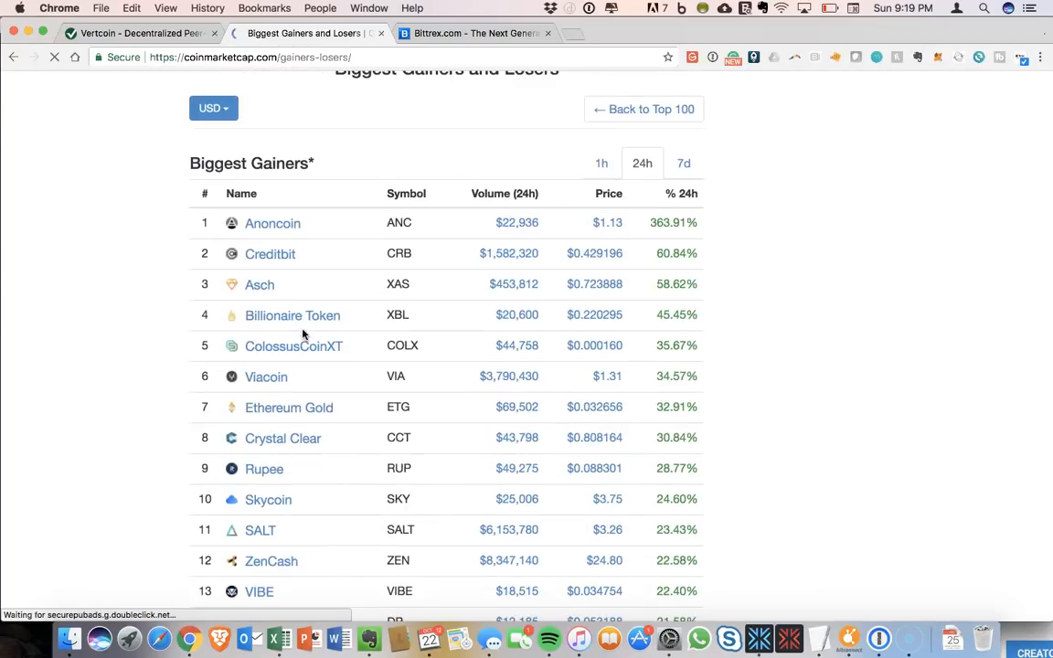
scroll(down, 3)
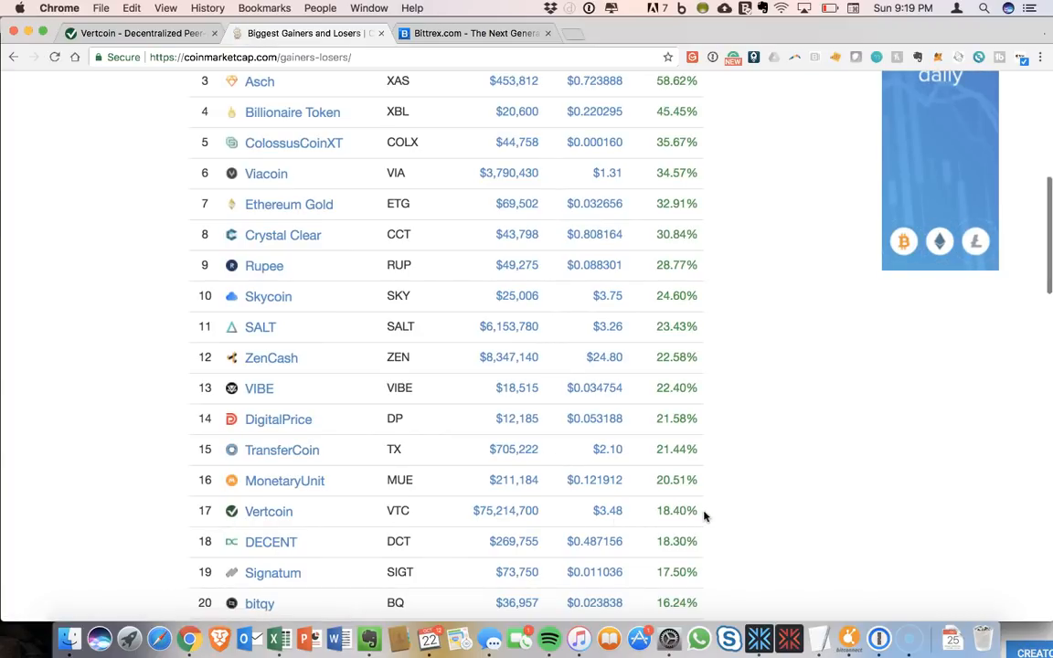
mouse_move(493, 520)
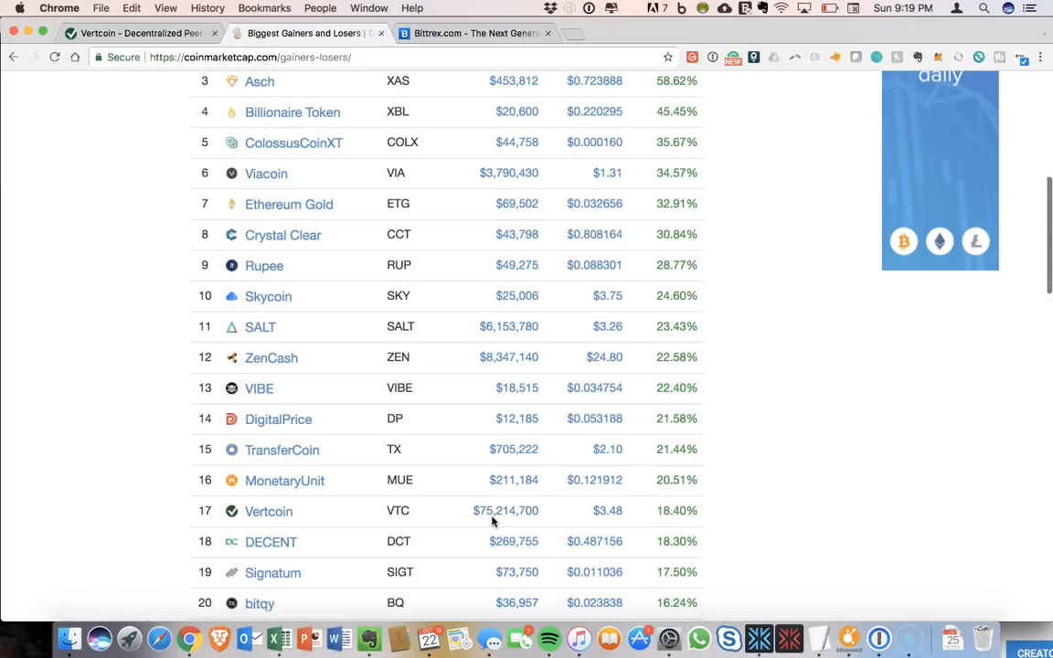
mouse_move(505, 510)
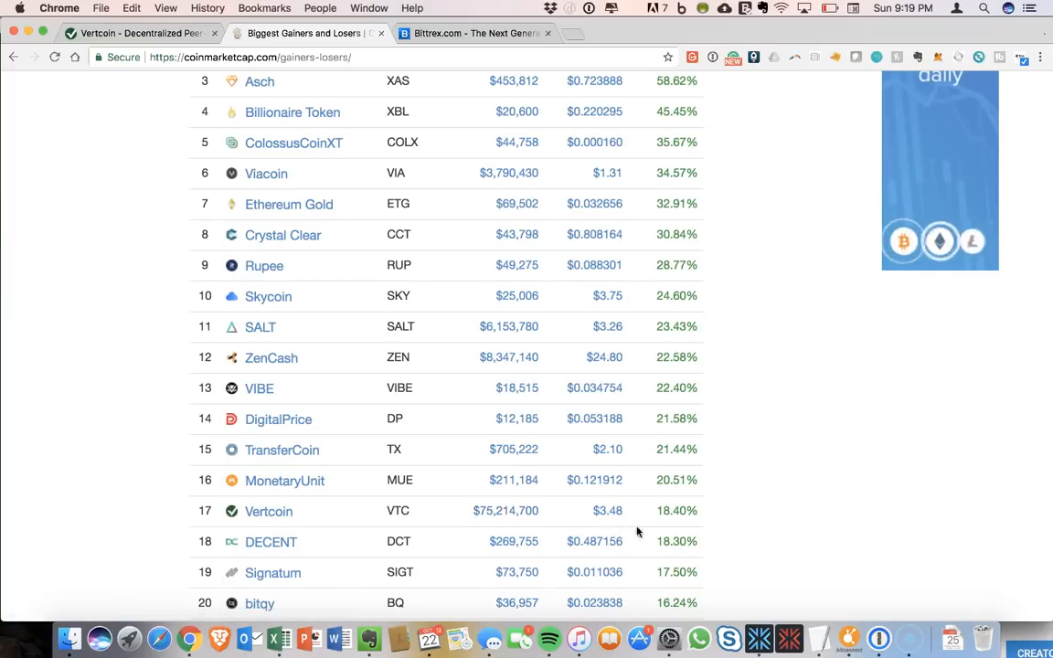
mouse_move(674, 535)
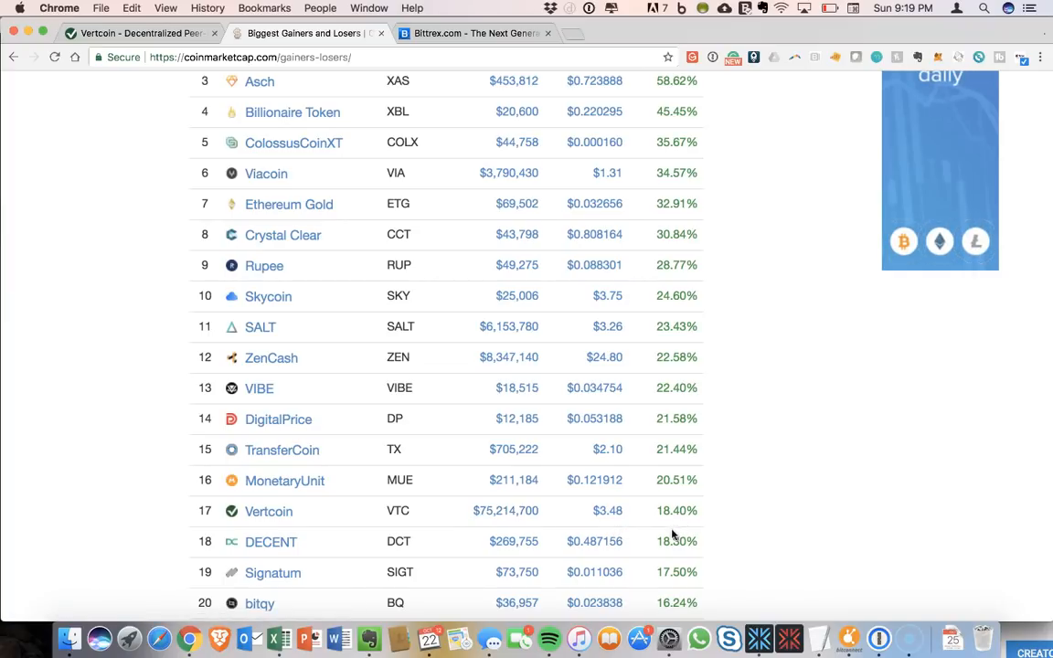
mouse_move(268, 511)
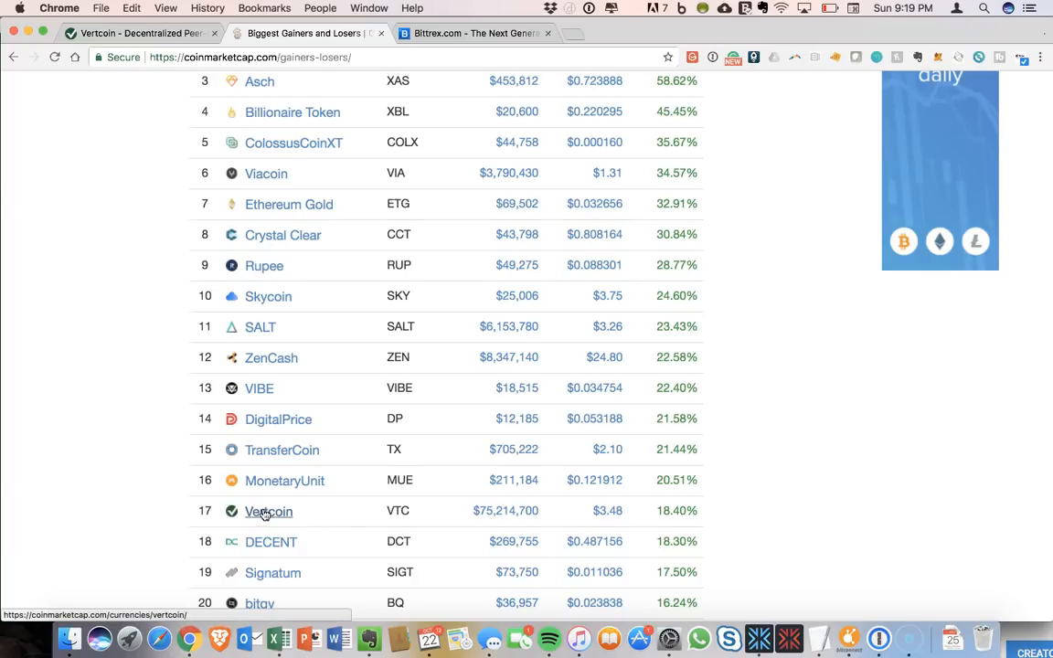
- View Vertcoin's currency page with its $3.48 price, rank 42 and all-time charts
click(269, 511)
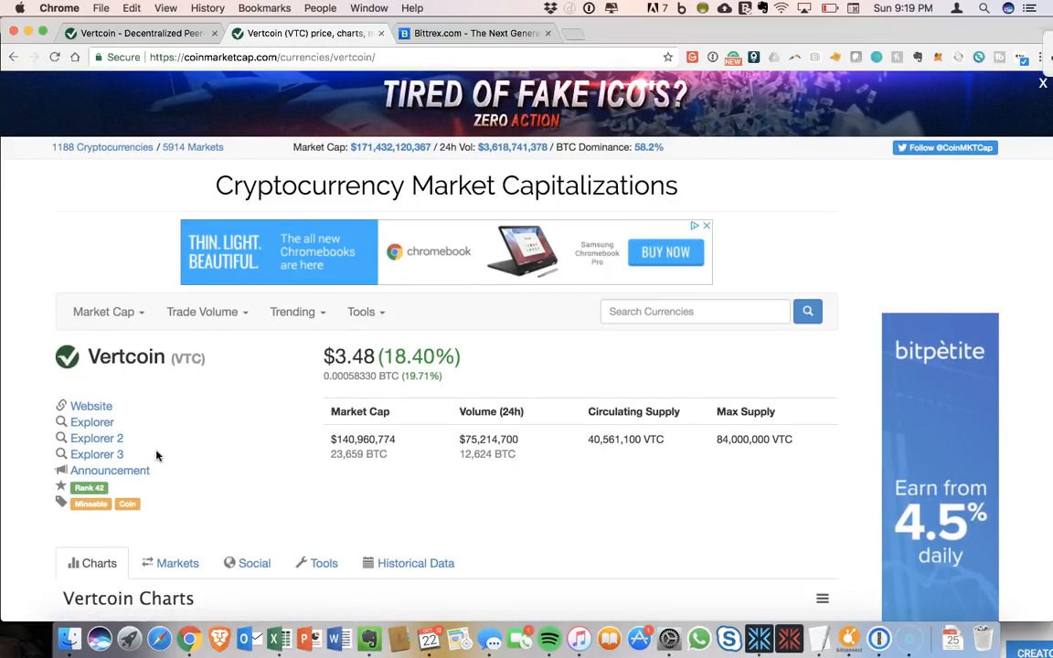
scroll(down, 3)
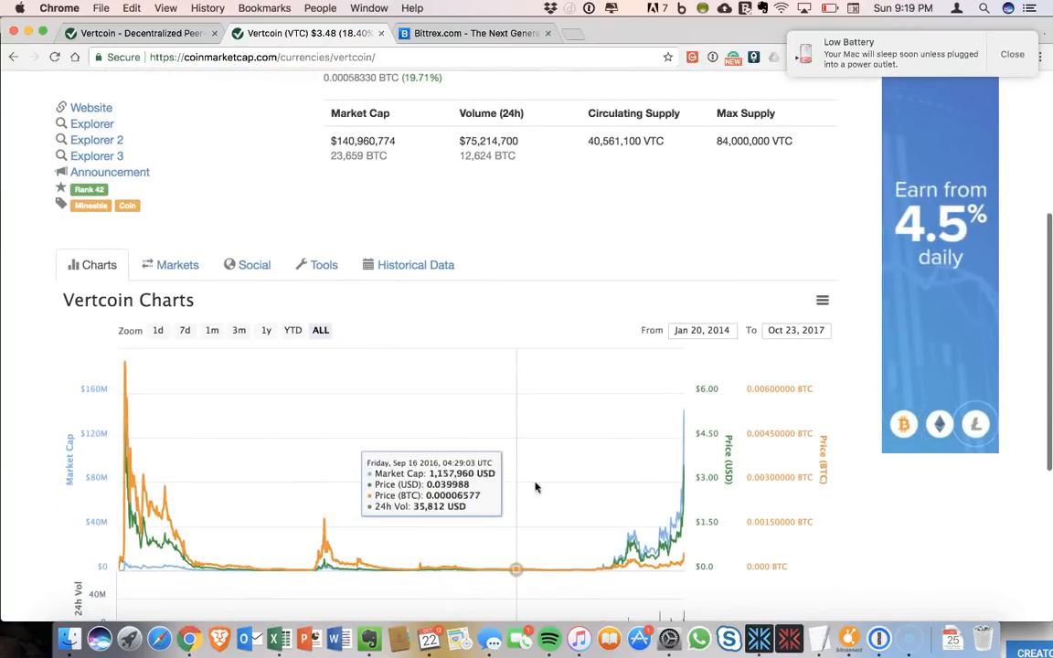
mouse_move(751, 534)
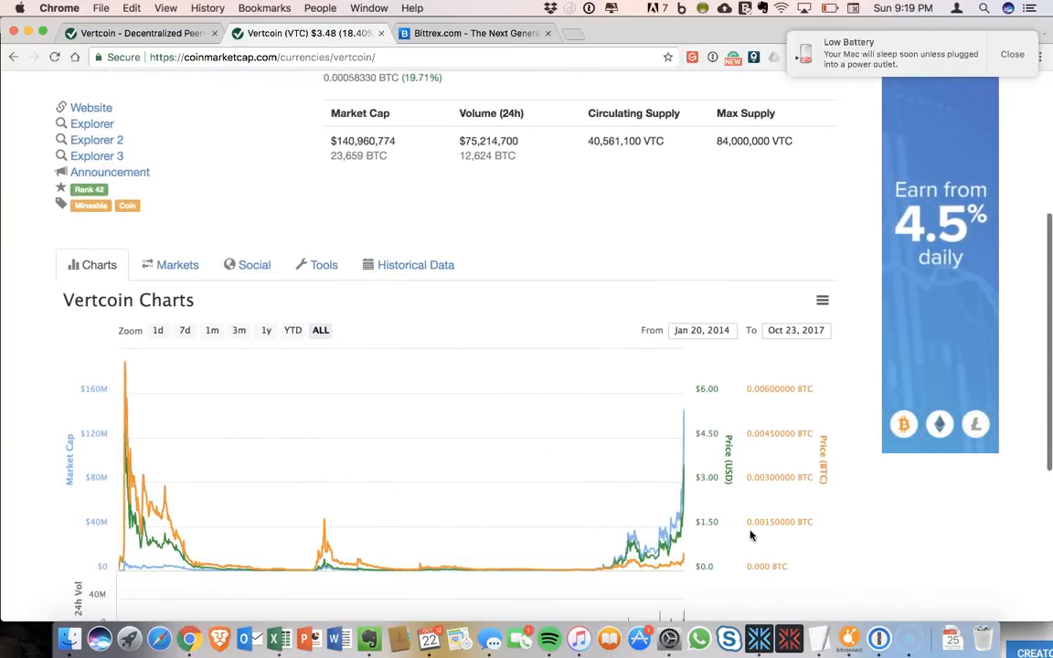
scroll(down, 3)
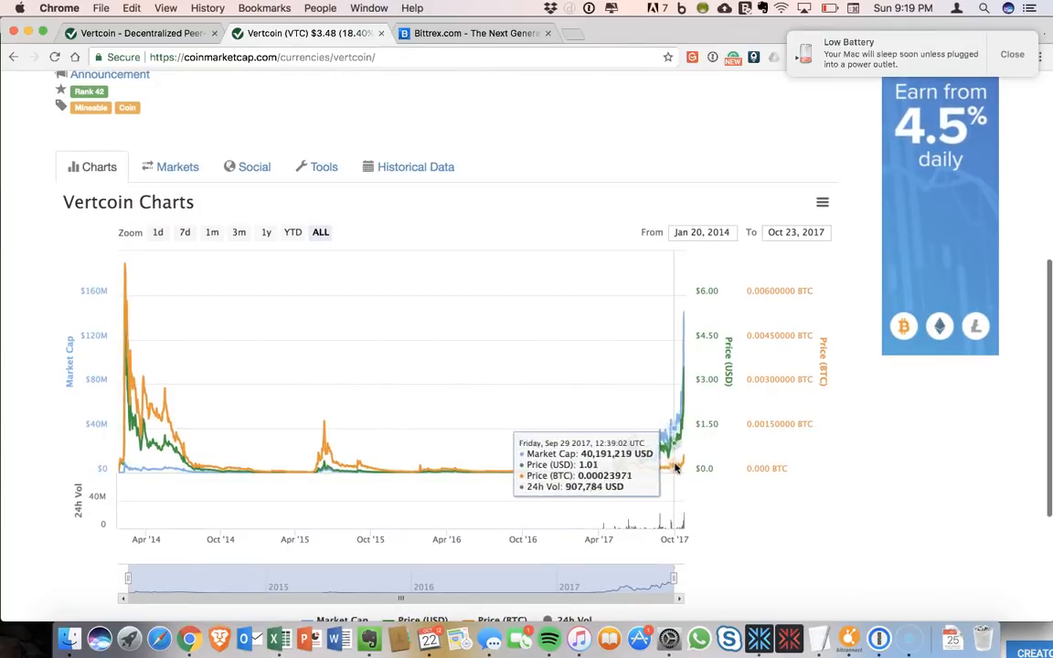
mouse_move(727, 276)
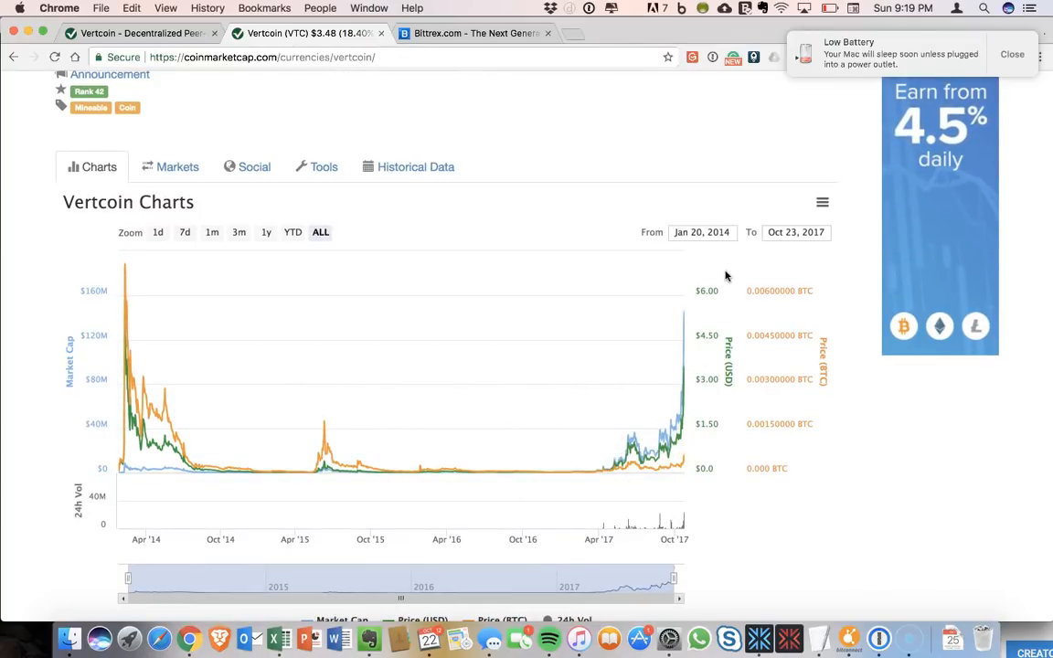
scroll(down, 3)
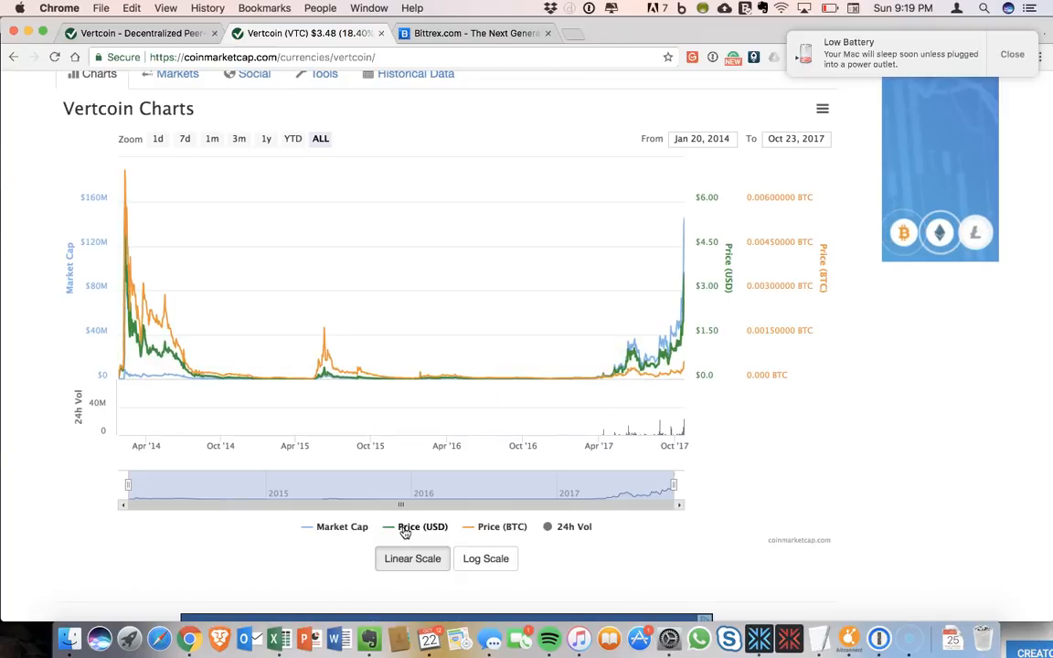
click(421, 527)
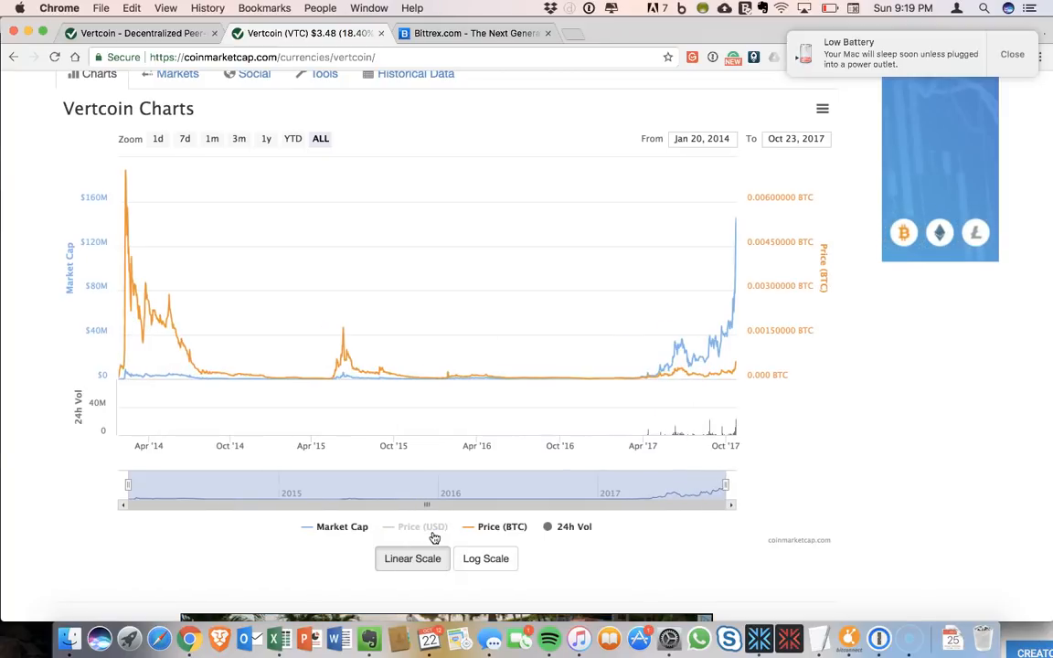
click(422, 526)
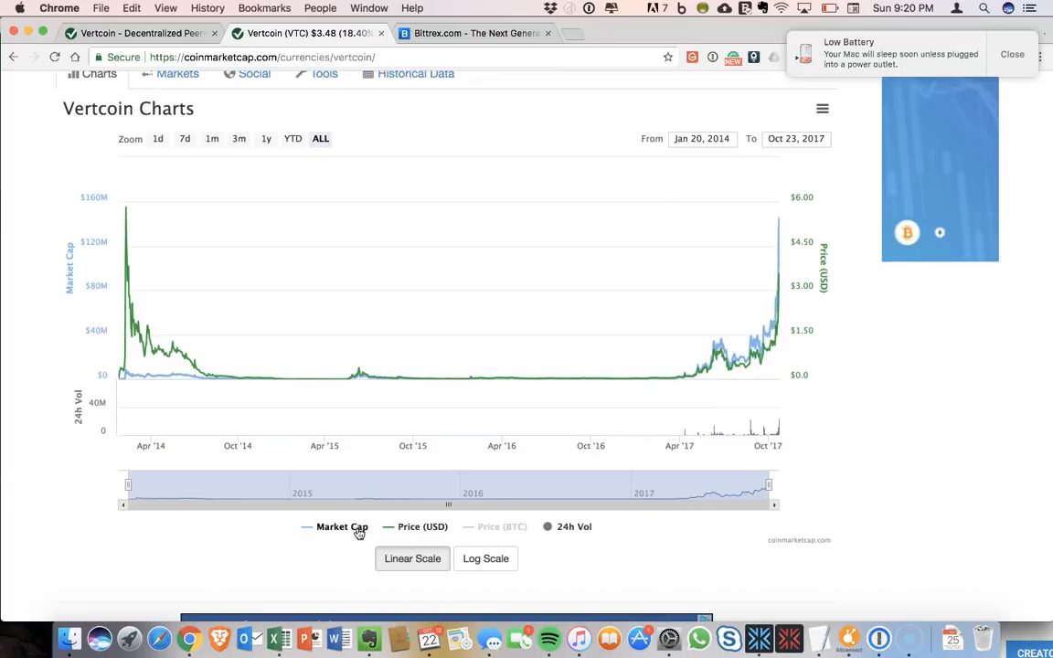
click(340, 526)
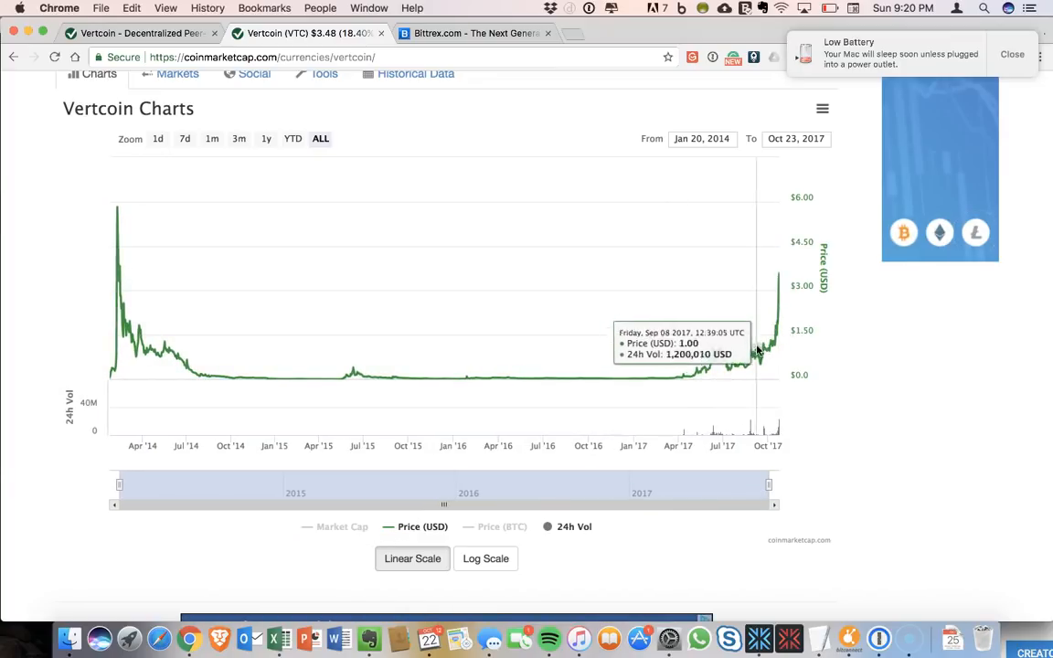
mouse_move(784, 330)
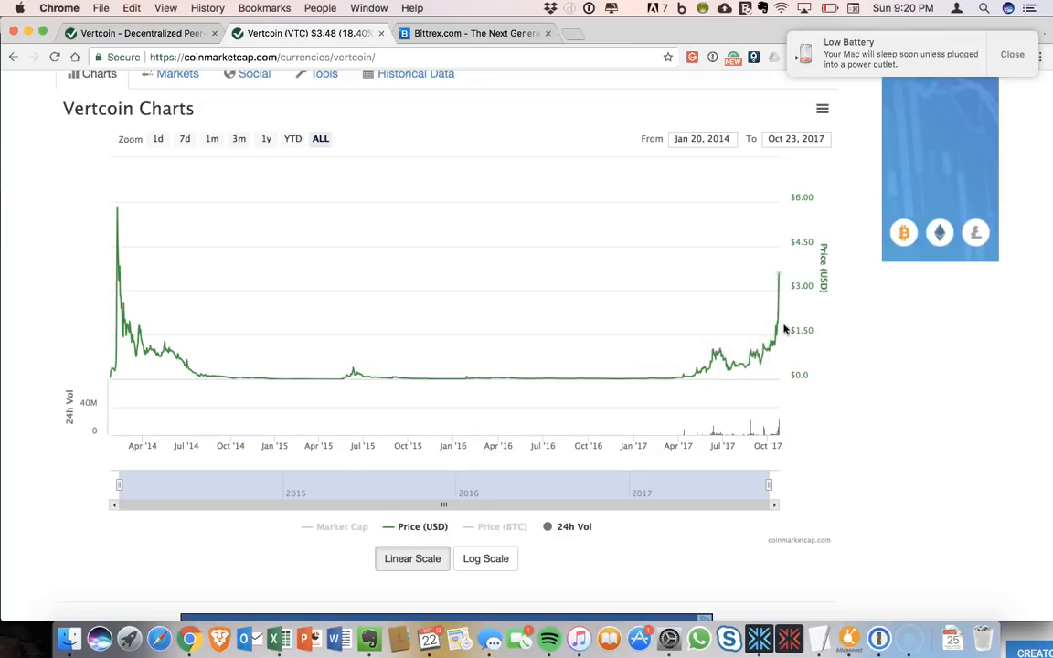
mouse_move(816, 300)
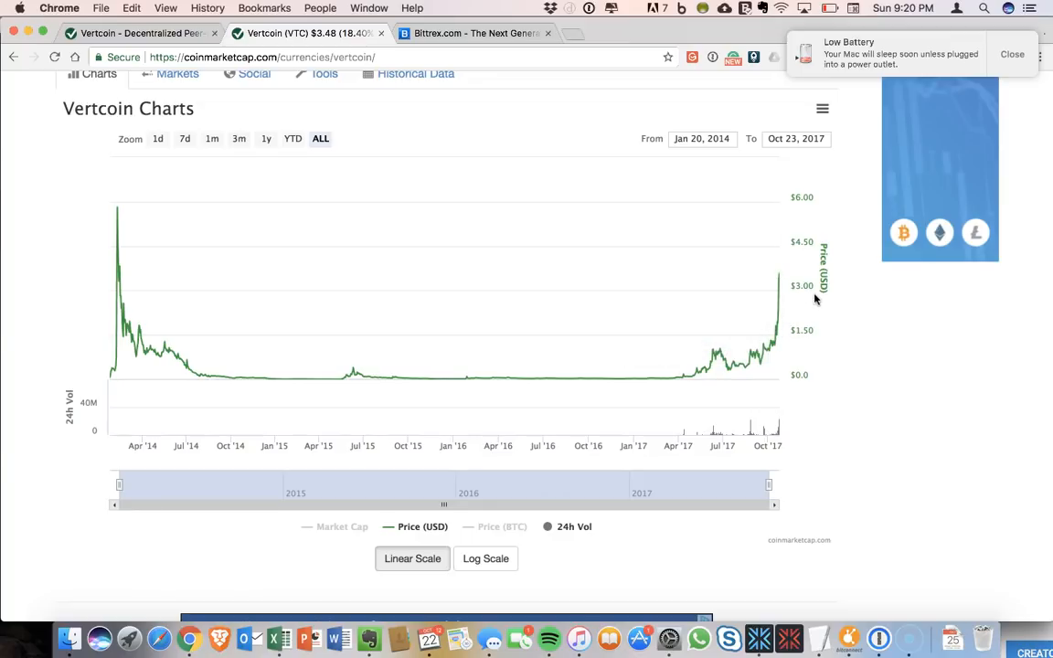
mouse_move(805, 284)
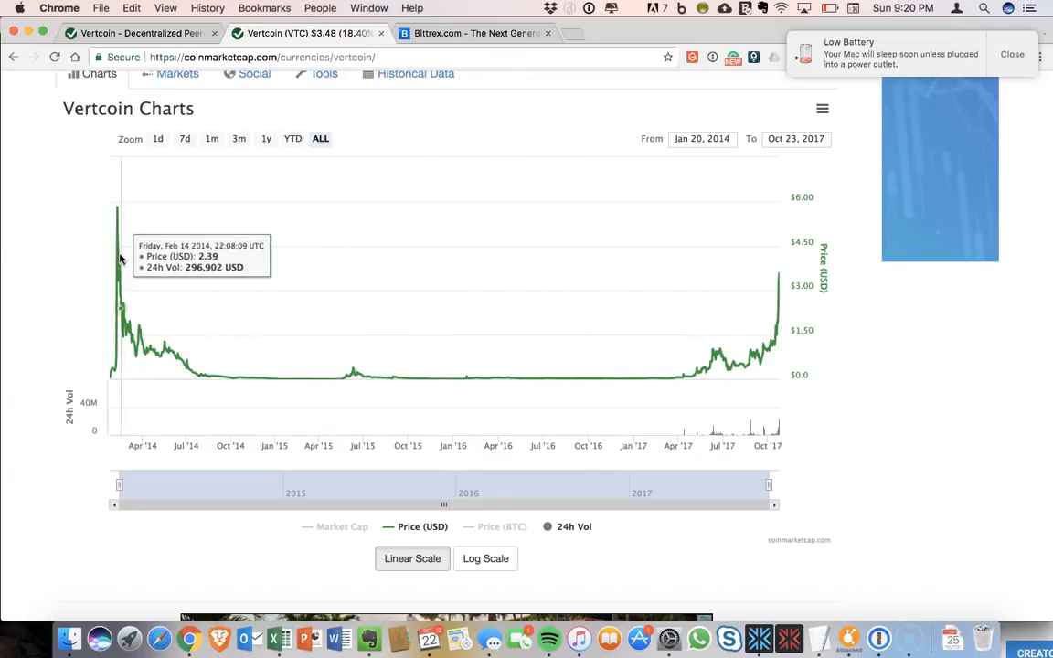
mouse_move(117, 274)
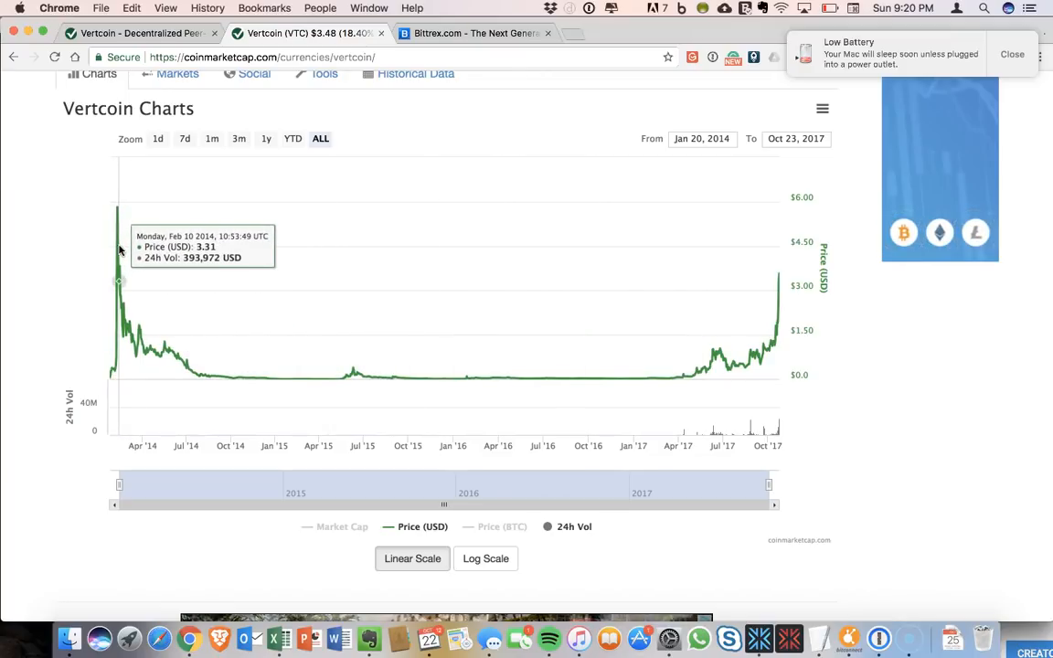
mouse_move(393, 379)
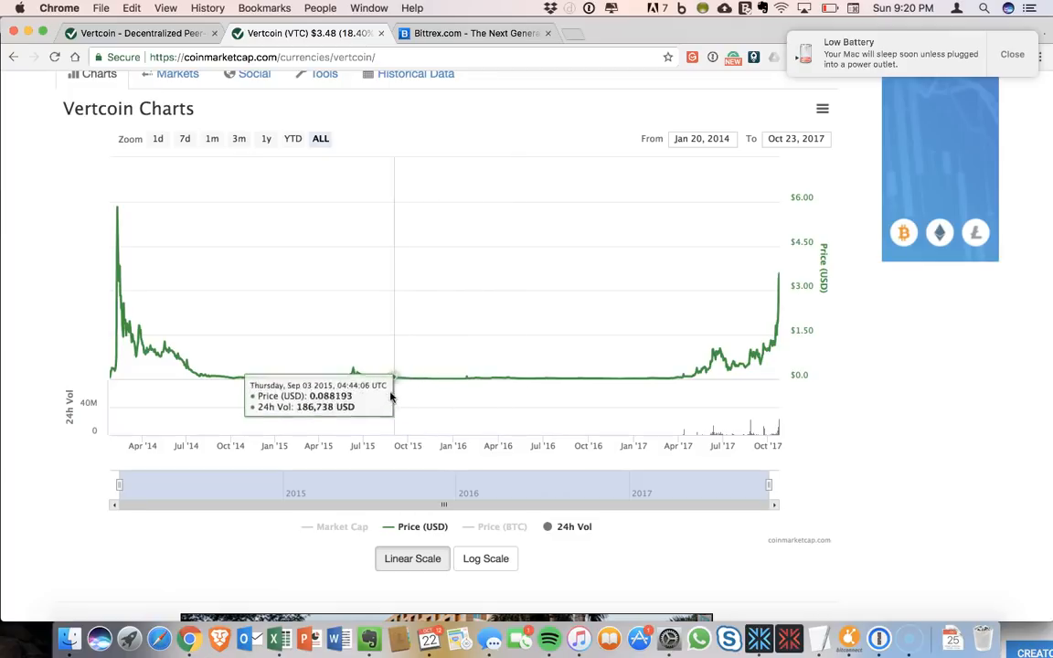
mouse_move(585, 379)
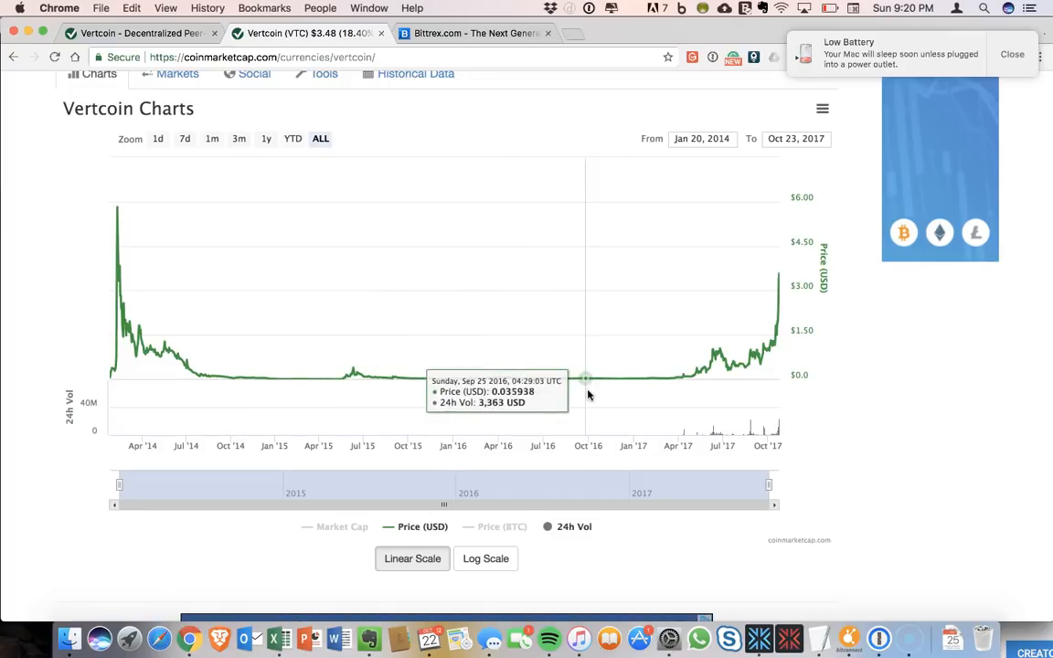
mouse_move(645, 378)
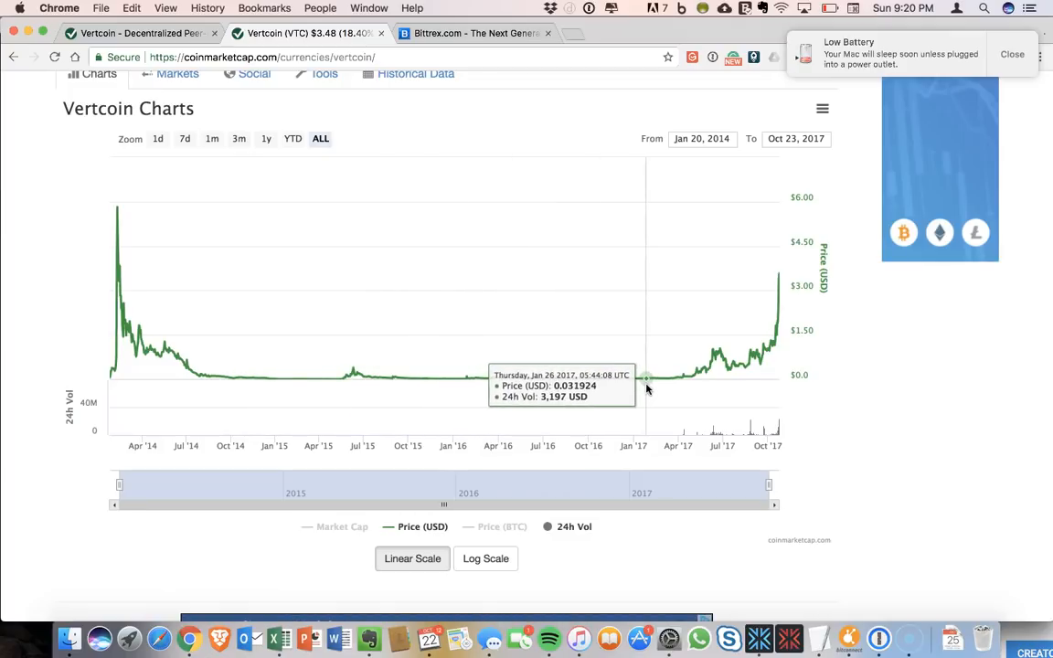
mouse_move(694, 378)
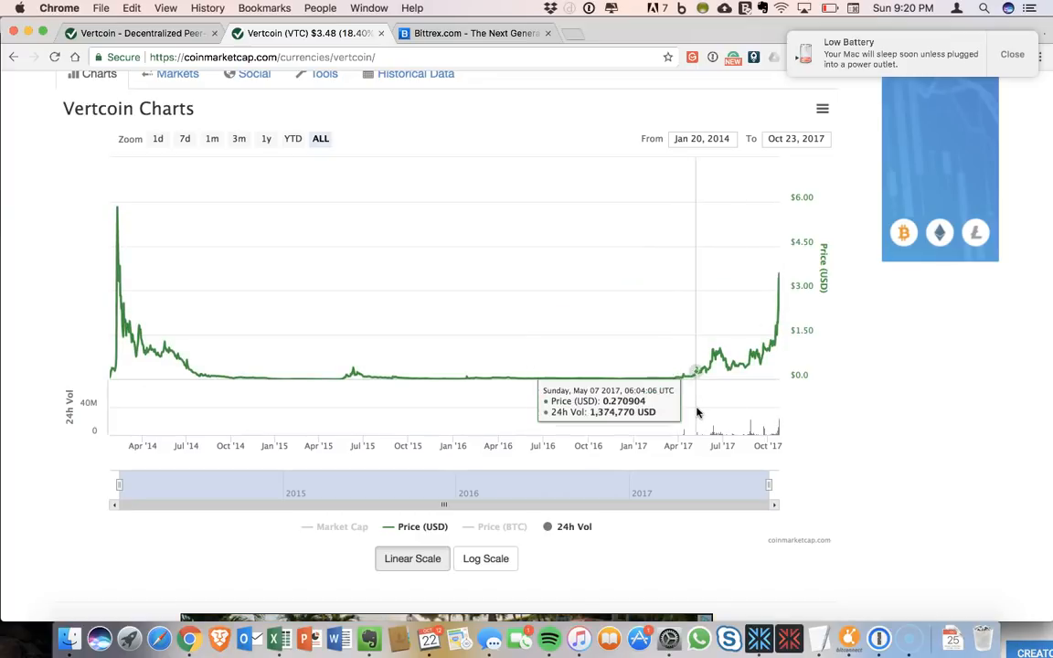
mouse_move(584, 297)
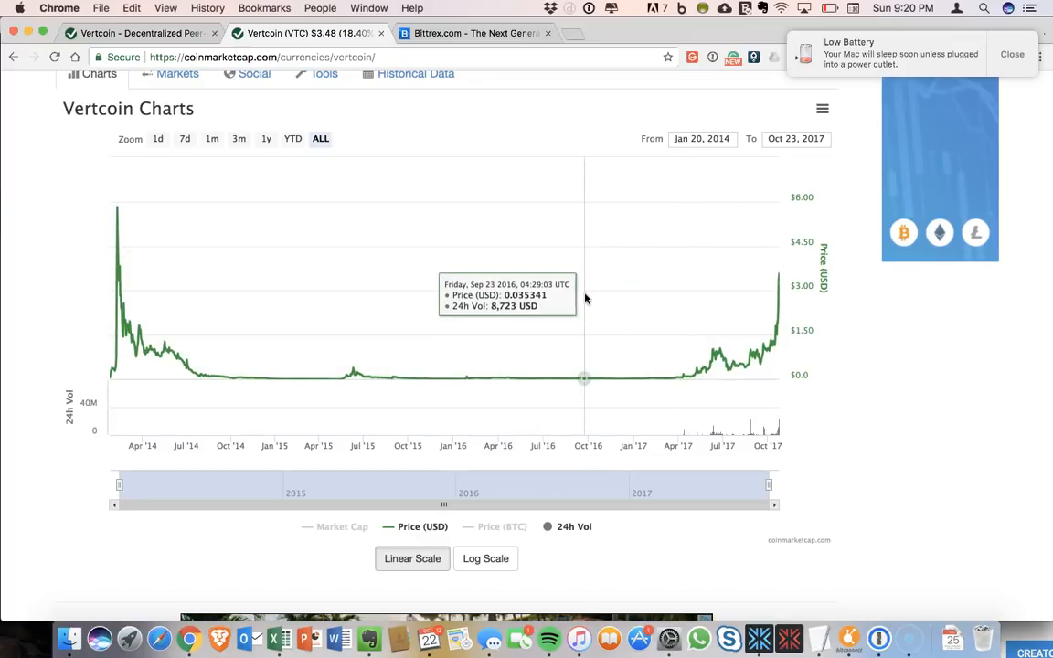
mouse_move(758, 352)
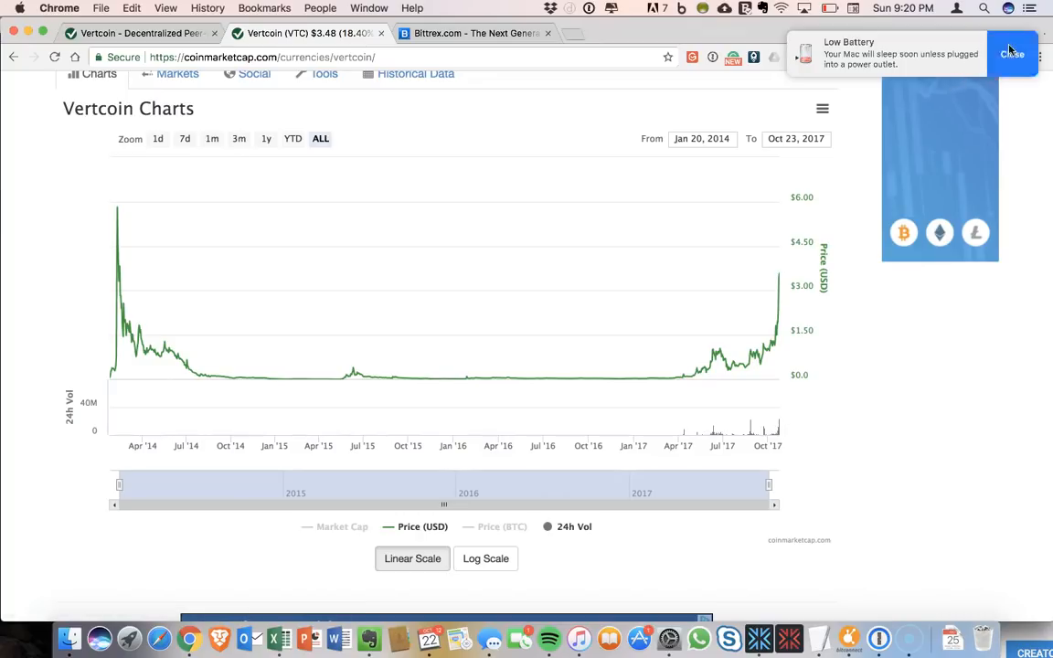
click(1011, 53)
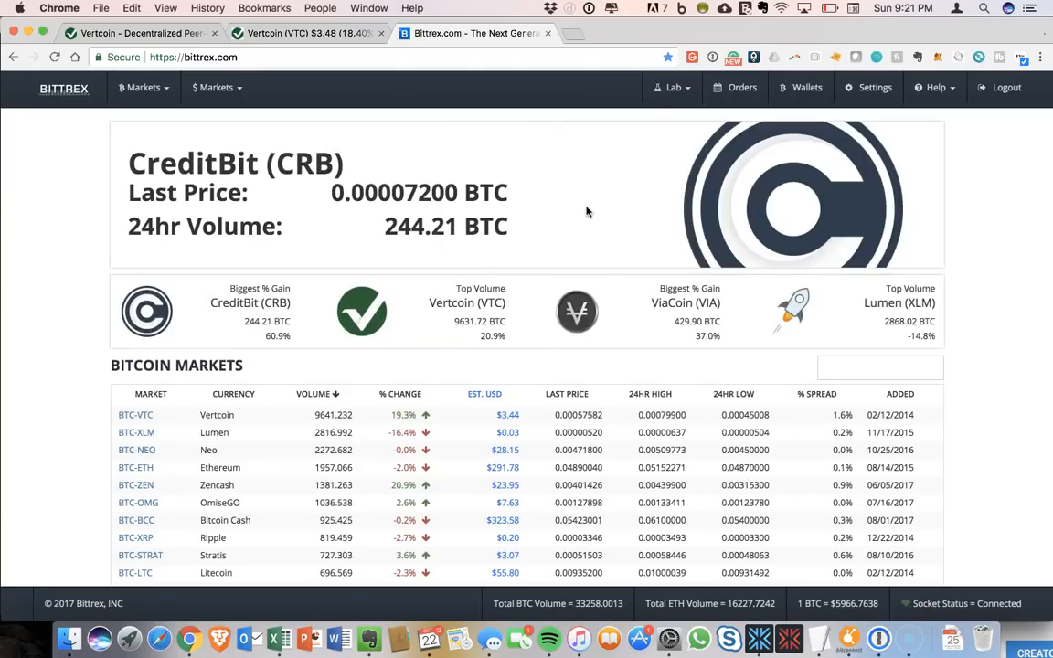
mouse_move(548, 283)
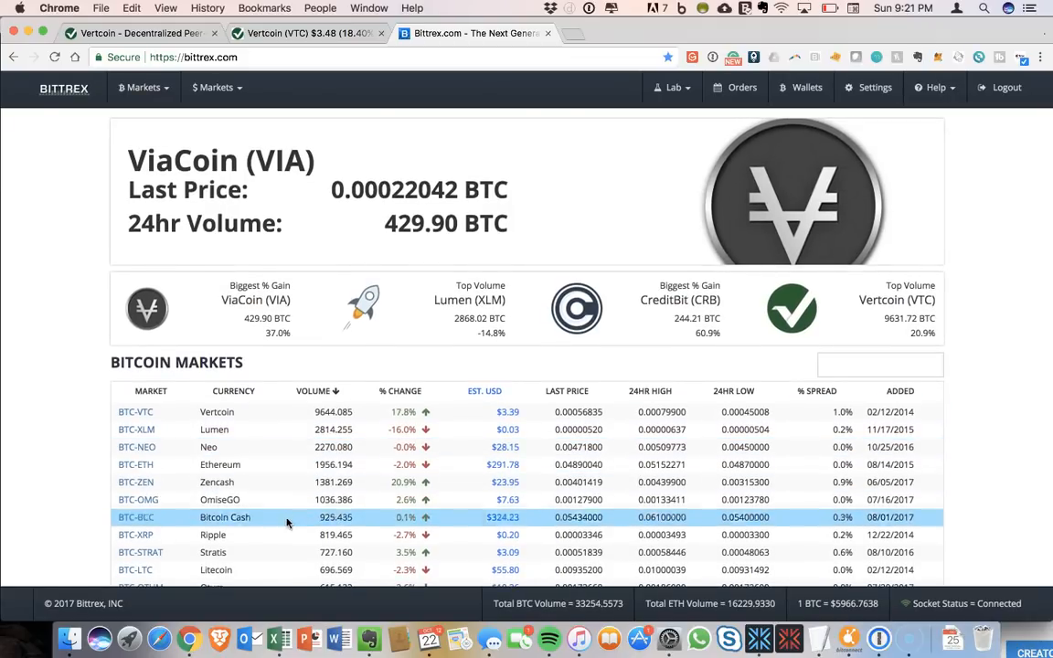
mouse_move(274, 569)
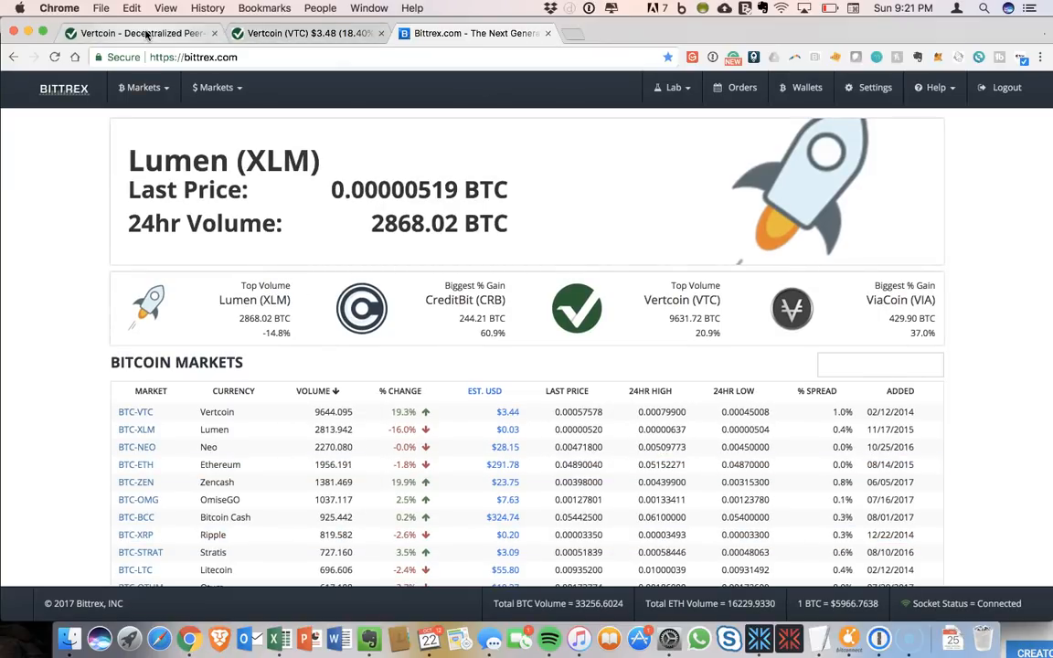
- View the Vertpunk web wallet shutdown notice from vertcoin.org's Downloads, then return to the homepage
click(137, 32)
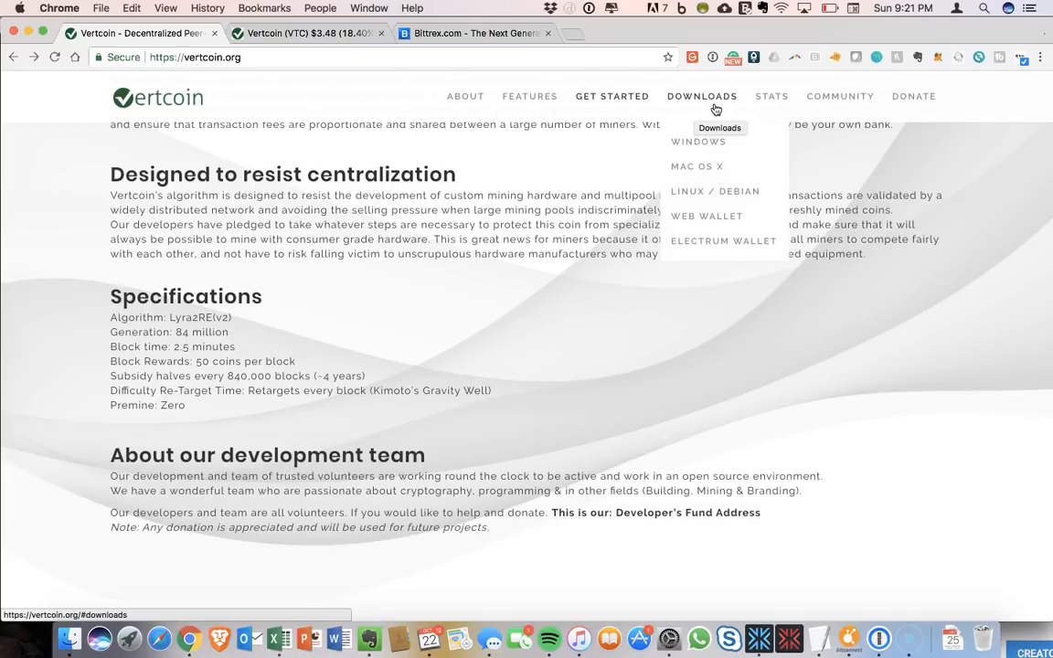
mouse_move(714, 117)
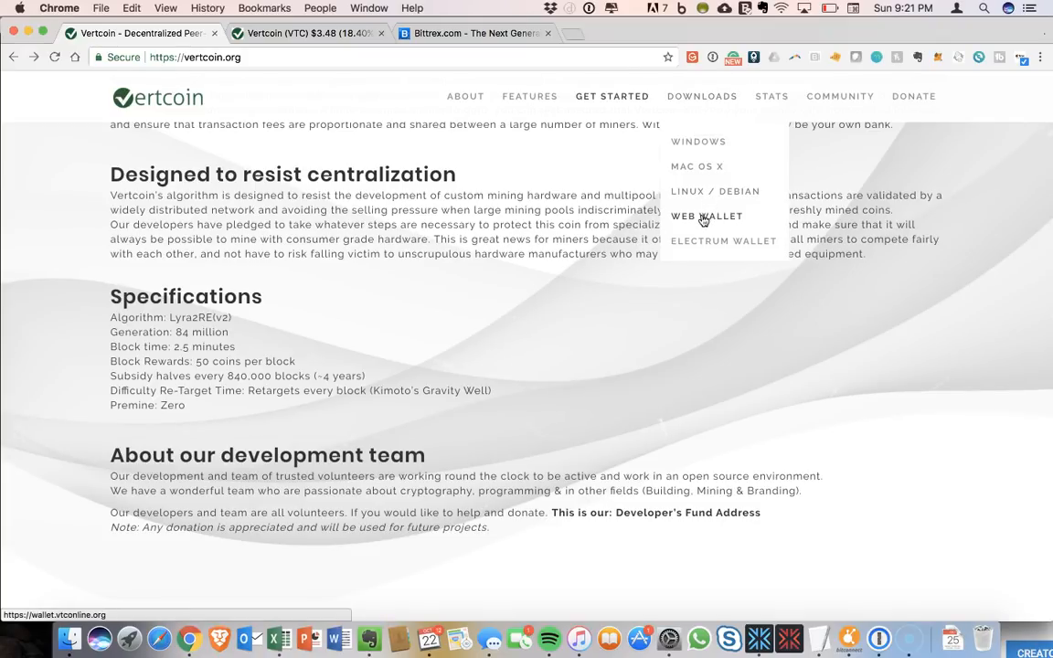
click(706, 216)
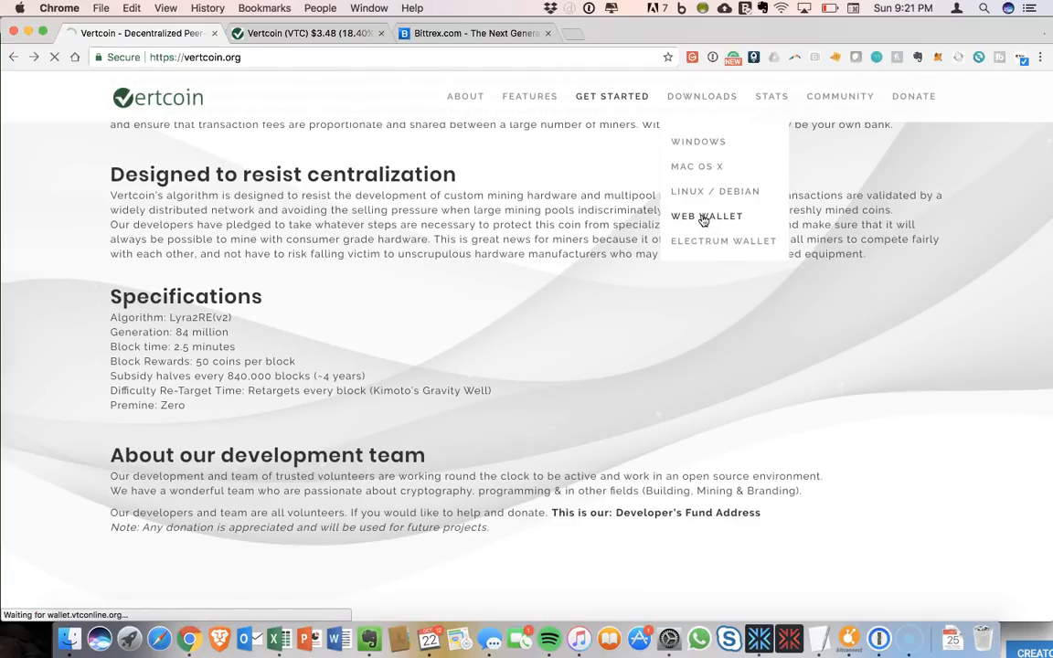
click(706, 215)
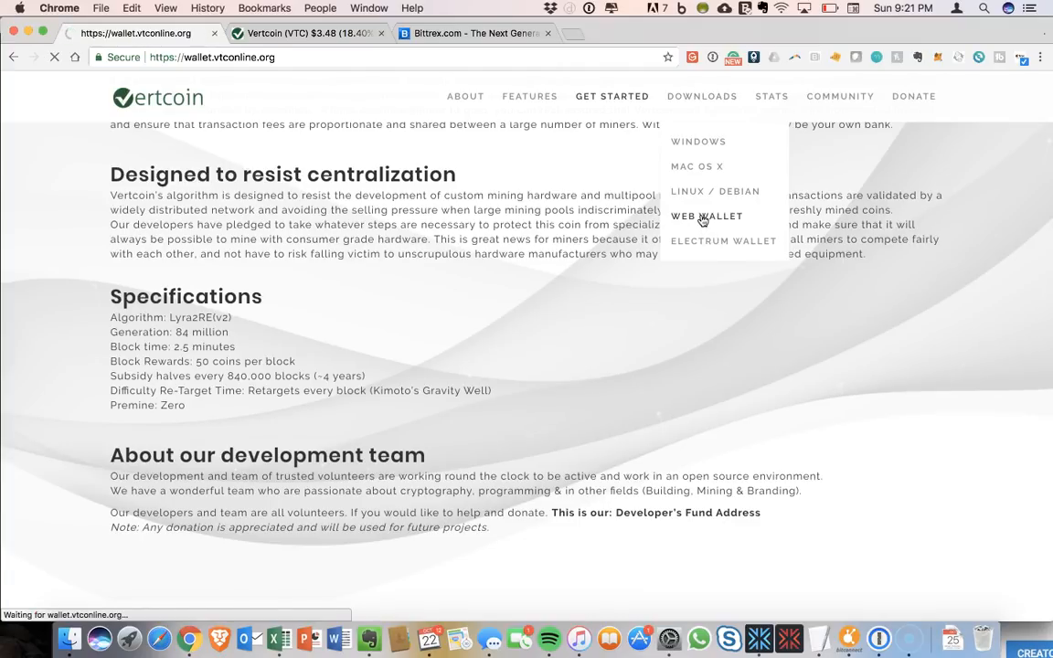
click(706, 215)
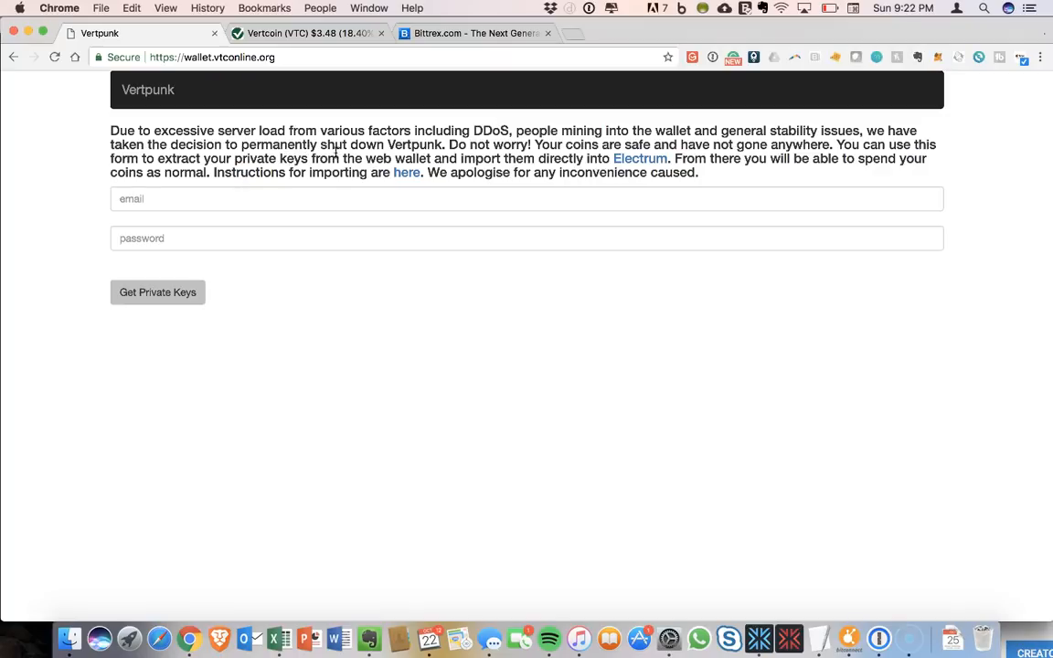
mouse_move(639, 158)
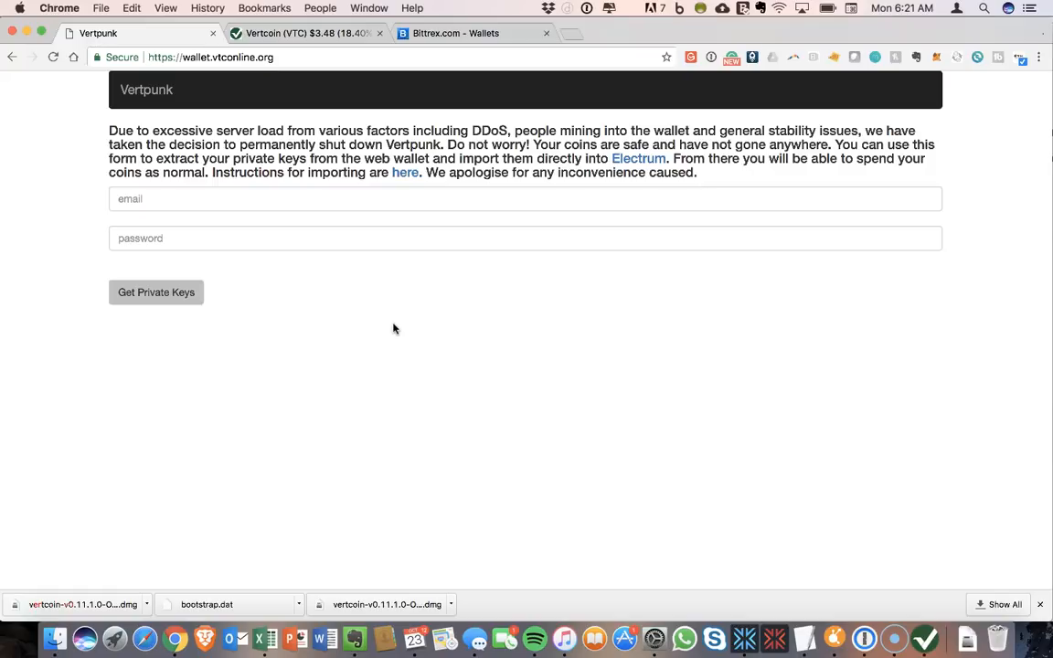
mouse_move(792, 503)
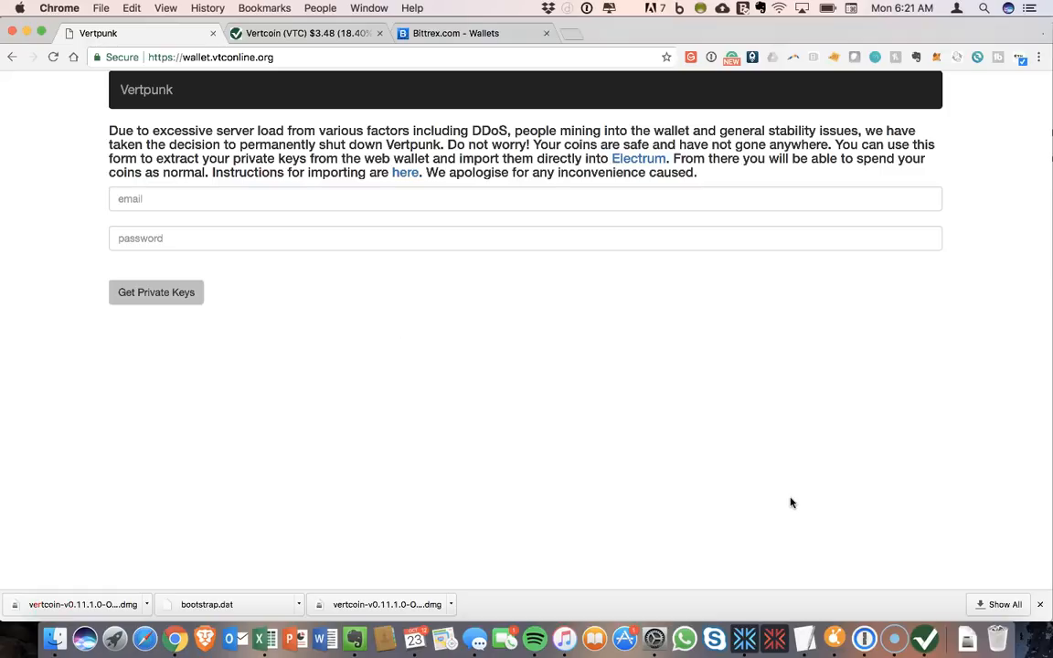
mouse_move(58, 582)
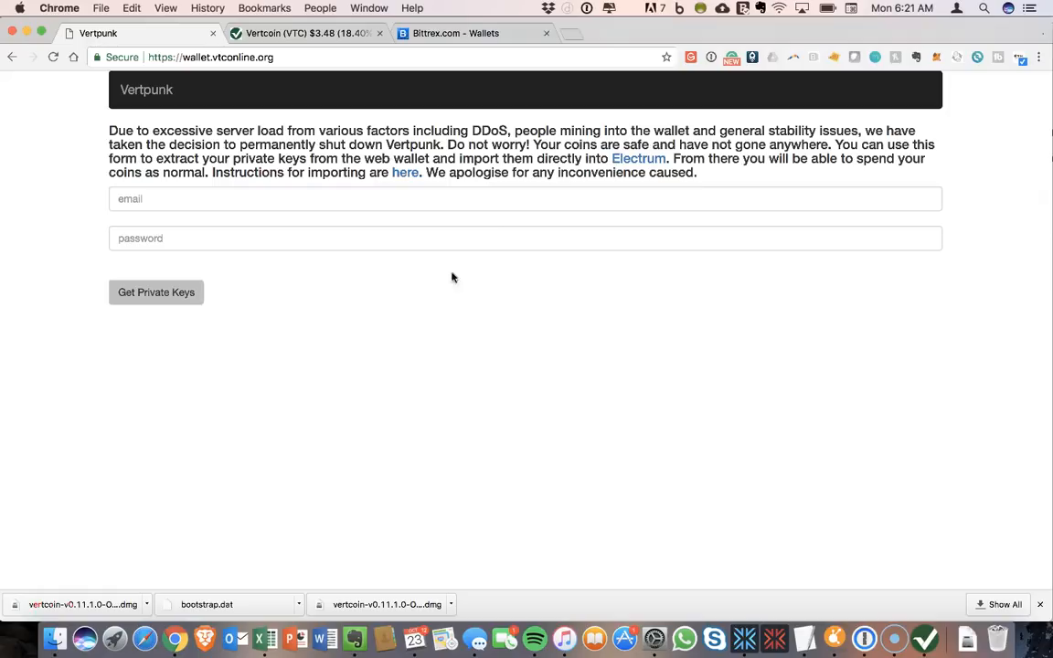
mouse_move(23, 74)
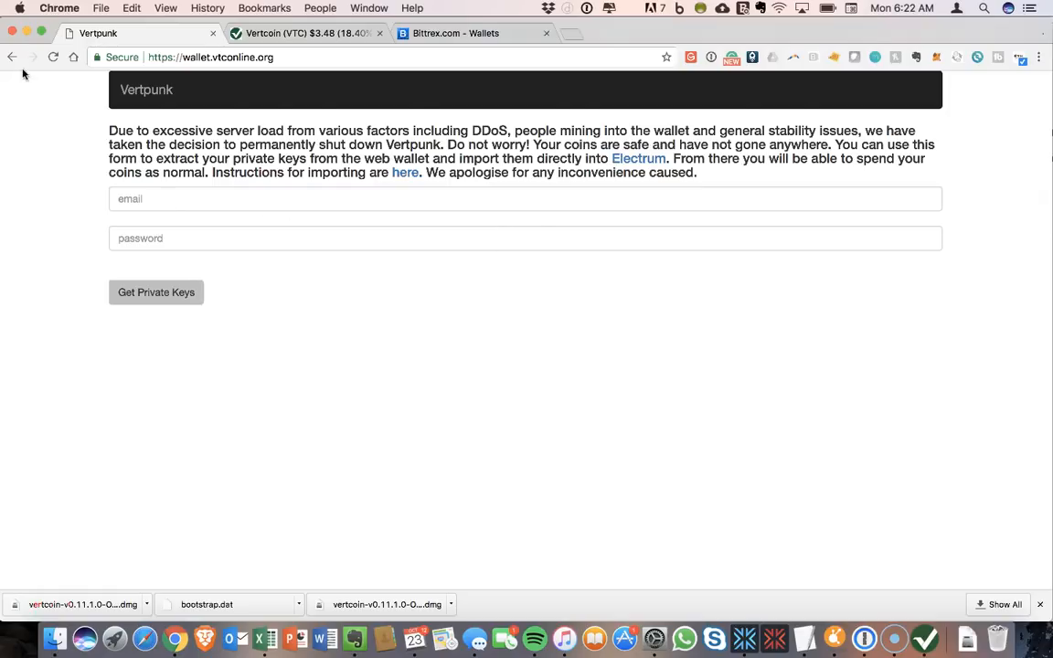
click(11, 56)
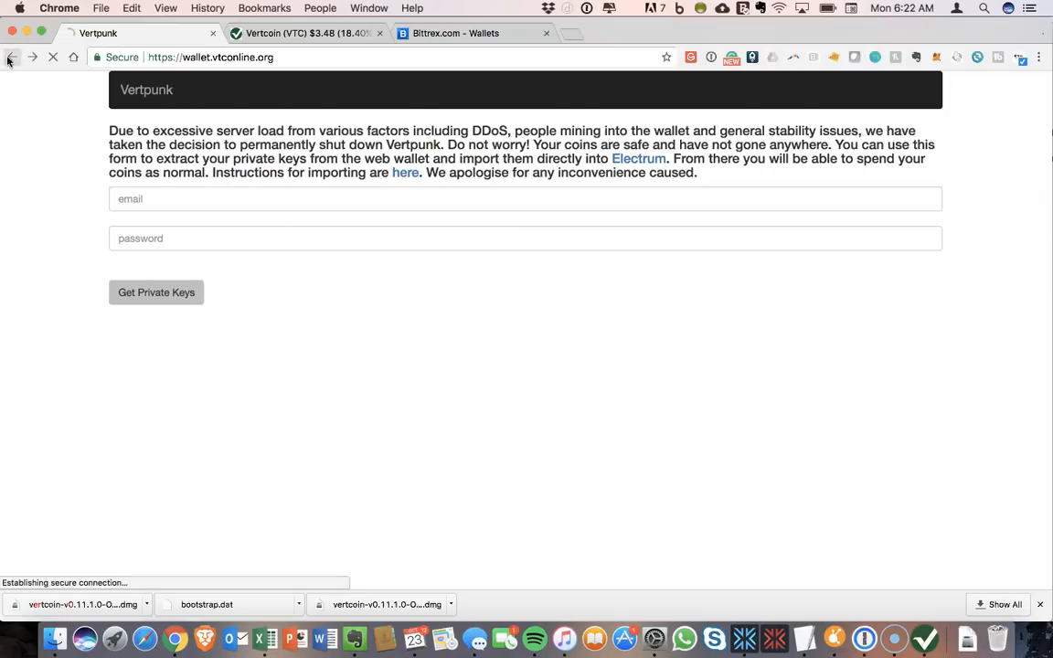
- Follow the Electrum Wallet download link to the electrum-vtc GitHub releases page
click(12, 56)
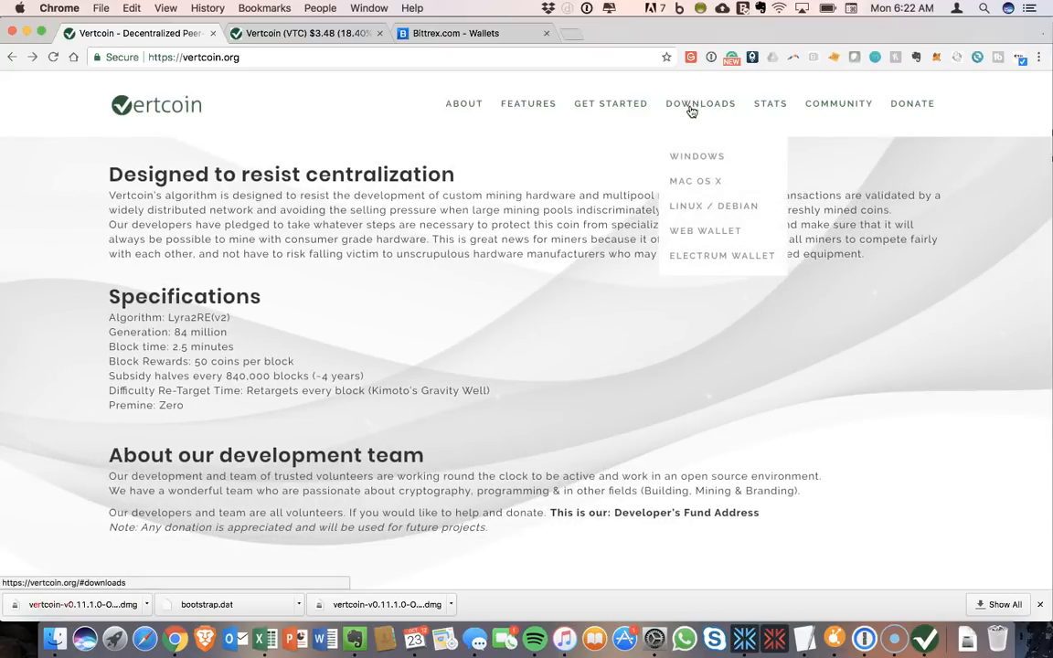
mouse_move(721, 255)
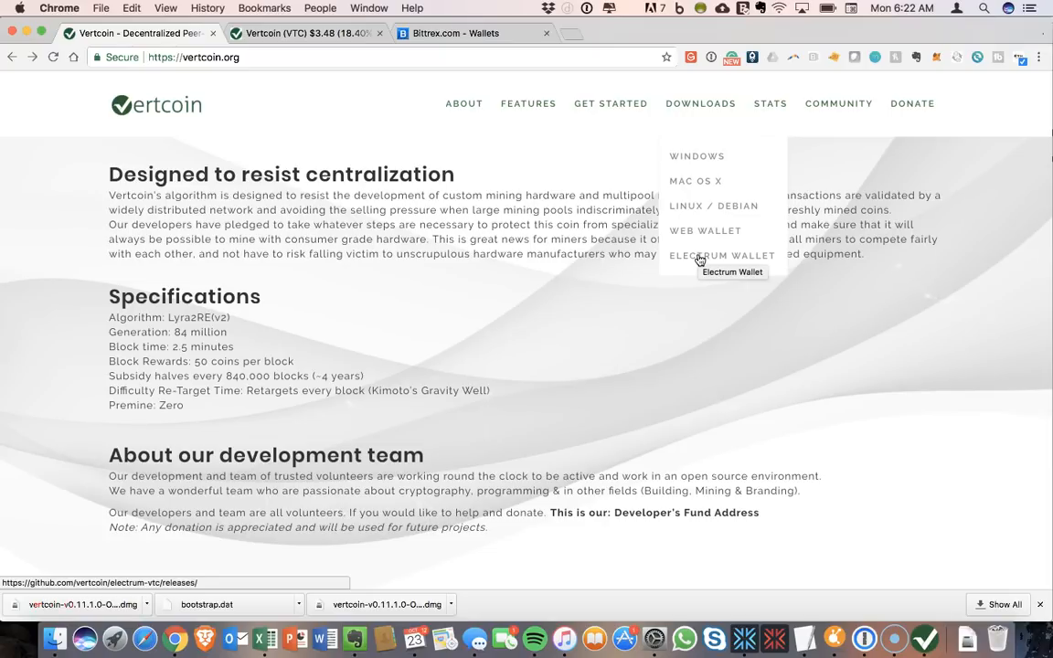
mouse_move(696, 180)
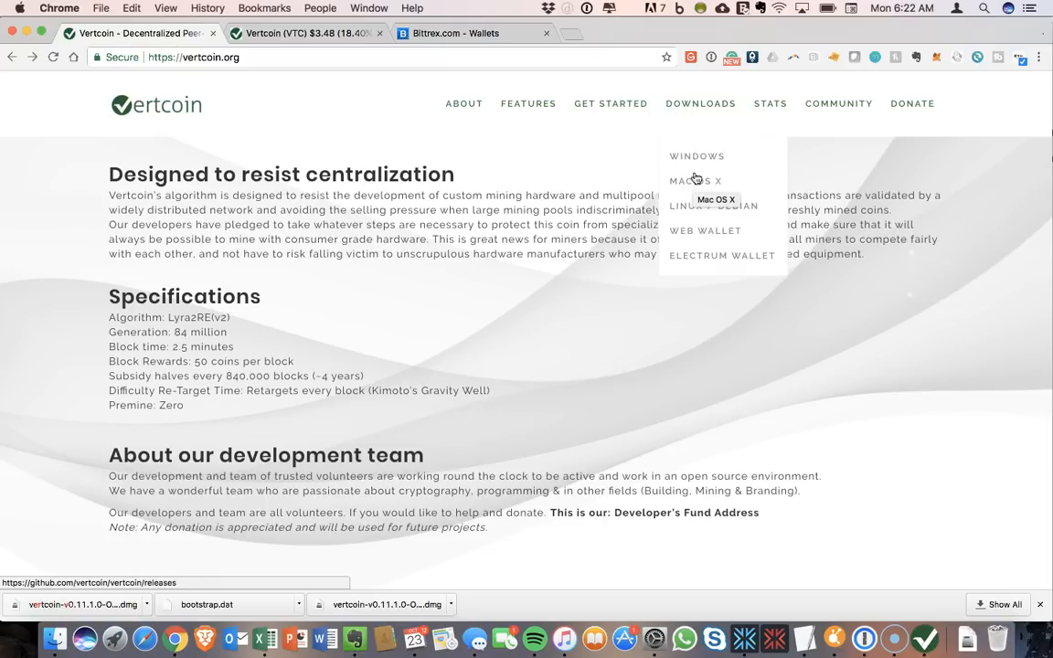
mouse_move(706, 210)
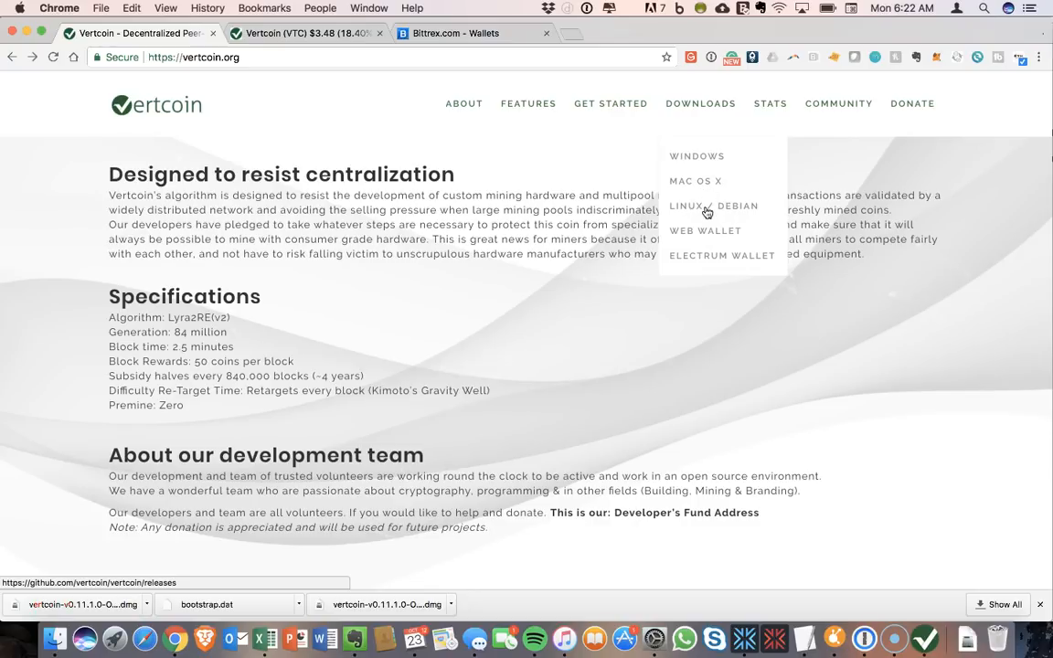
mouse_move(685, 190)
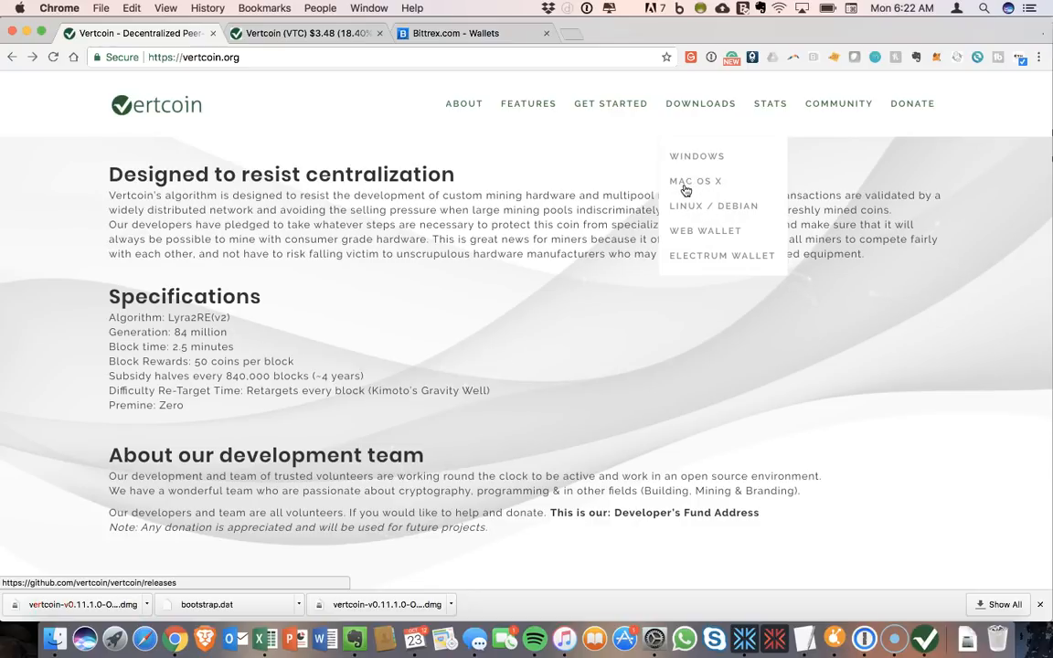
mouse_move(695, 181)
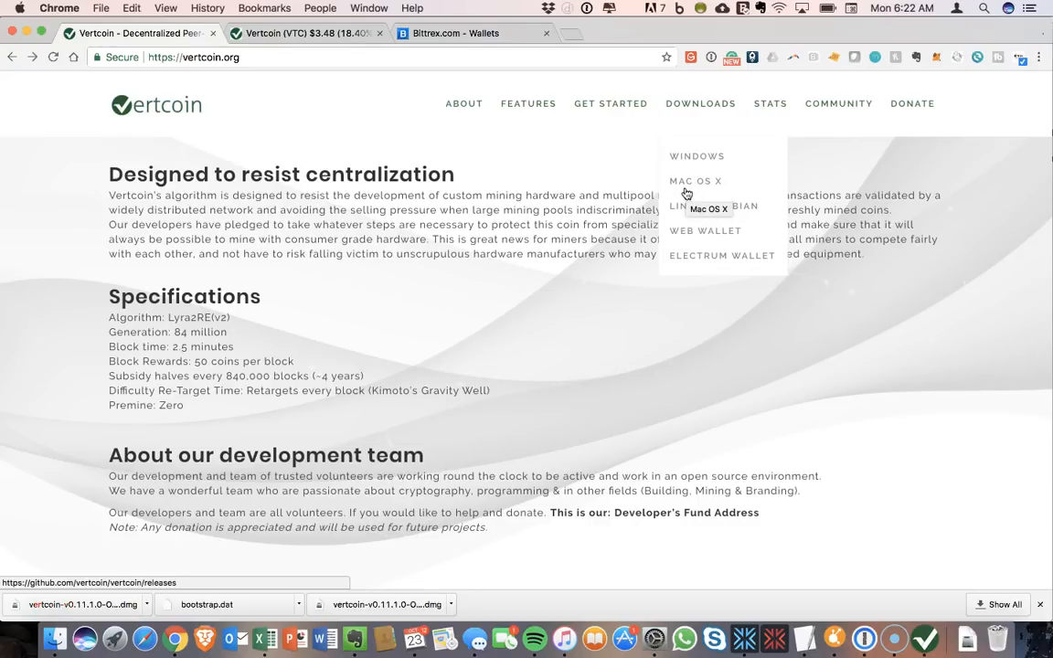
mouse_move(694, 255)
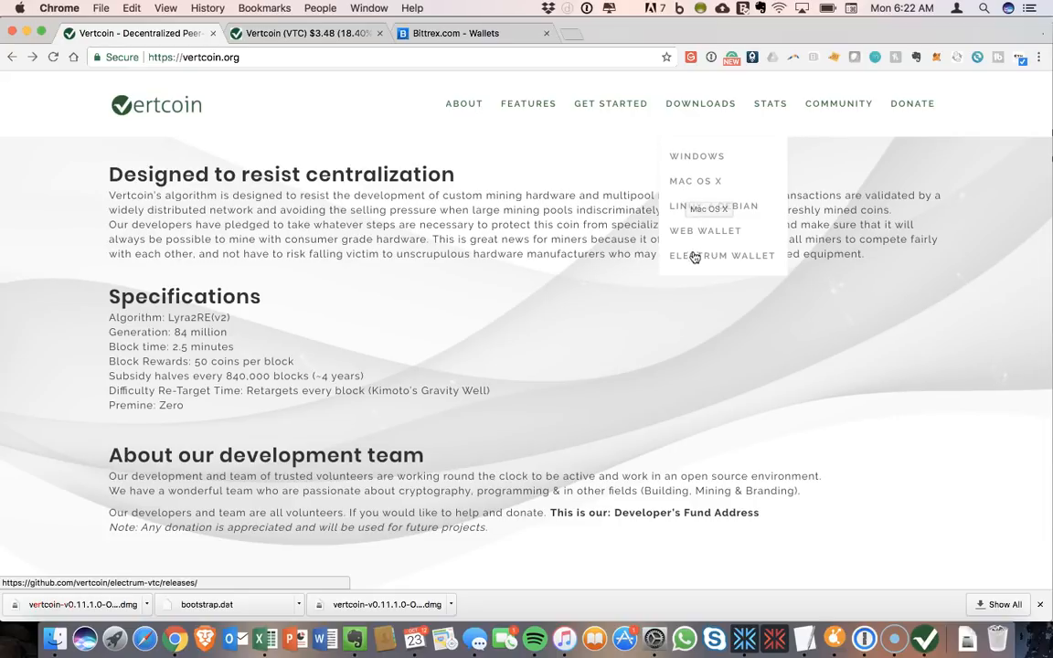
click(721, 255)
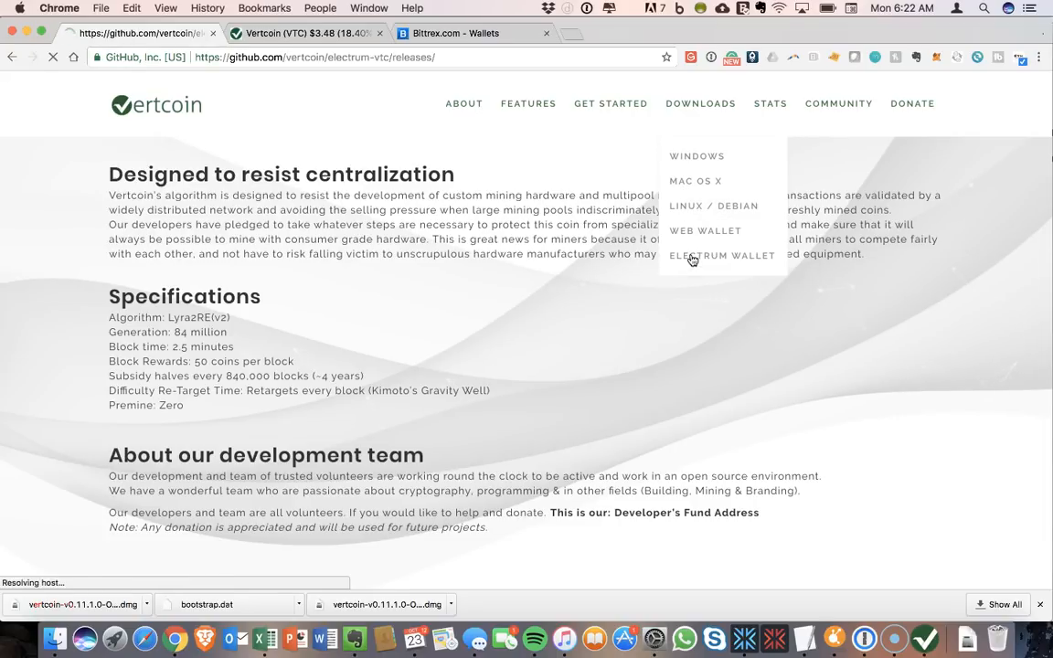
- Download Electrum-VTC-2.9.3.3-macosx.dmg from the latest release and open the disk image
click(722, 255)
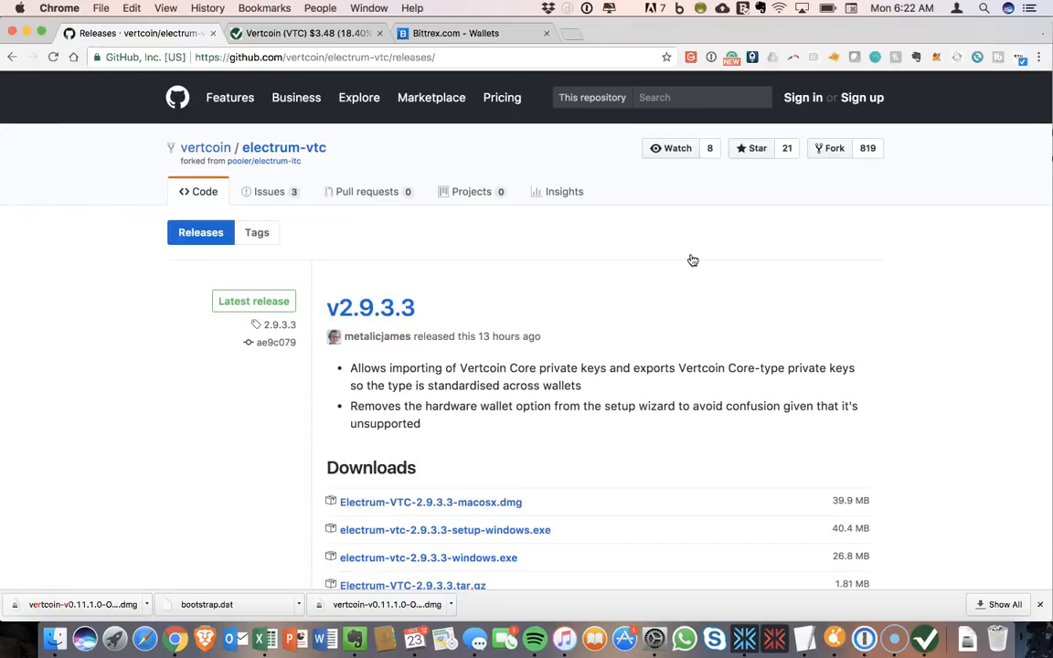
scroll(down, 3)
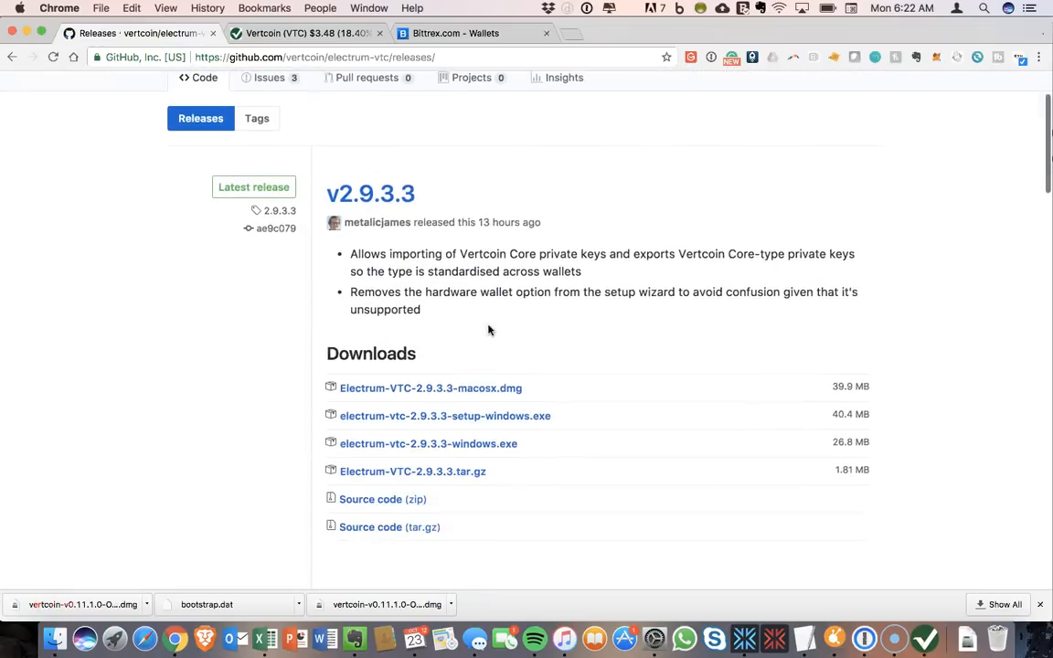
scroll(down, 3)
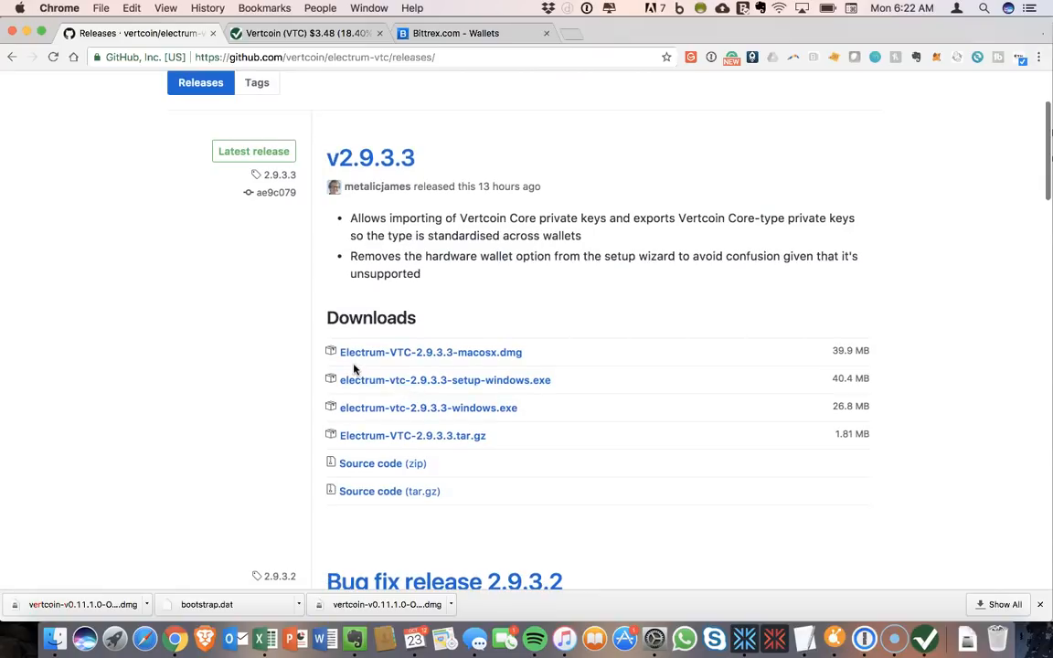
mouse_move(431, 351)
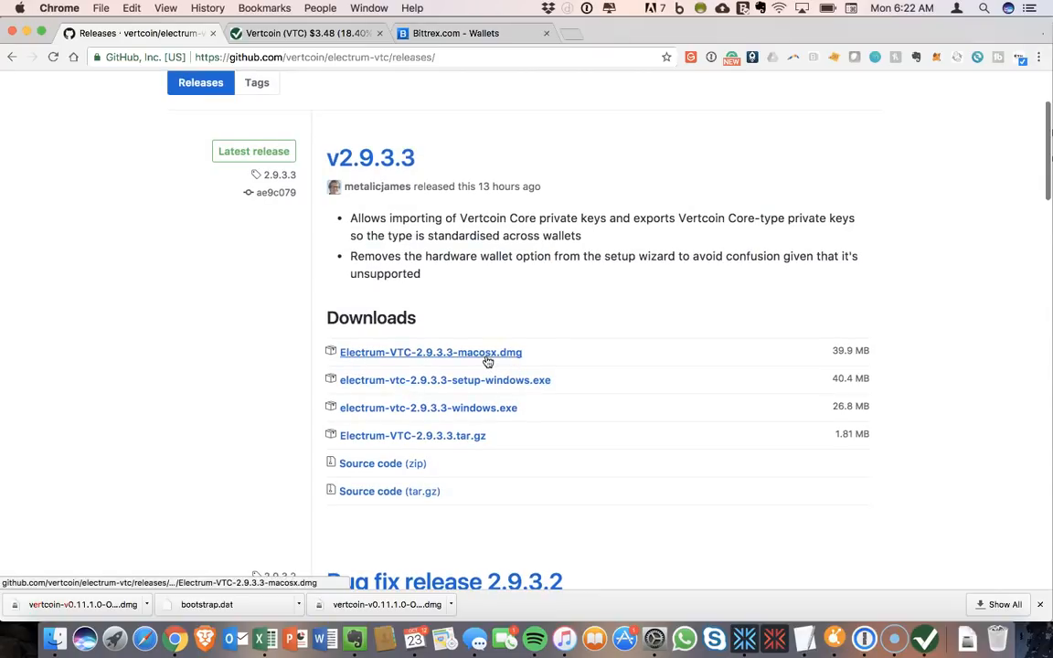
click(430, 352)
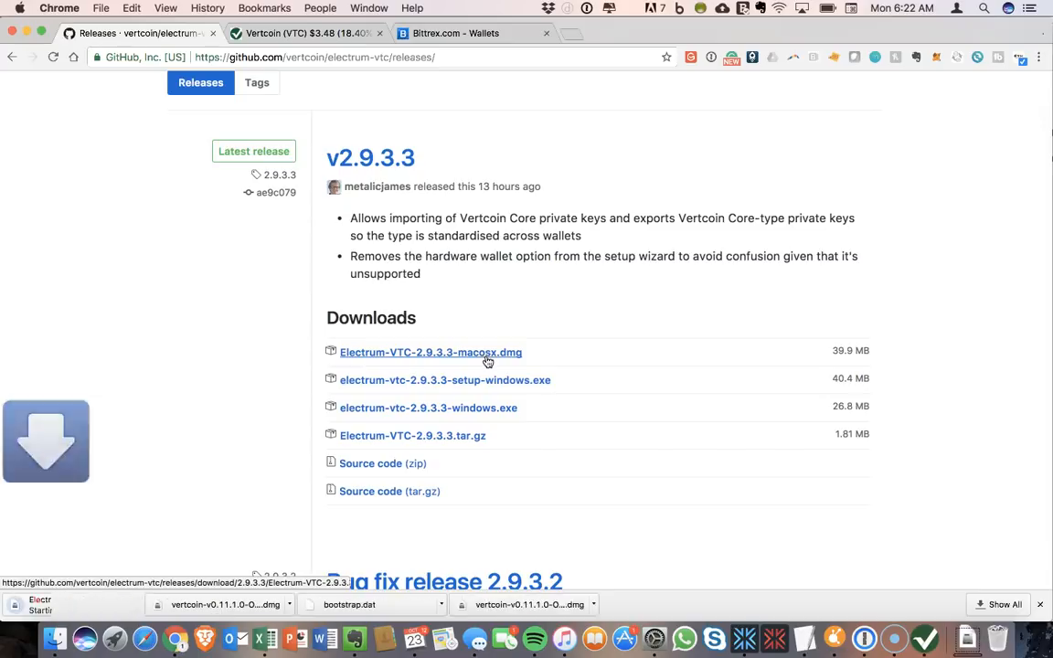
click(430, 352)
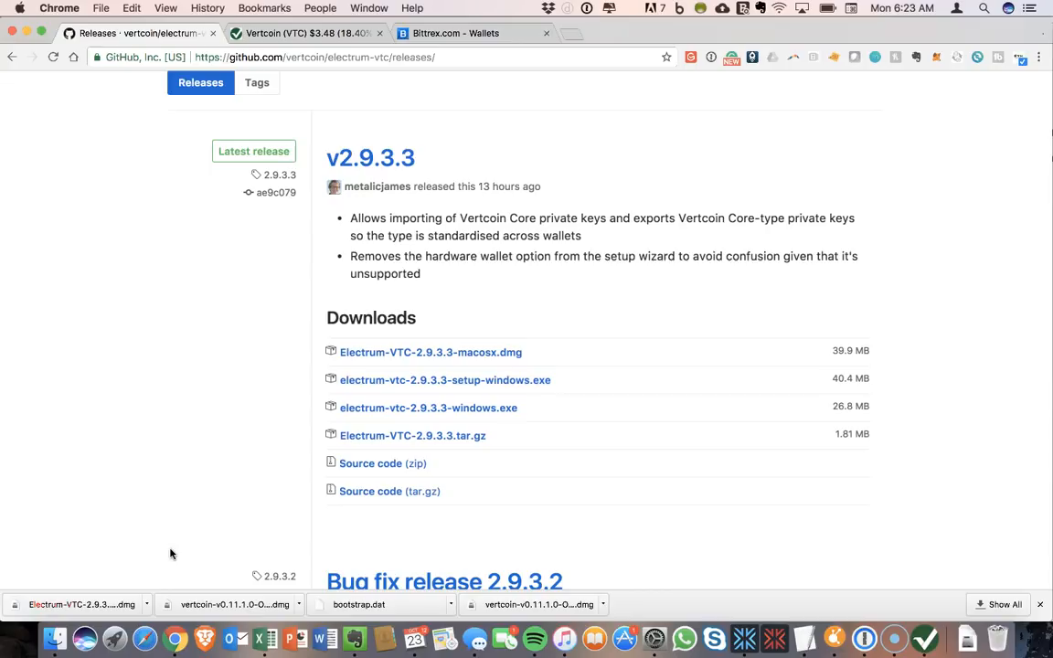
click(429, 351)
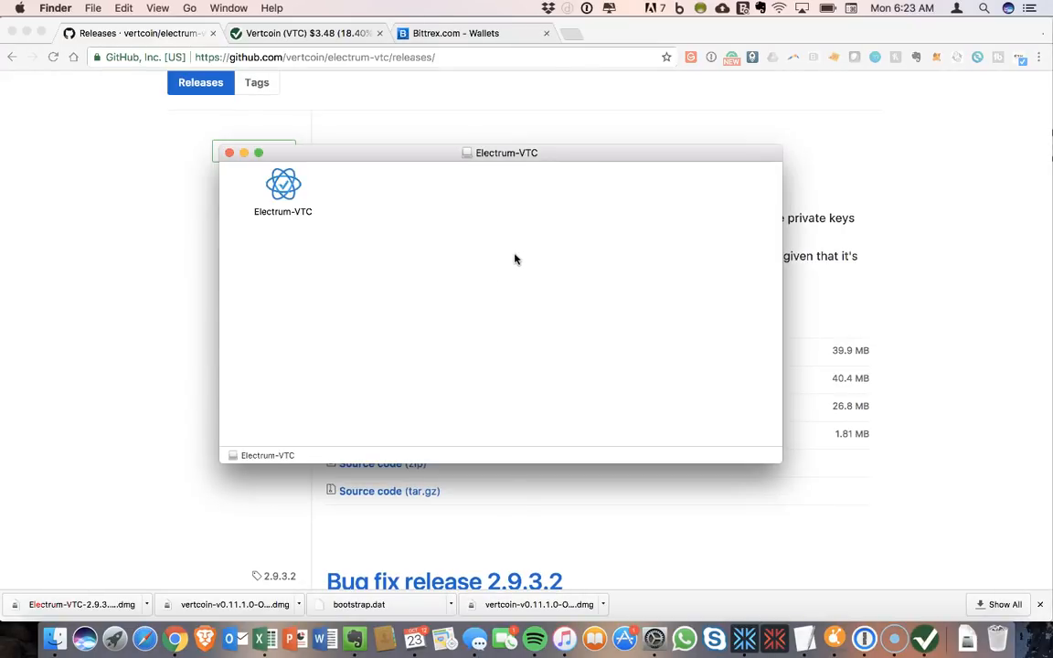
mouse_move(291, 371)
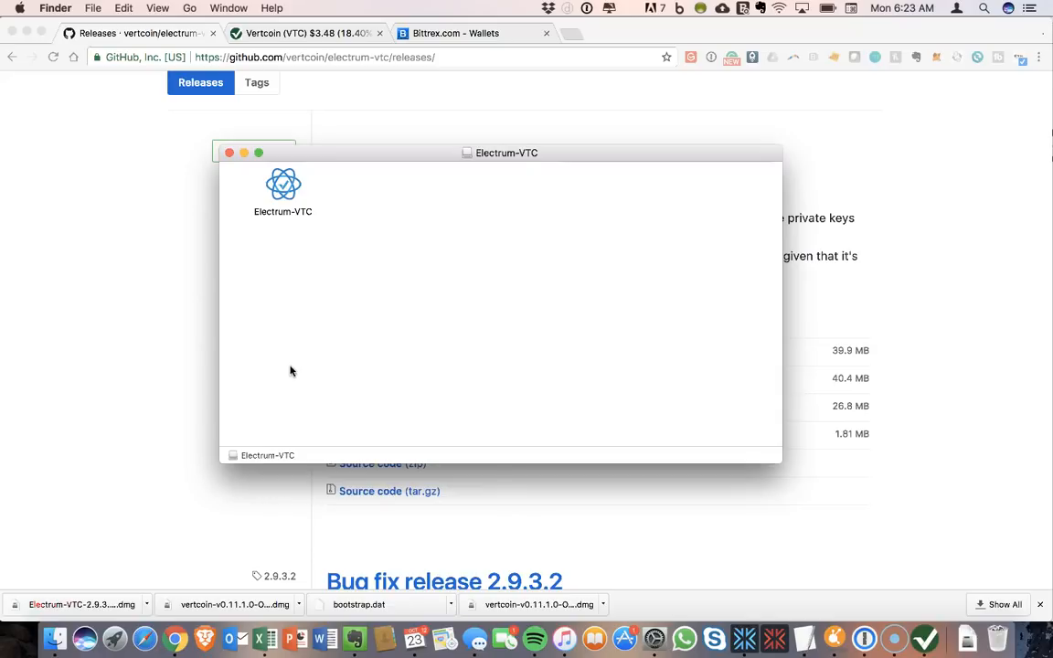
mouse_move(33, 581)
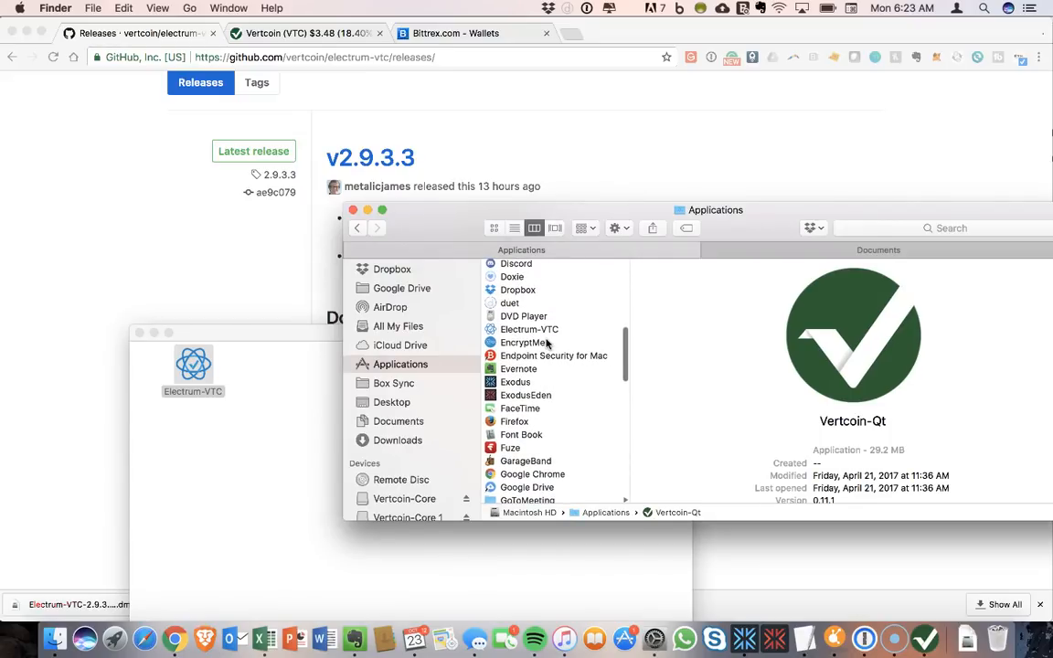
- Launch Electrum-VTC and allow it past the unidentified-developer block via Security & Privacy's Open Anyway
click(528, 329)
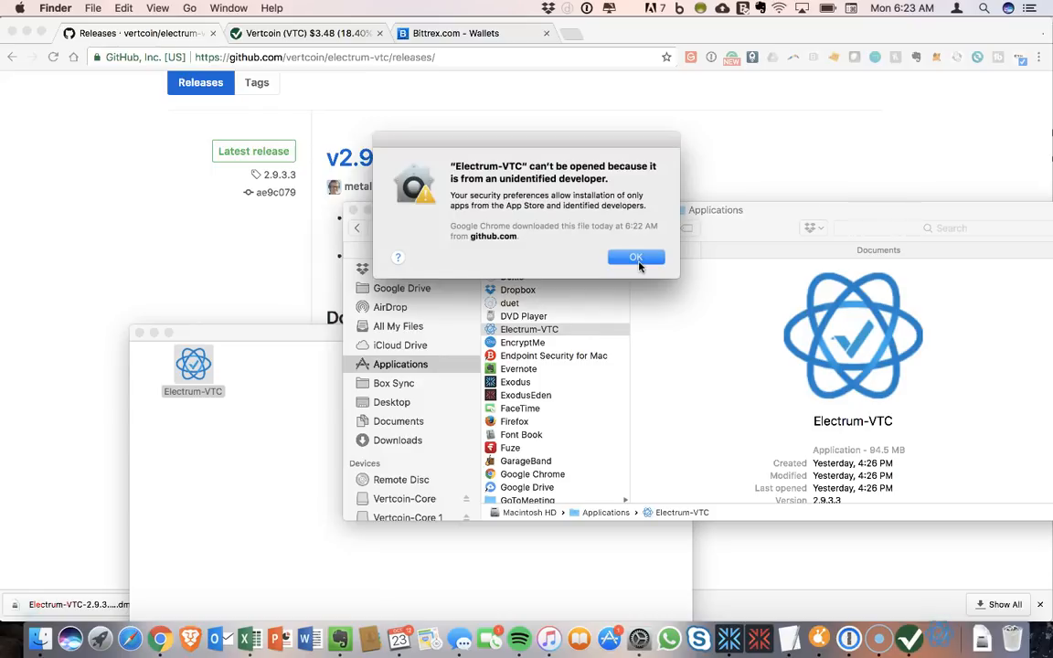
click(636, 257)
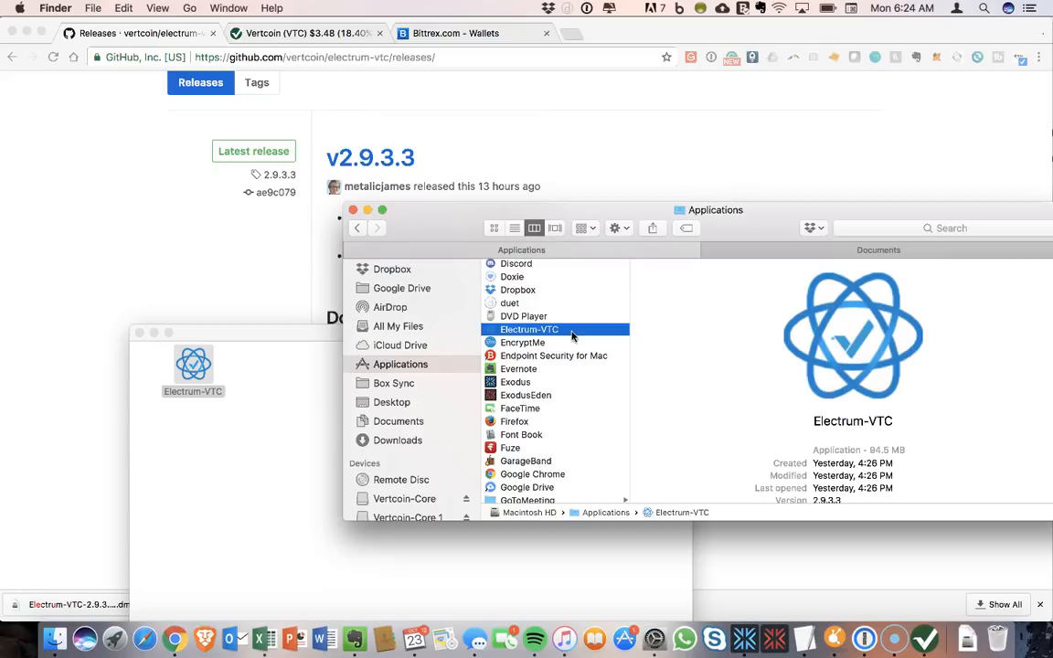
click(653, 637)
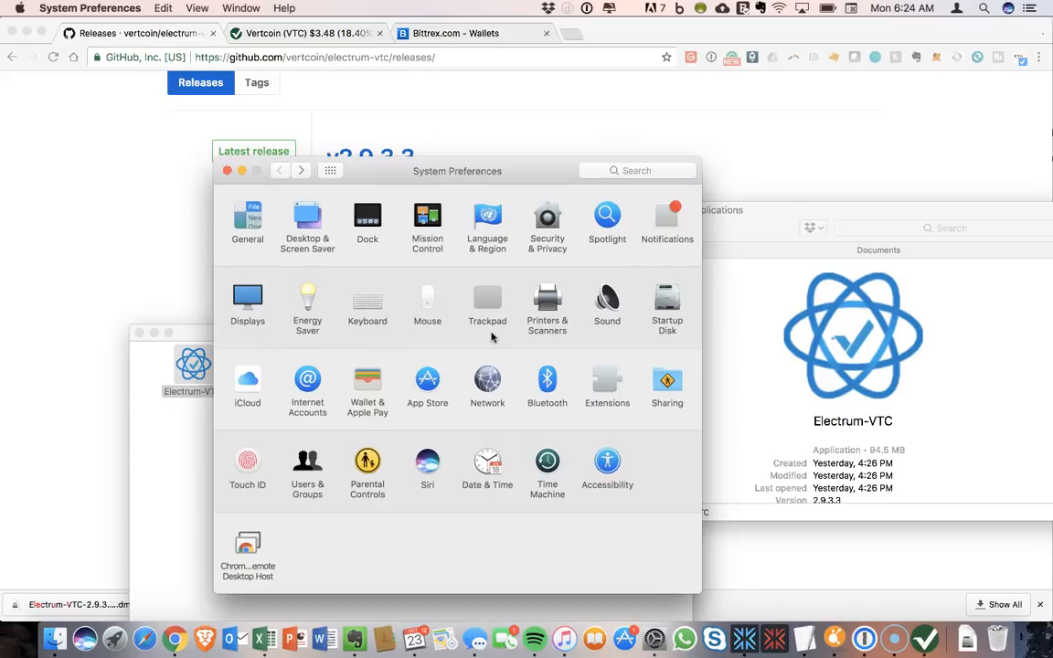
click(547, 217)
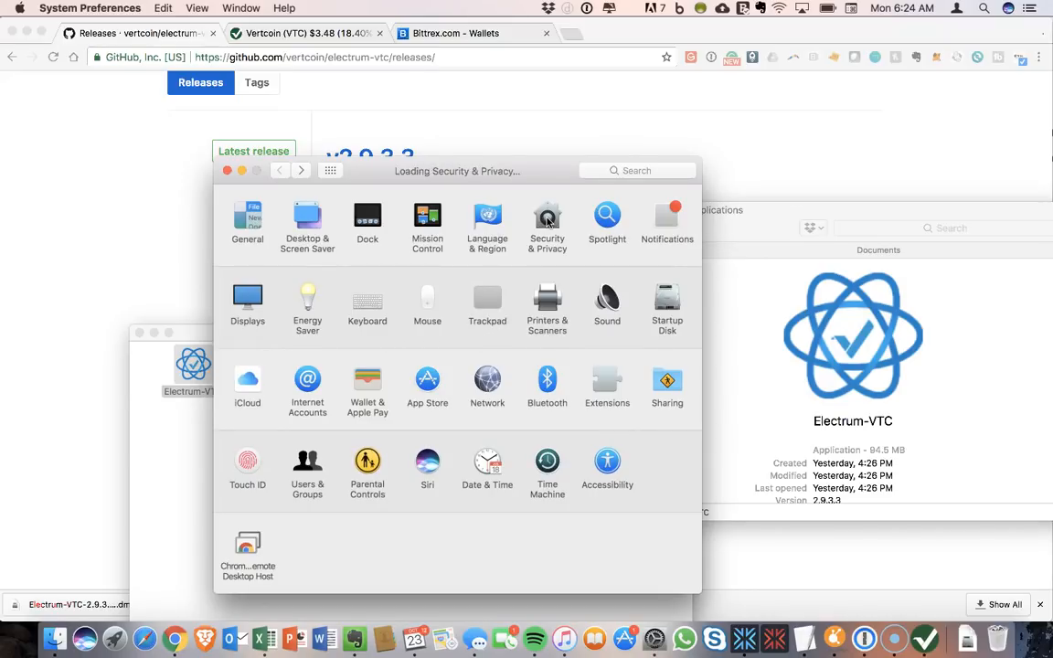
mouse_move(546, 223)
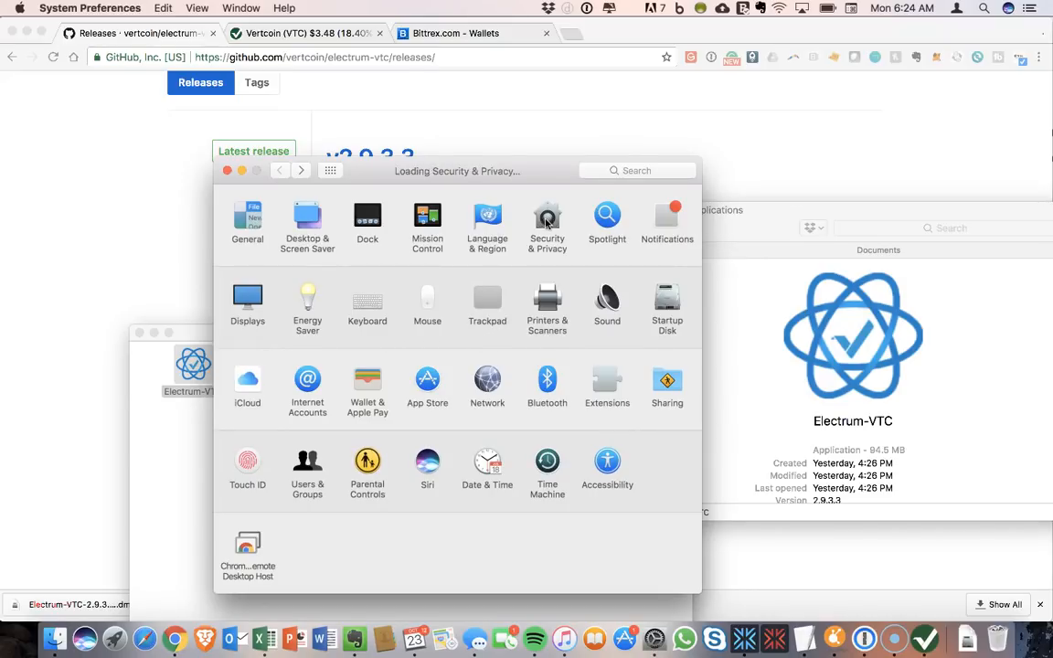
click(546, 221)
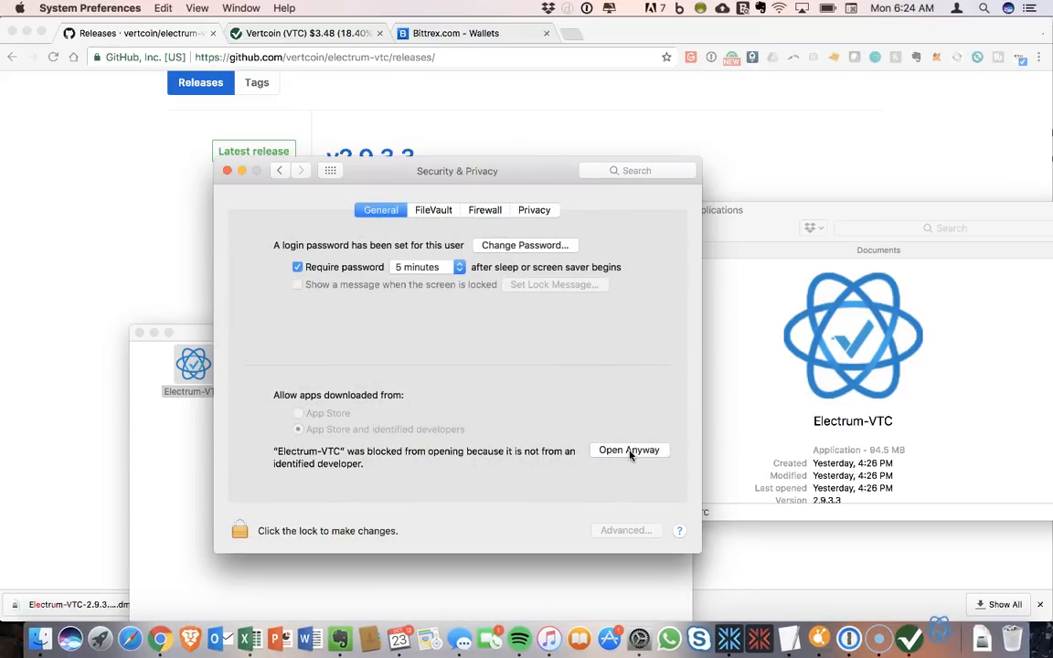
click(628, 450)
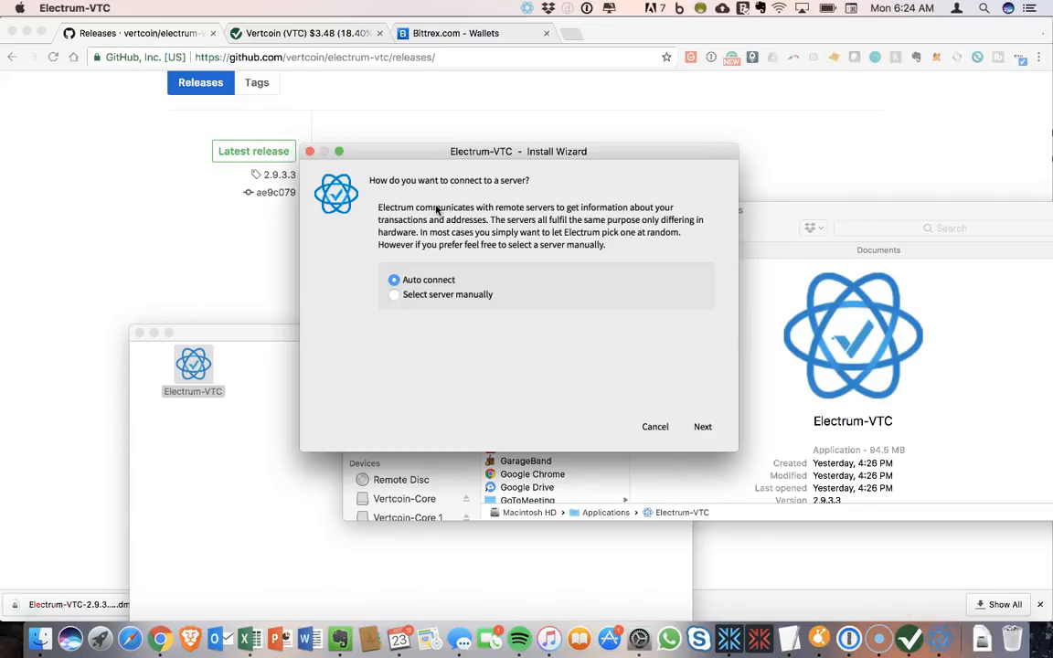
mouse_move(427, 205)
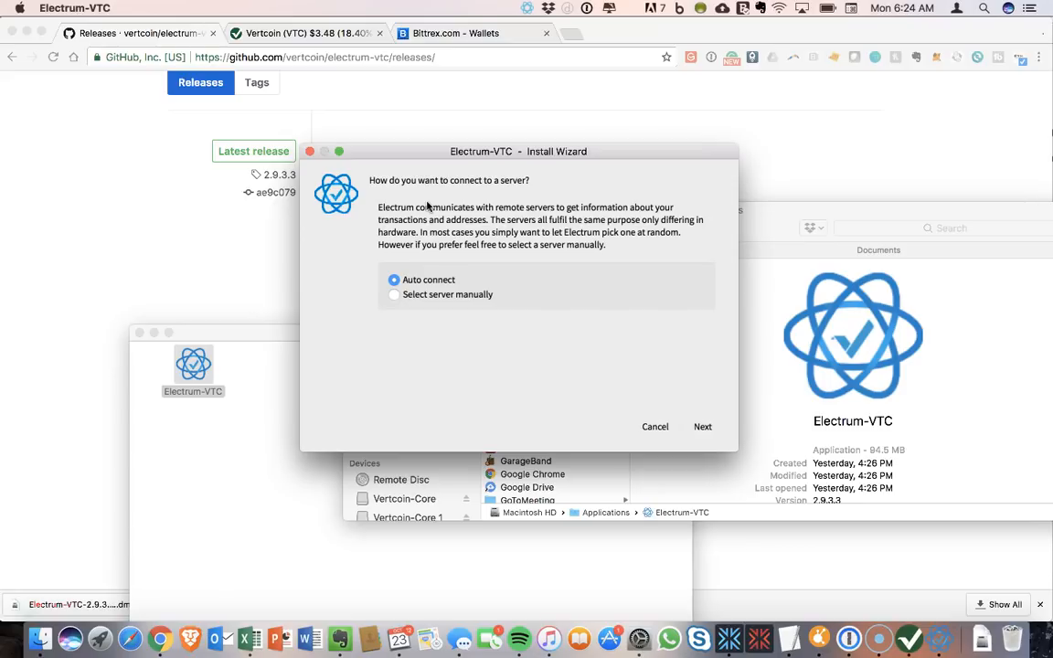
mouse_move(430, 228)
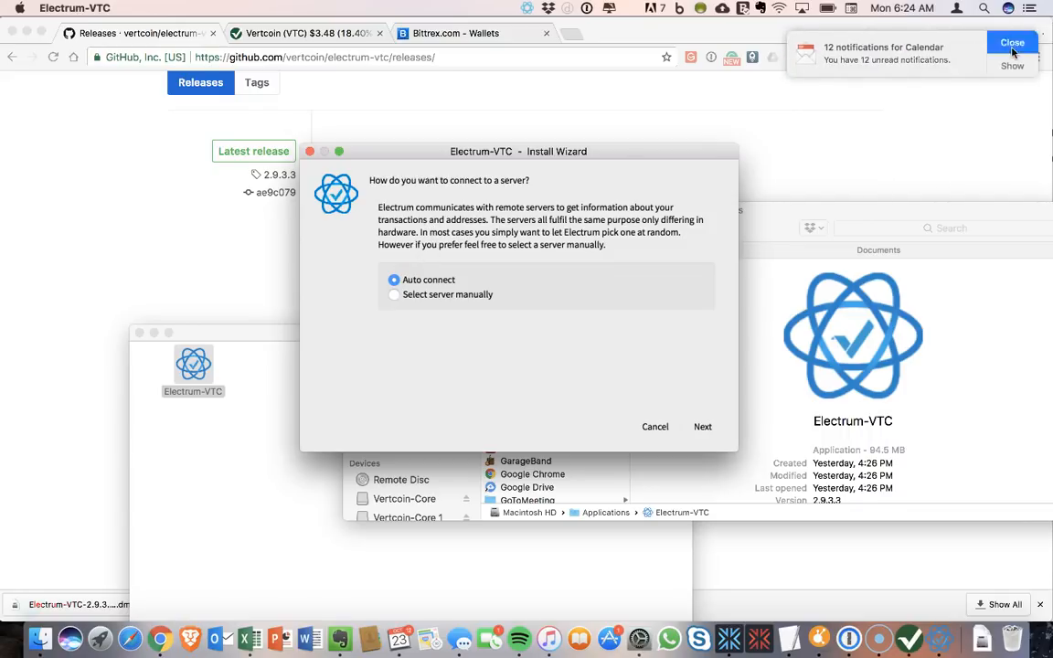
- Continue the Install Wizard with Auto connect to the default_wallet file step
click(1011, 43)
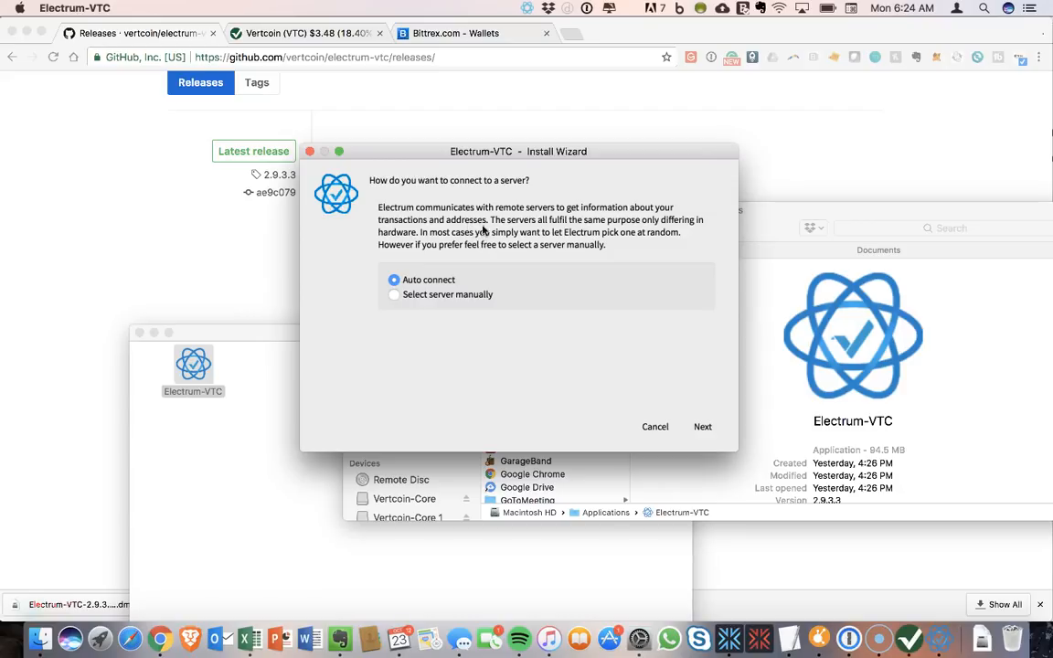
mouse_move(702, 426)
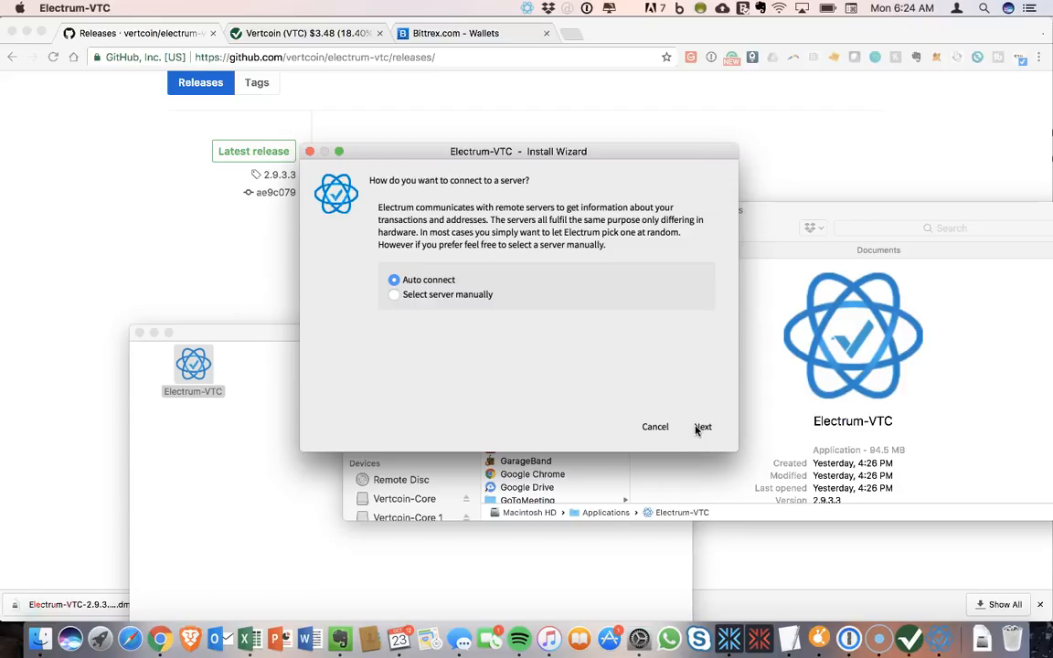
click(703, 427)
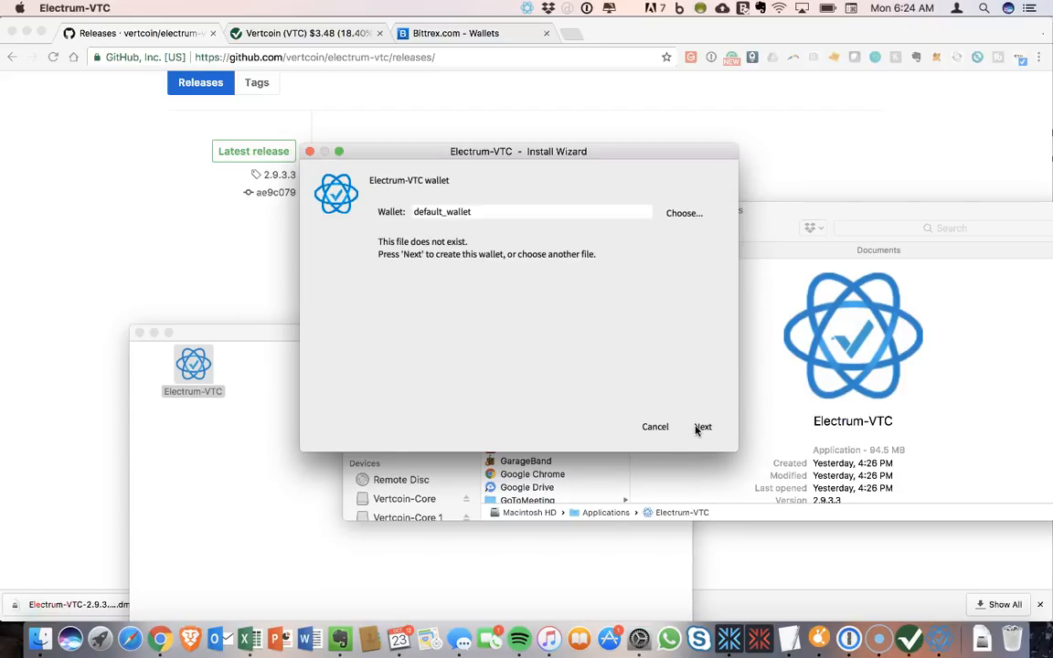
mouse_move(478, 304)
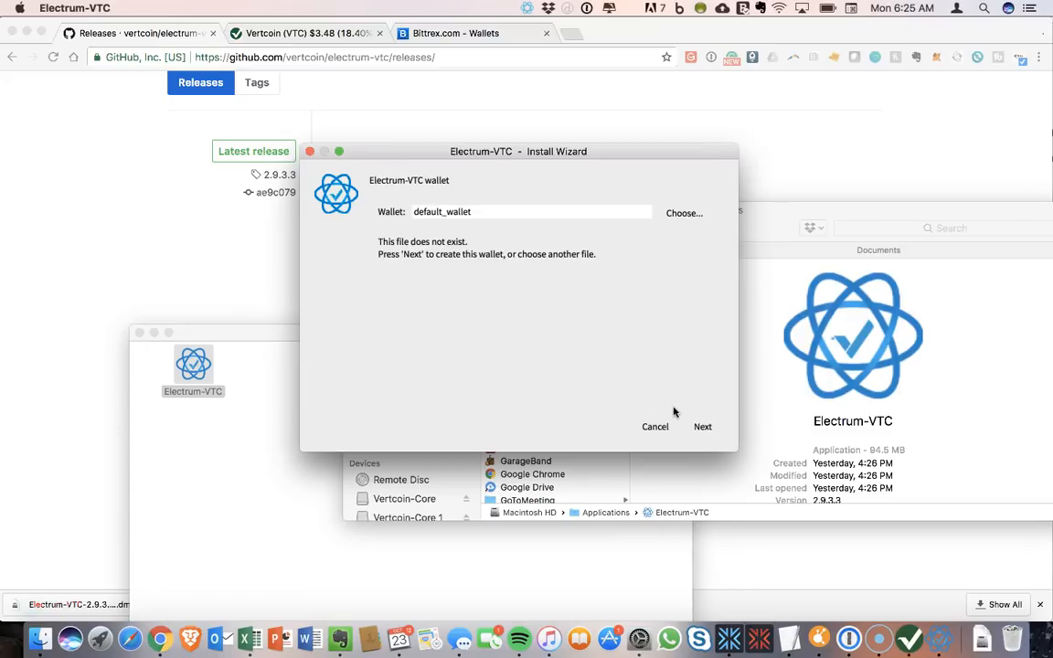
- Create default_wallet as a standard wallet with a new seed, reaching the password step
click(703, 426)
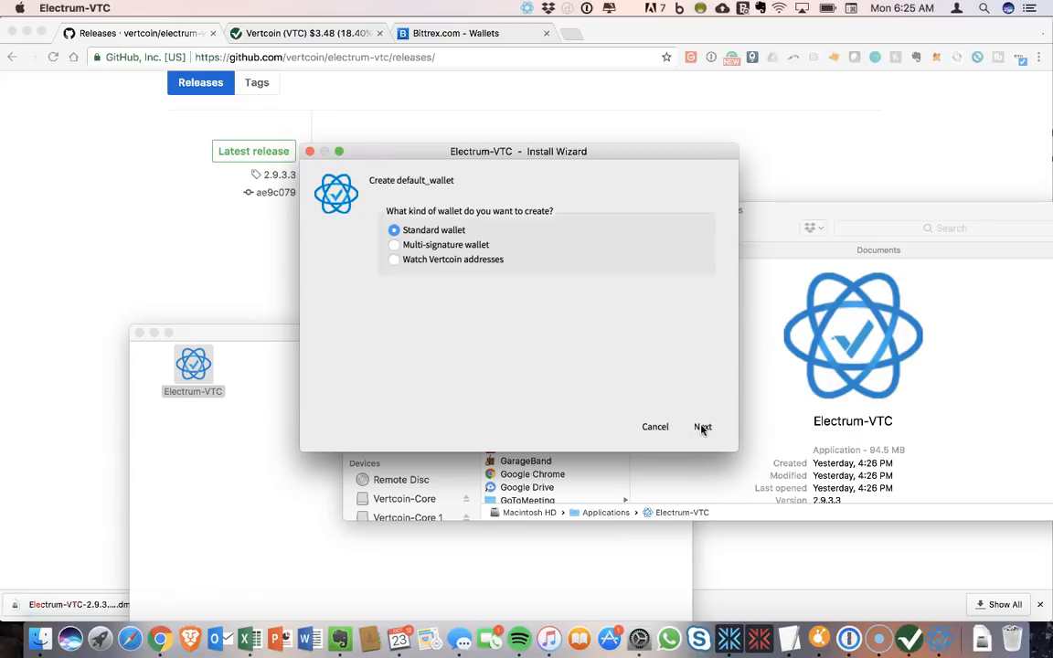
mouse_move(652, 394)
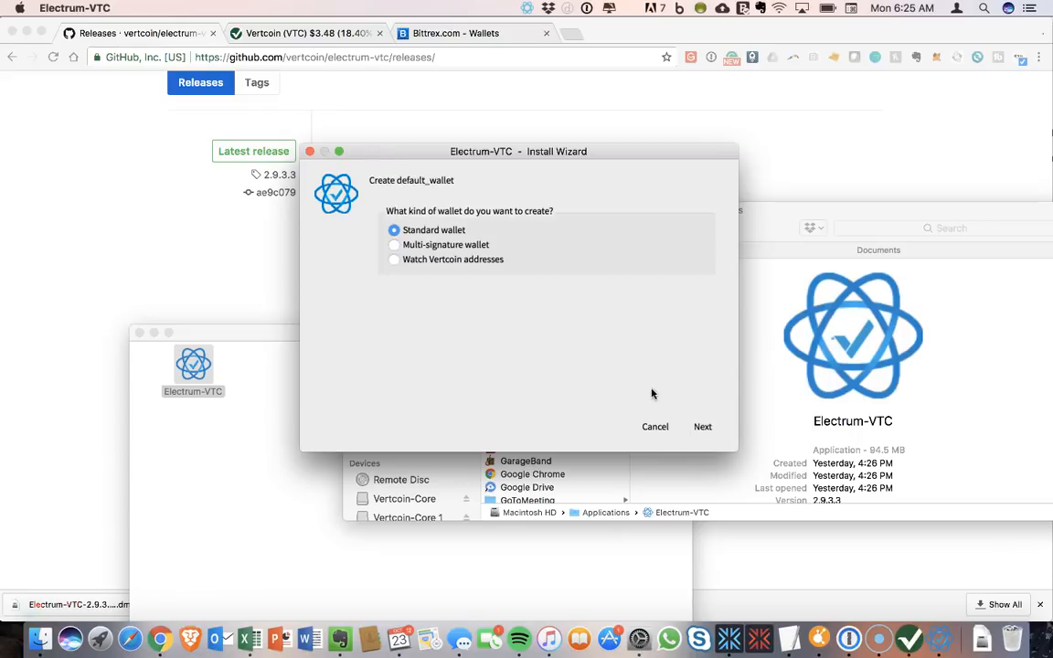
mouse_move(482, 251)
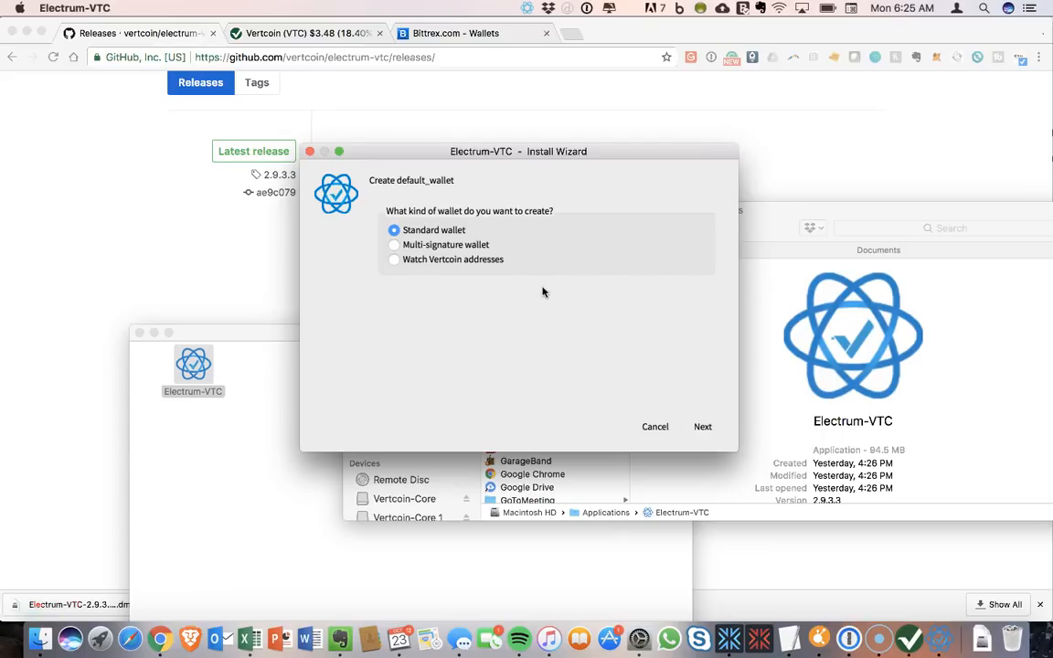
mouse_move(700, 433)
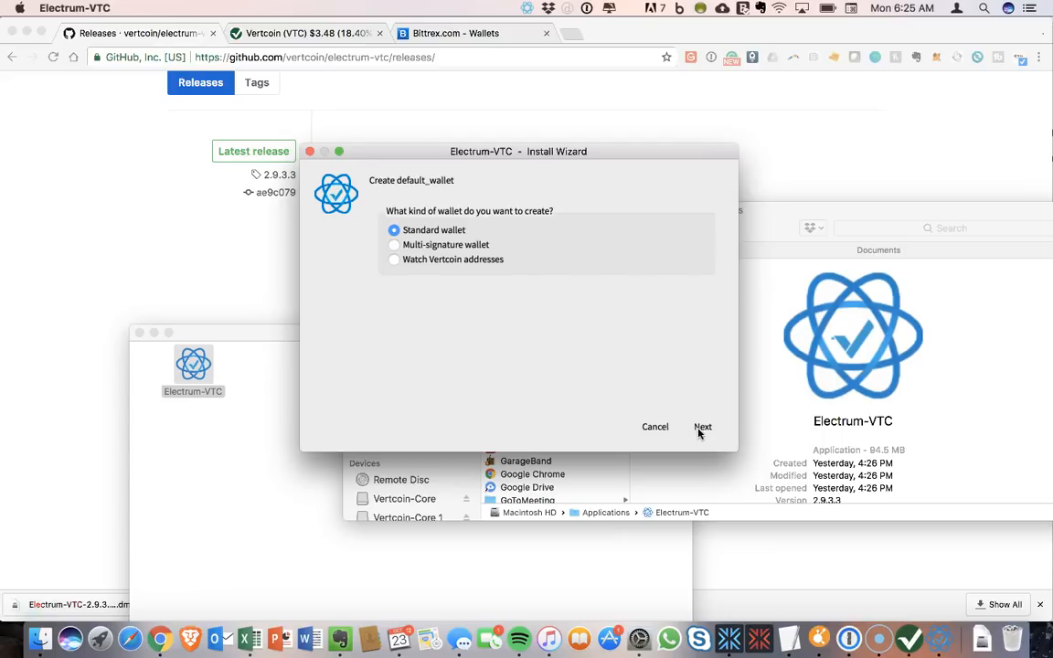
click(703, 427)
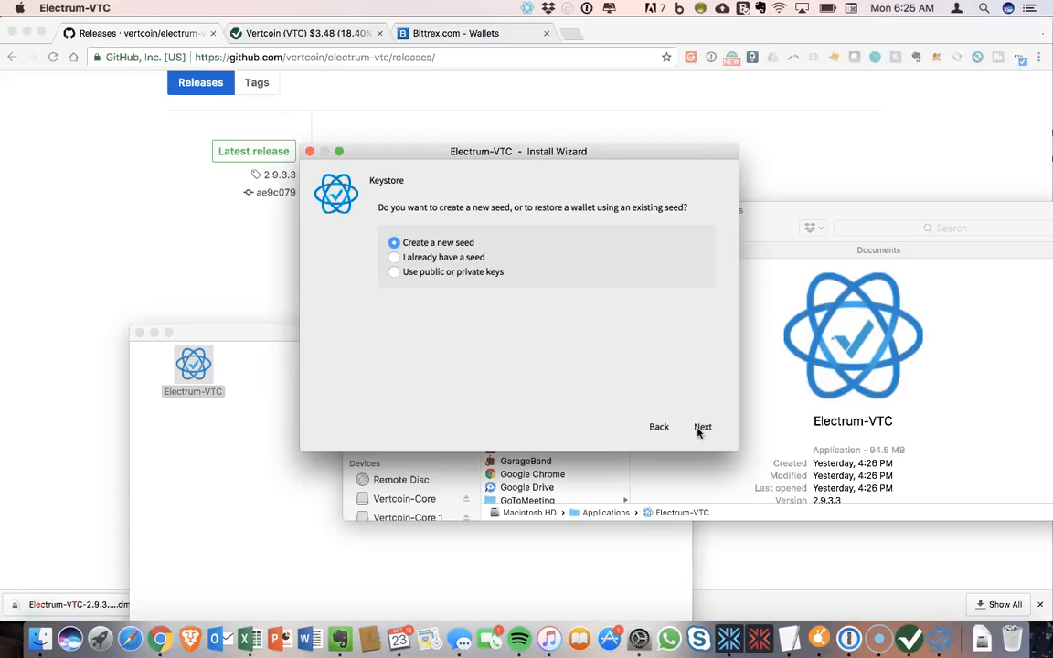
mouse_move(653, 359)
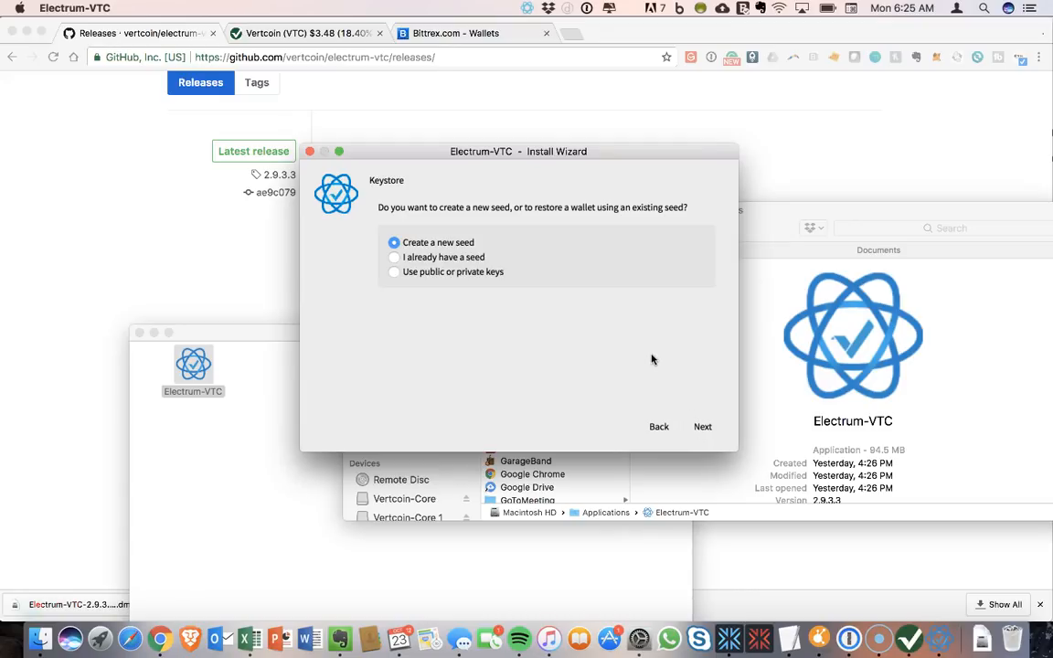
mouse_move(628, 366)
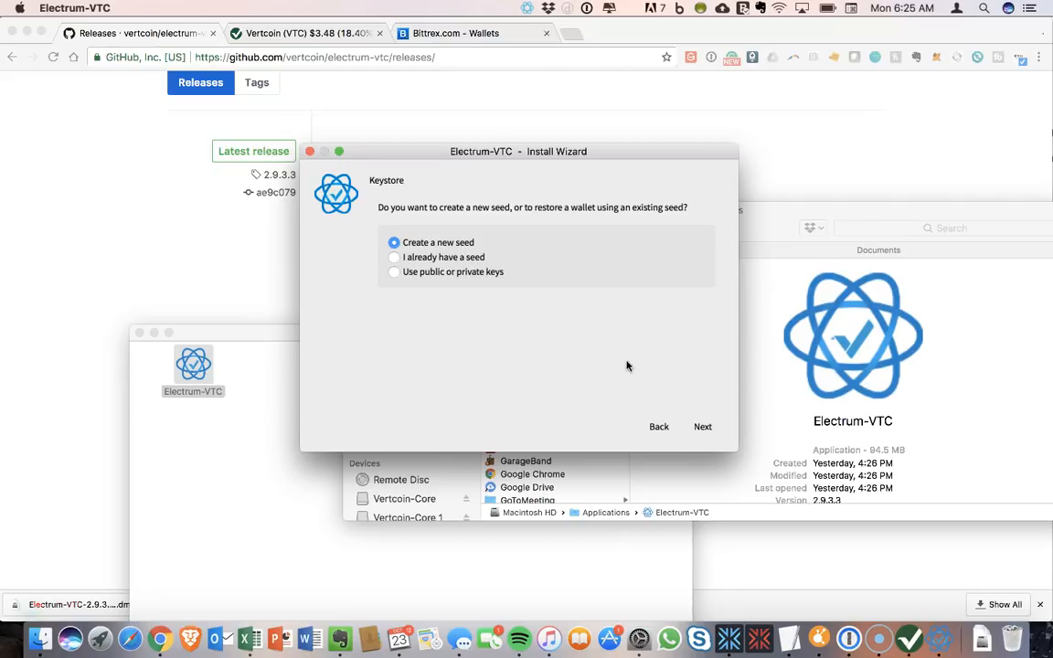
mouse_move(599, 382)
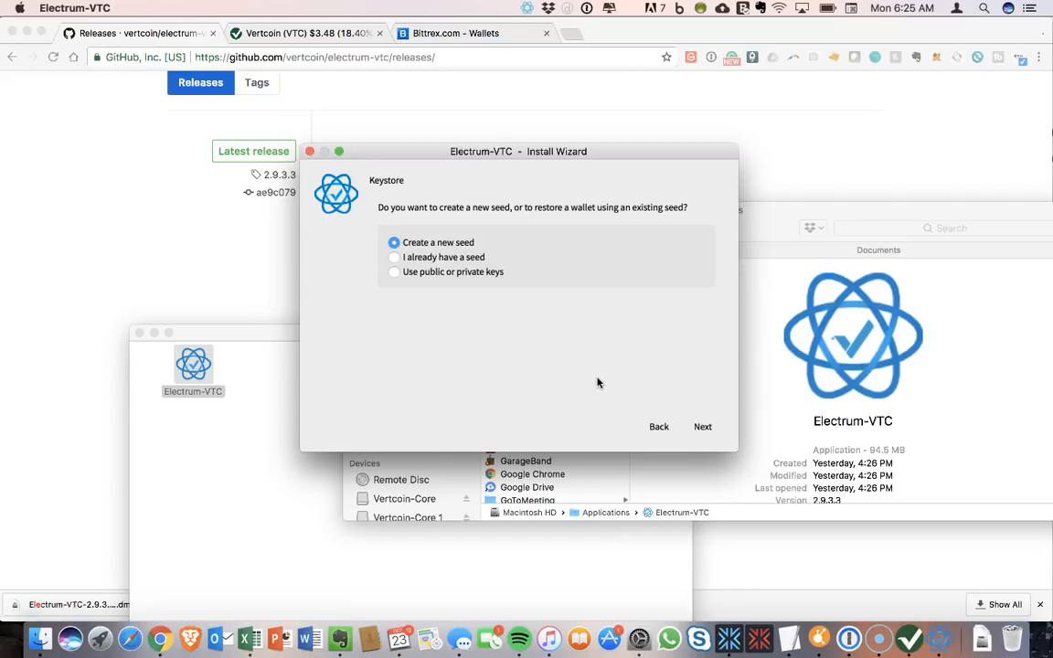
mouse_move(584, 391)
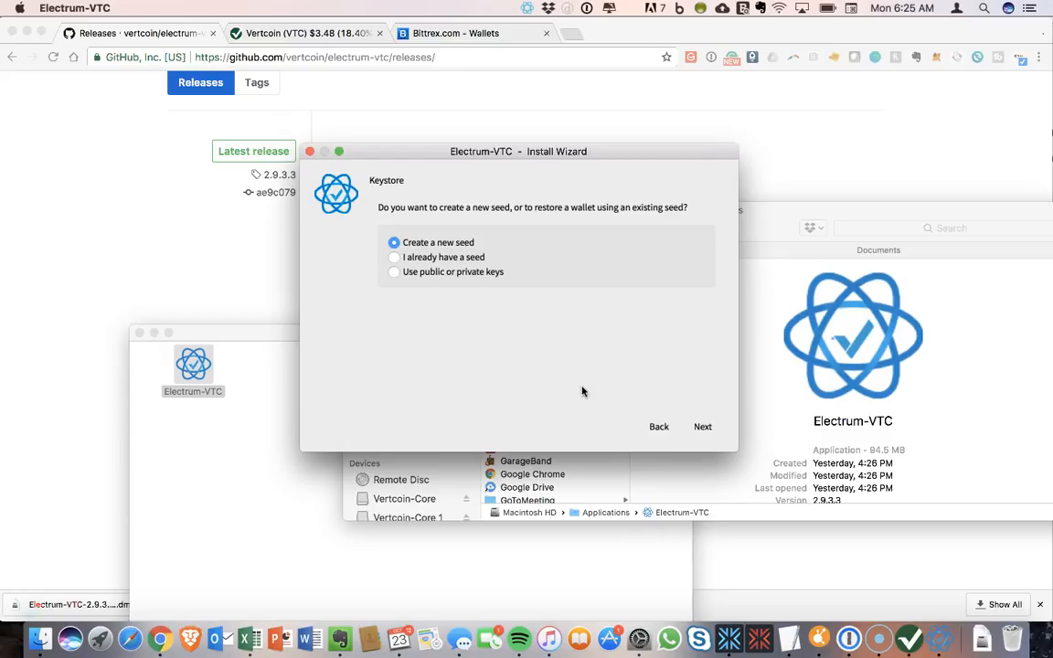
mouse_move(491, 414)
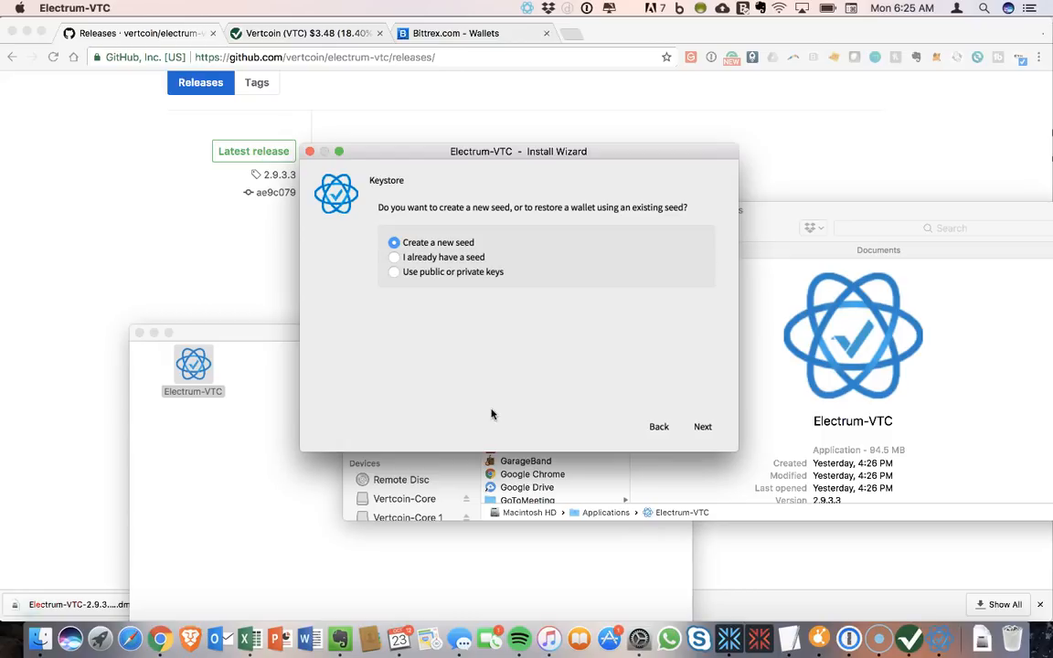
click(702, 426)
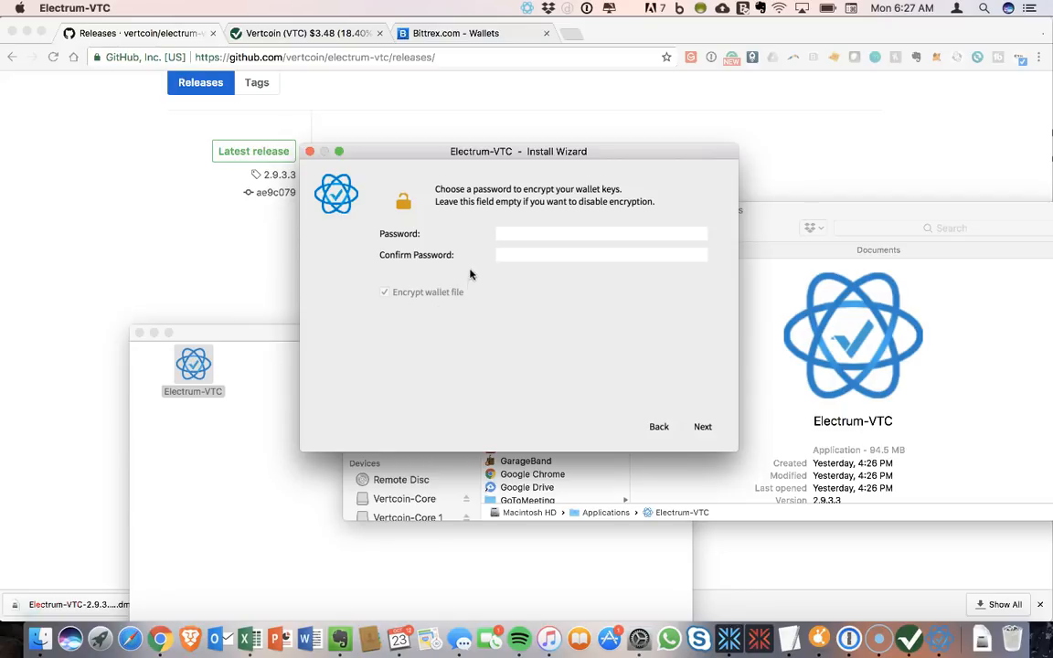
mouse_move(526, 196)
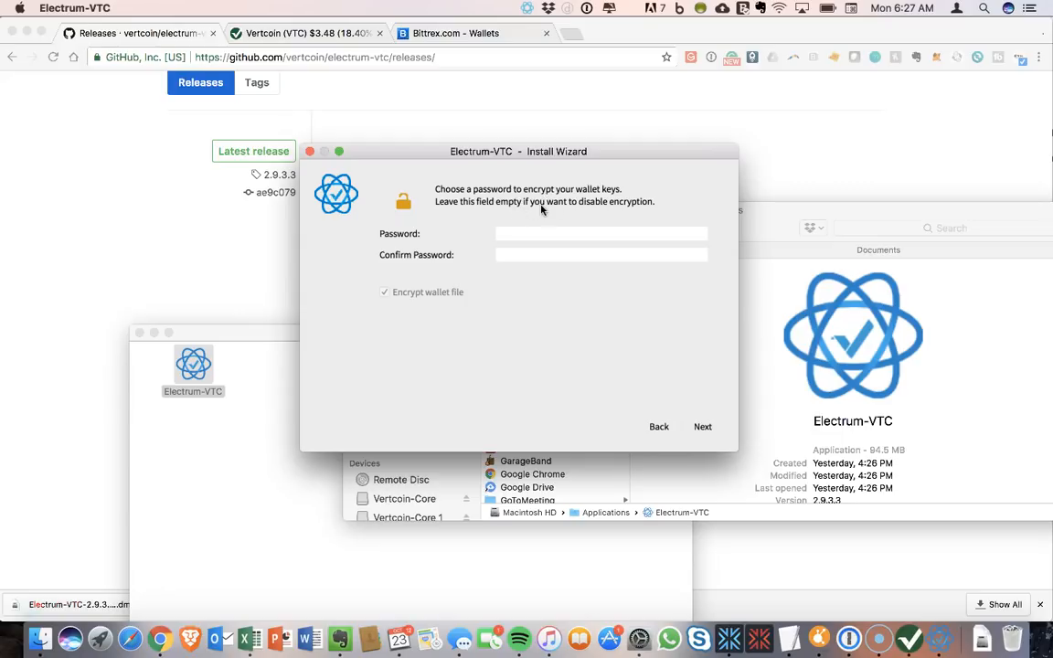
mouse_move(629, 214)
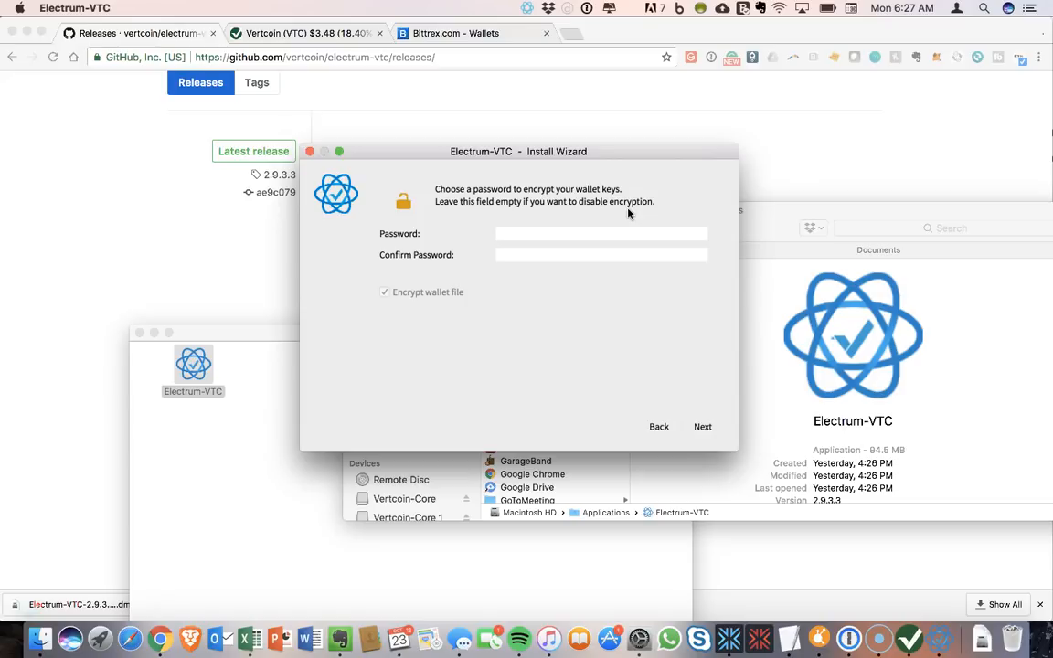
mouse_move(483, 212)
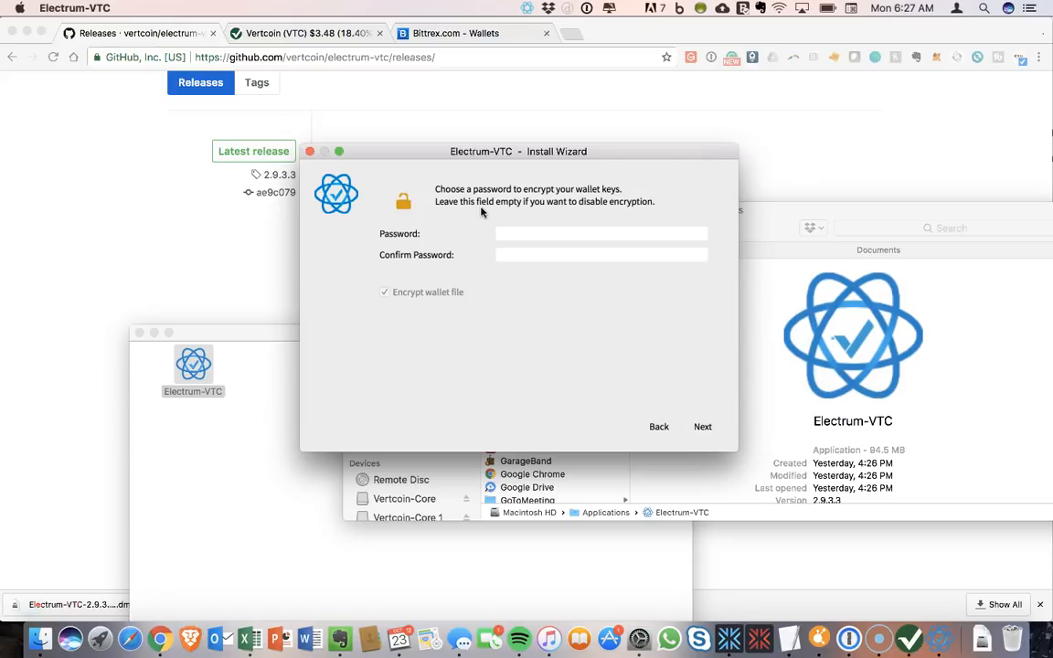
mouse_move(430, 241)
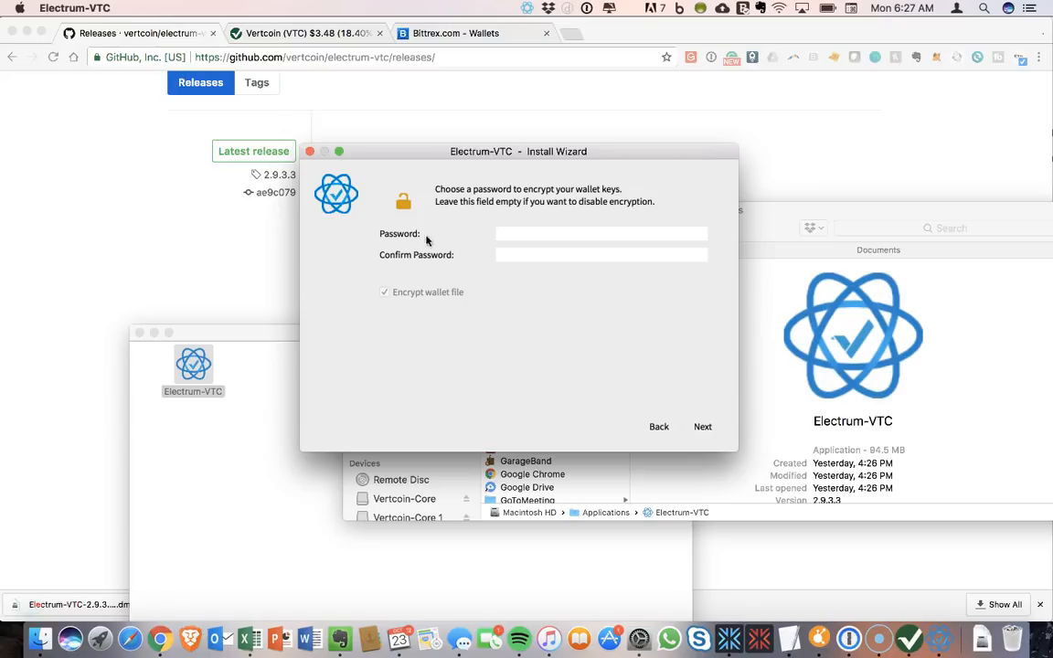
mouse_move(450, 238)
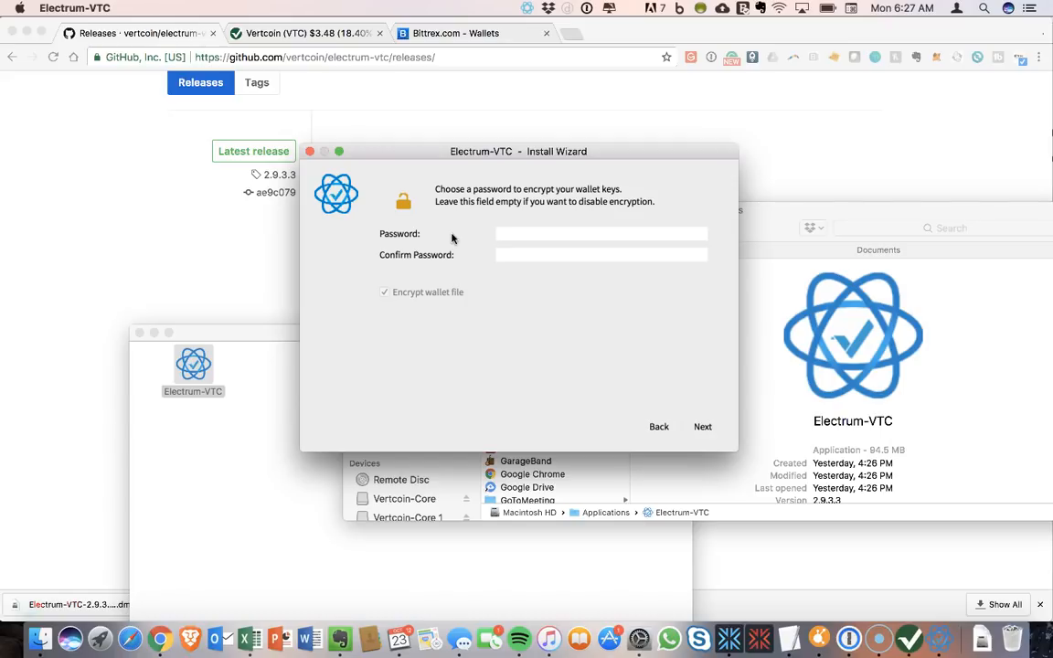
mouse_move(358, 300)
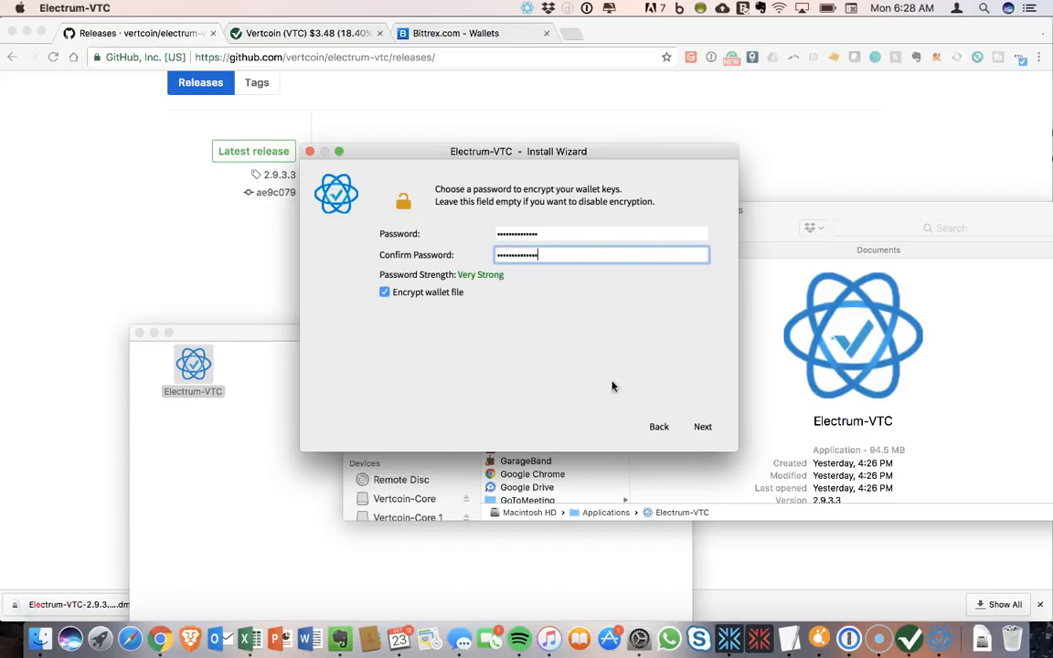
mouse_move(701, 422)
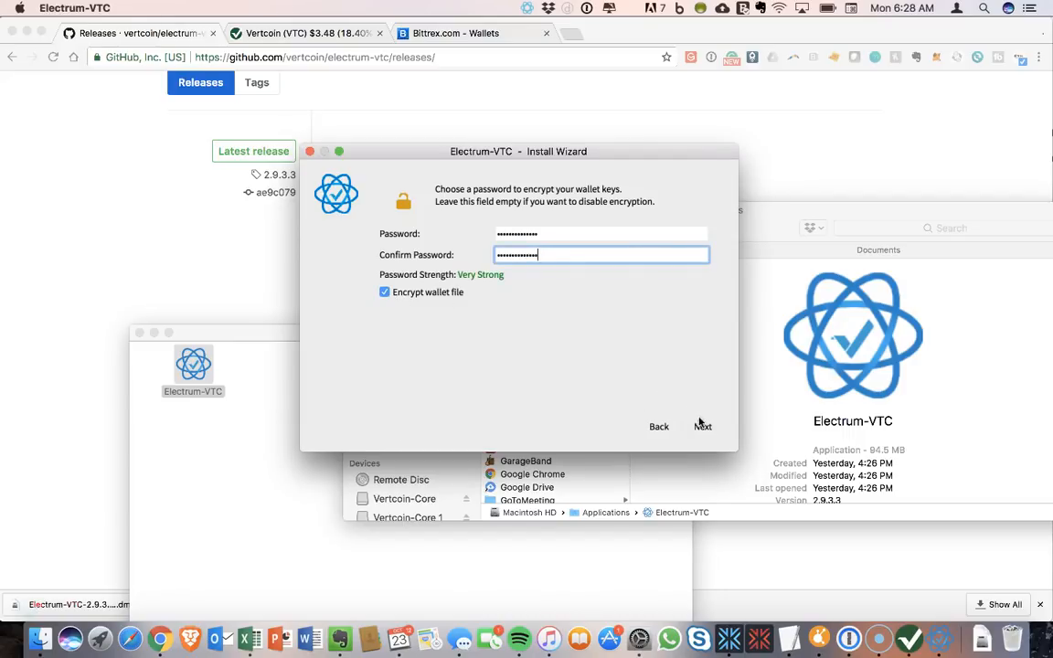
- Finish the wizard with the encryption password set and open the new default_wallet
click(701, 426)
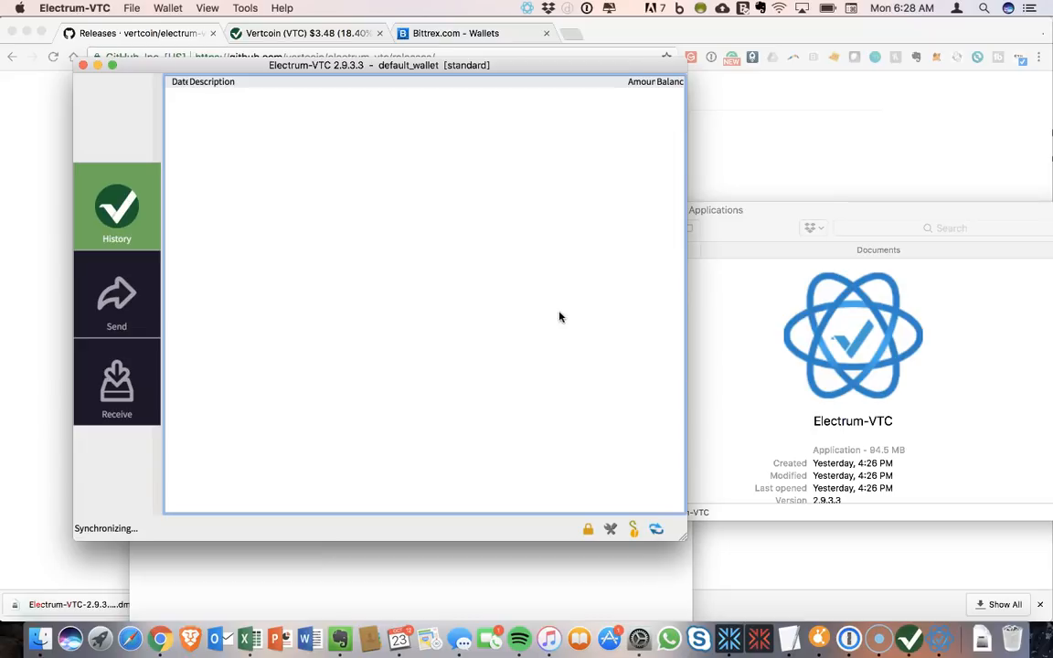
mouse_move(119, 536)
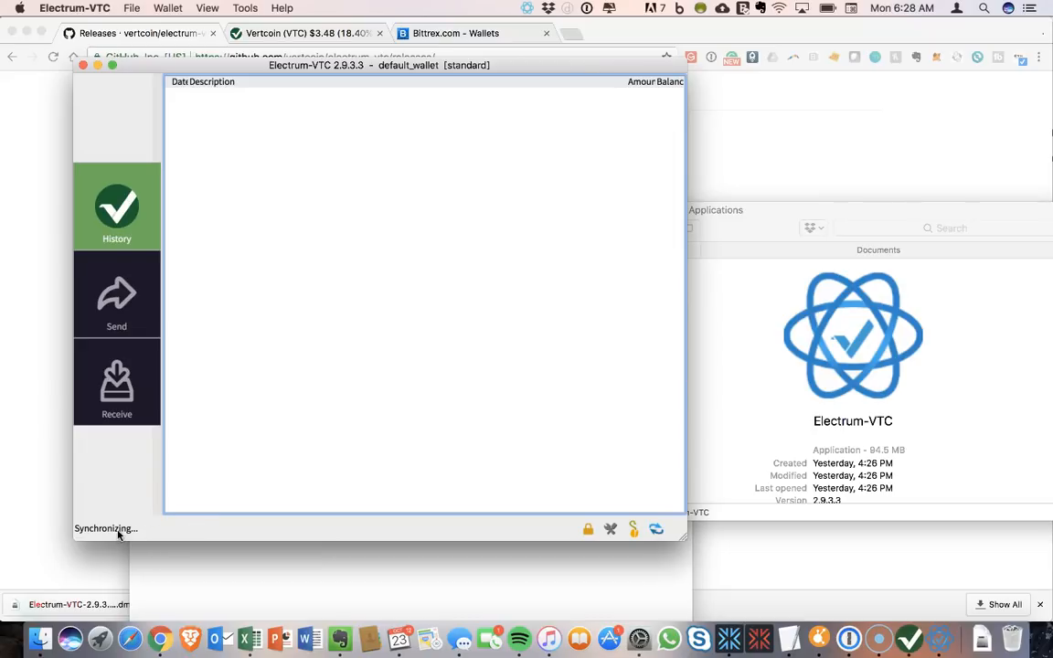
mouse_move(142, 532)
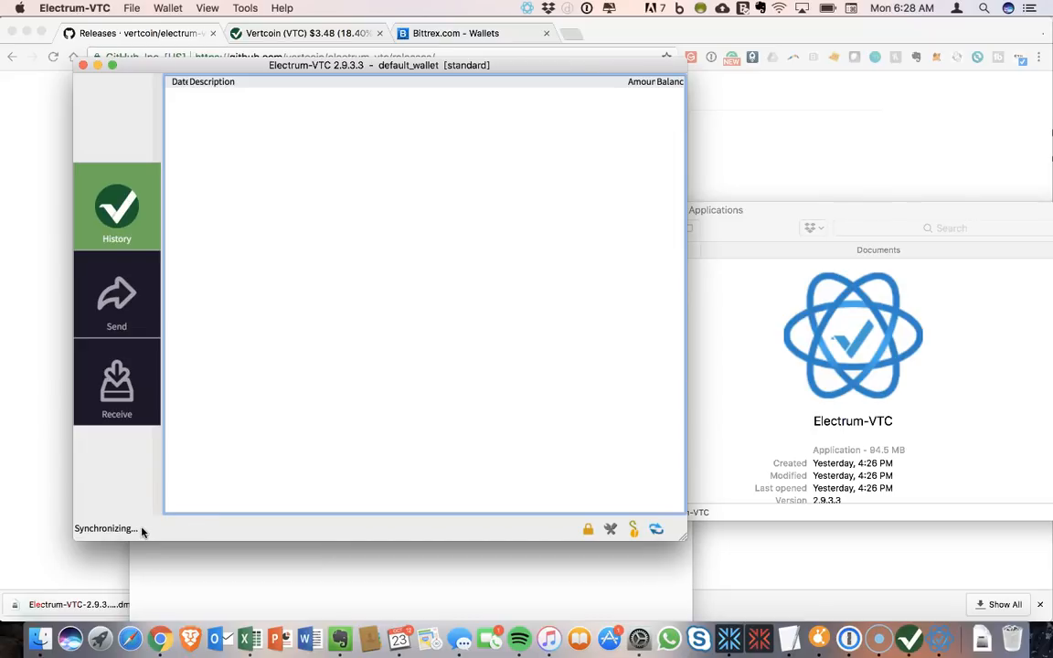
mouse_move(135, 505)
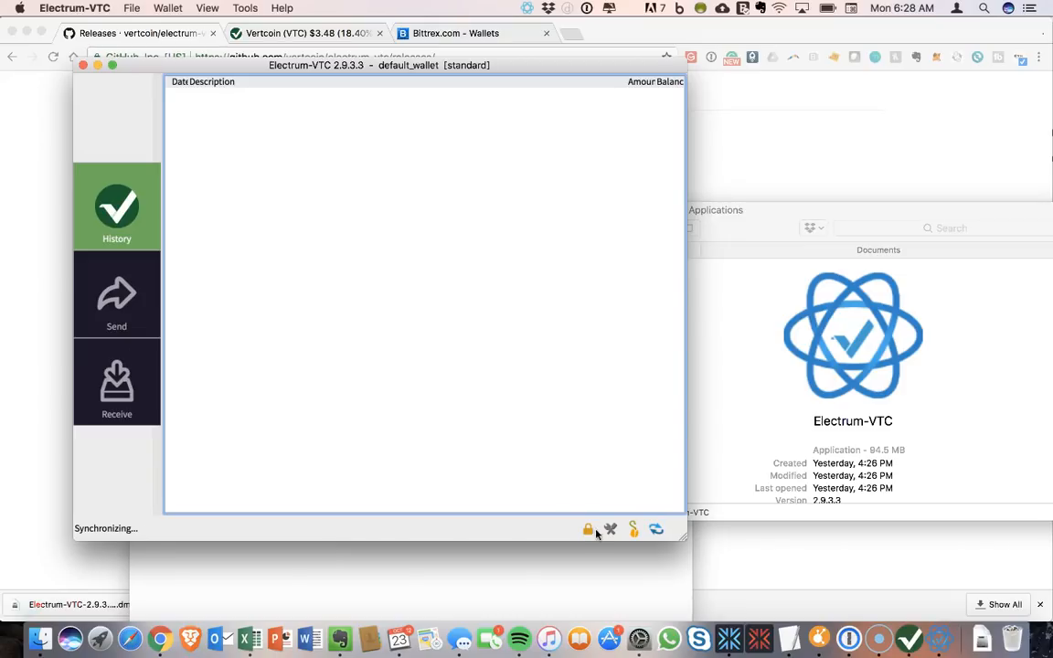
mouse_move(587, 528)
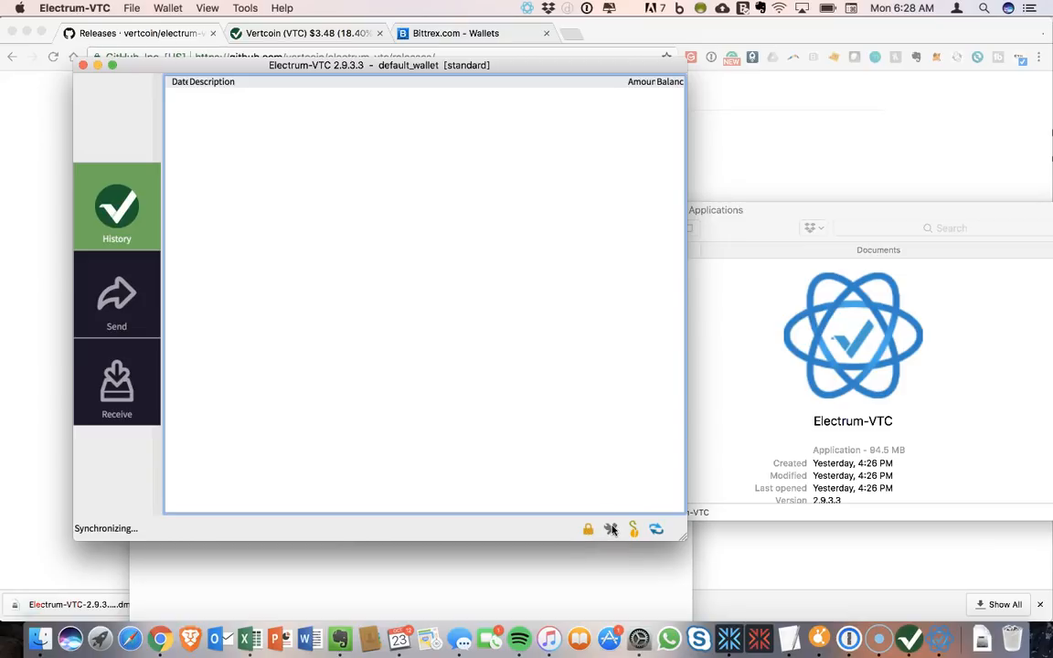
mouse_move(610, 528)
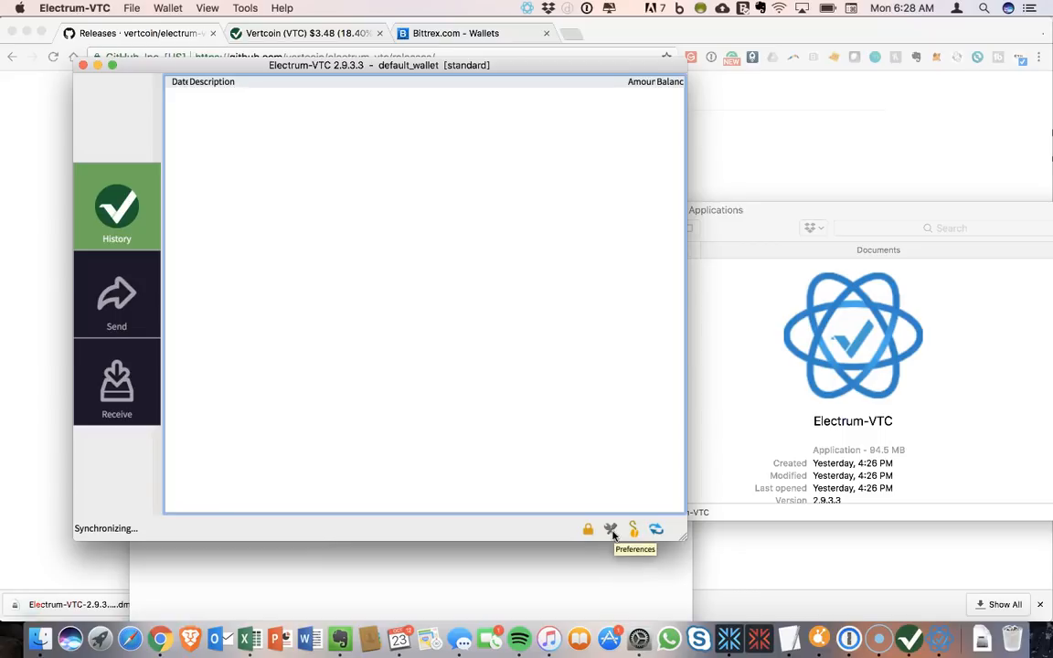
mouse_move(656, 529)
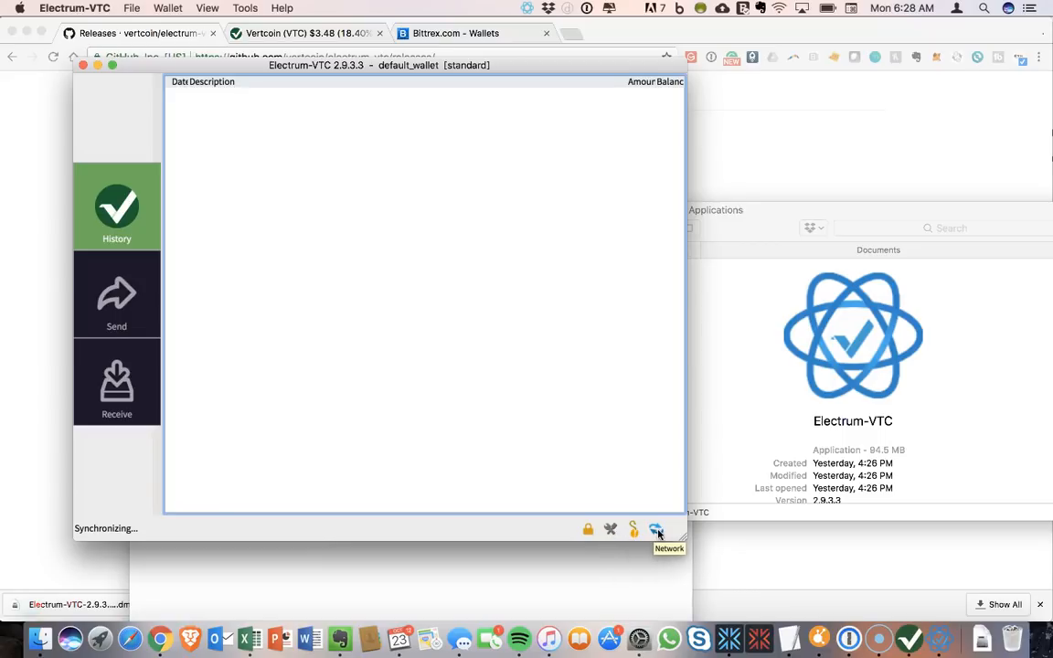
mouse_move(350, 494)
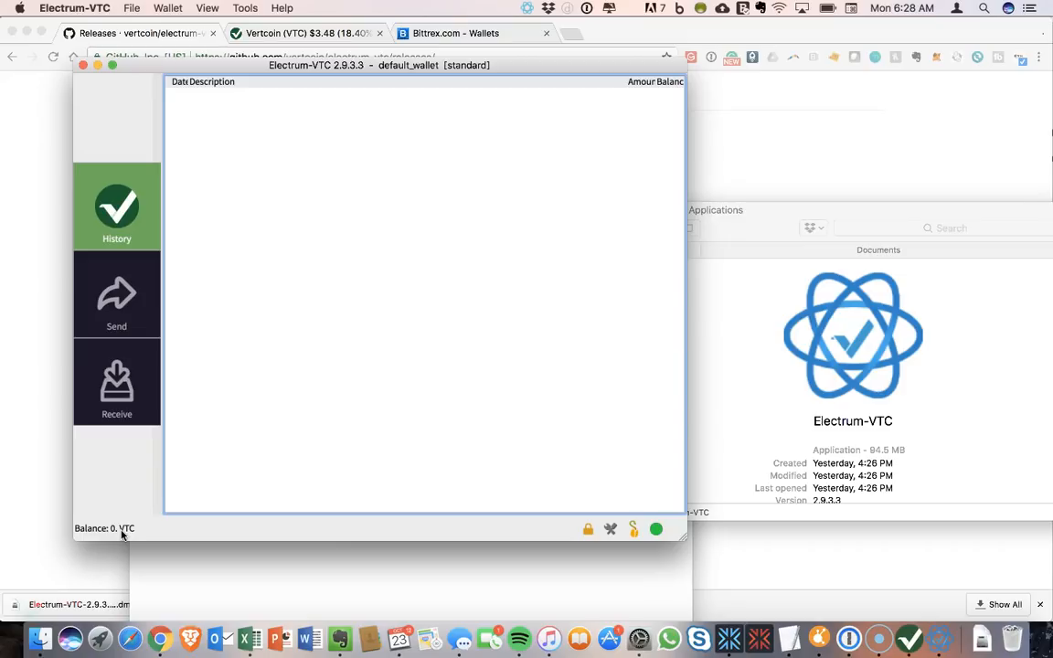
- Review the Send form's Pay to, Amount and fee fields, then show the Receive address and QR code
click(116, 297)
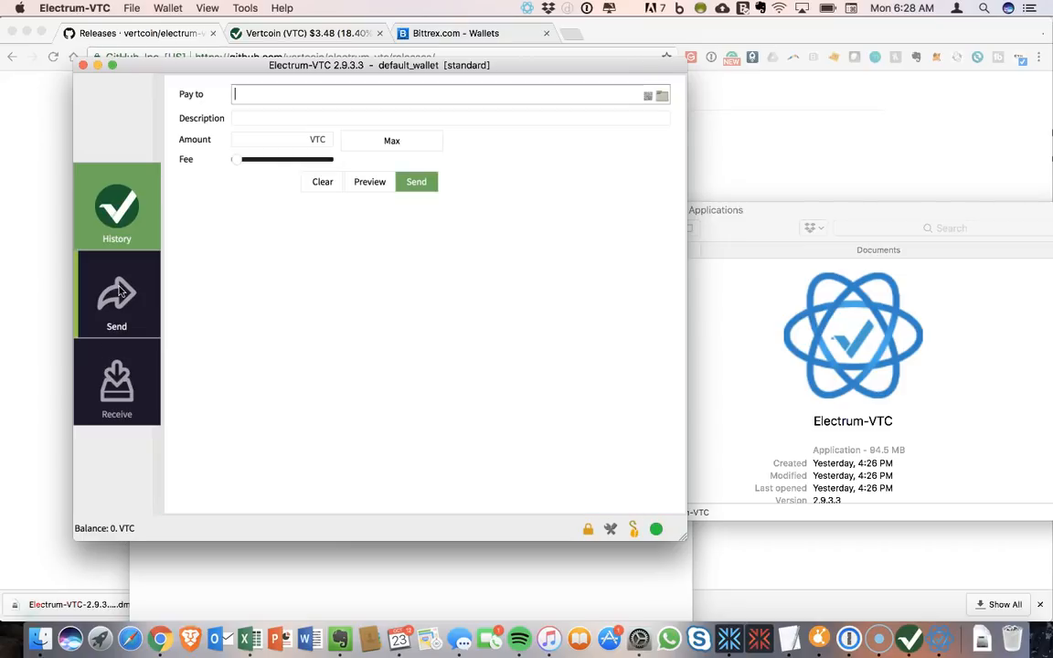
mouse_move(118, 297)
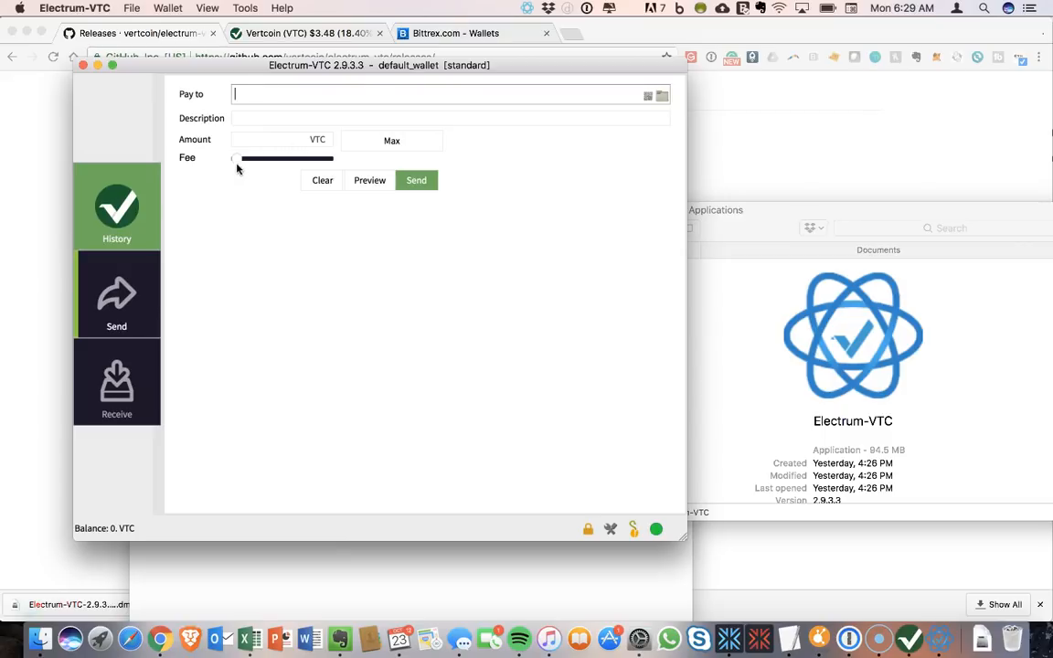
mouse_move(237, 160)
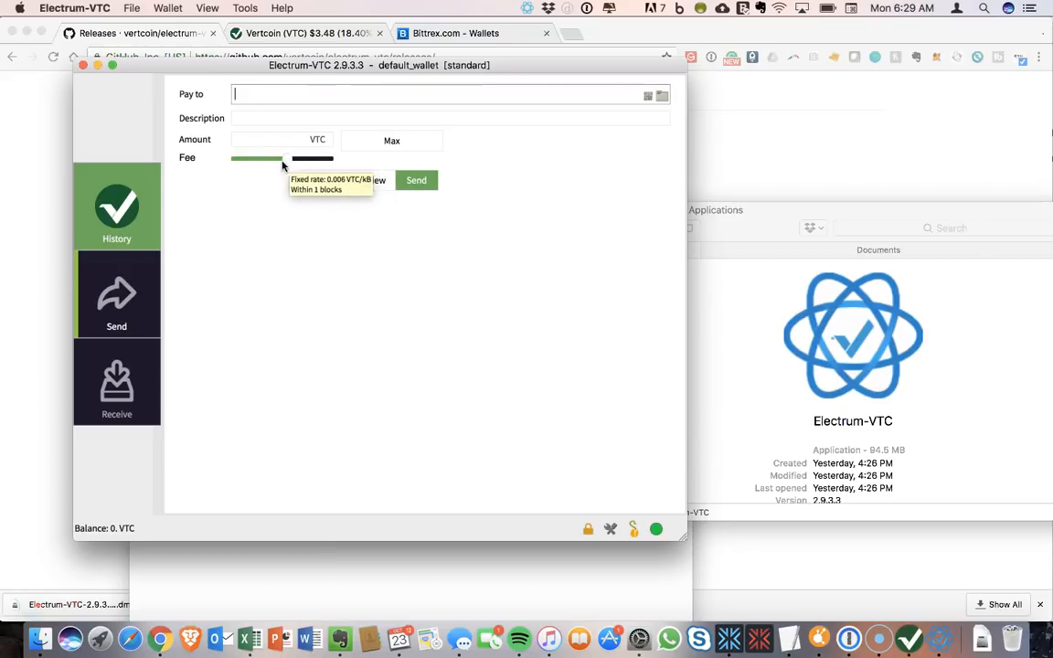
click(116, 382)
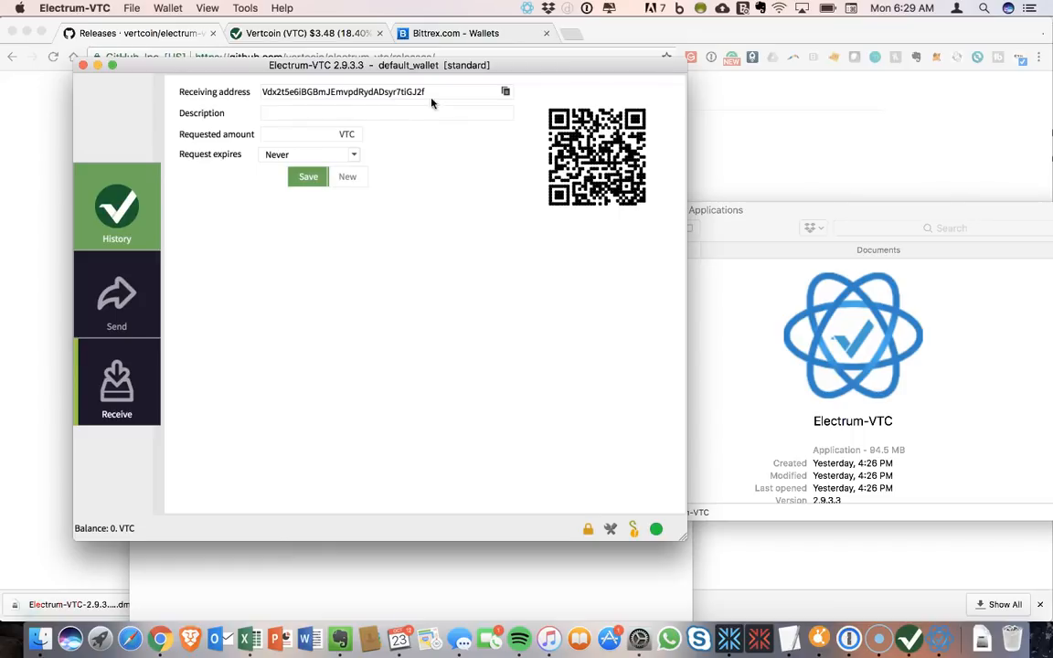
mouse_move(439, 96)
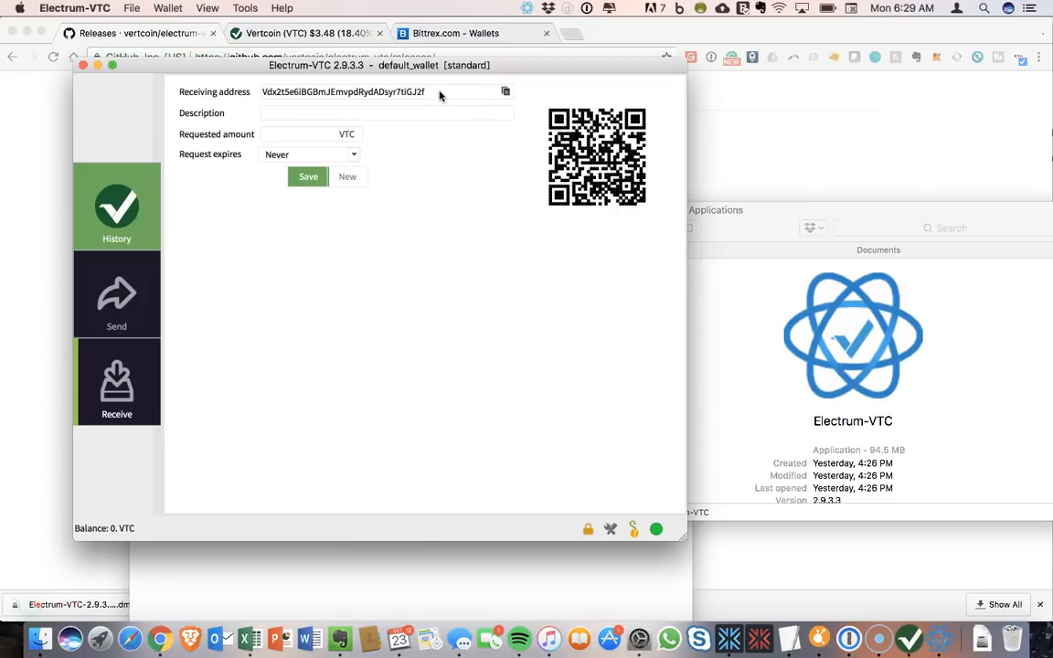
mouse_move(422, 506)
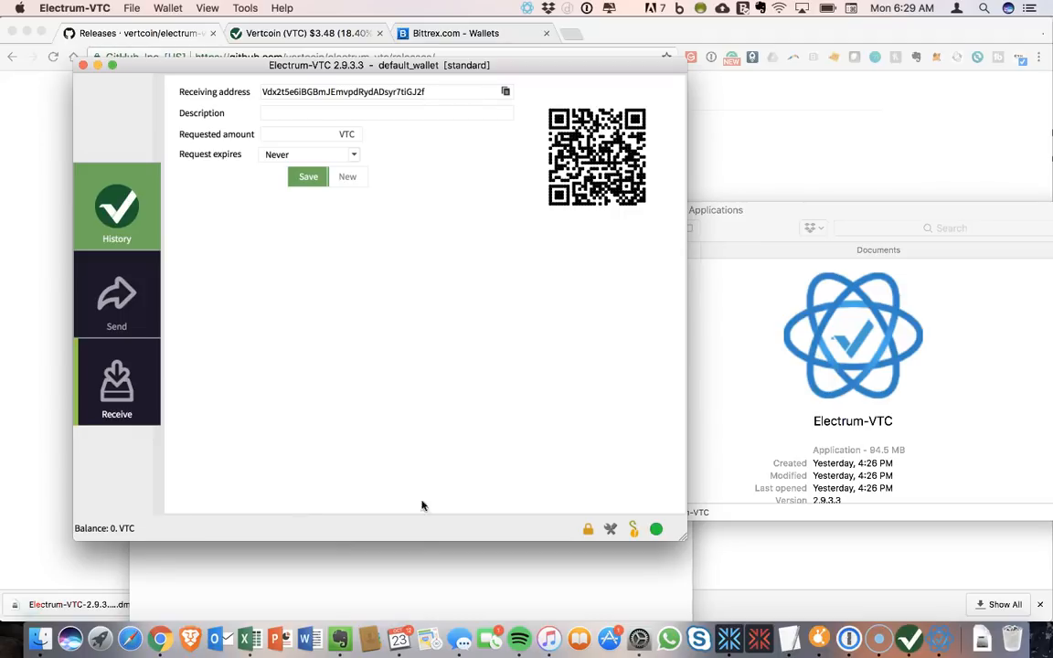
mouse_move(656, 528)
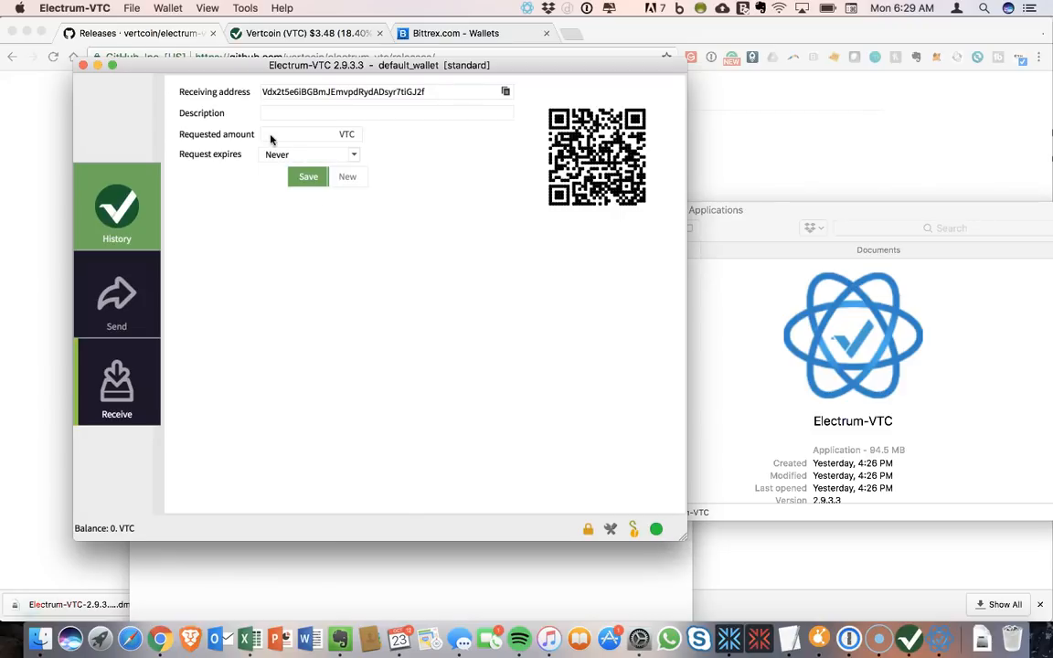
mouse_move(288, 144)
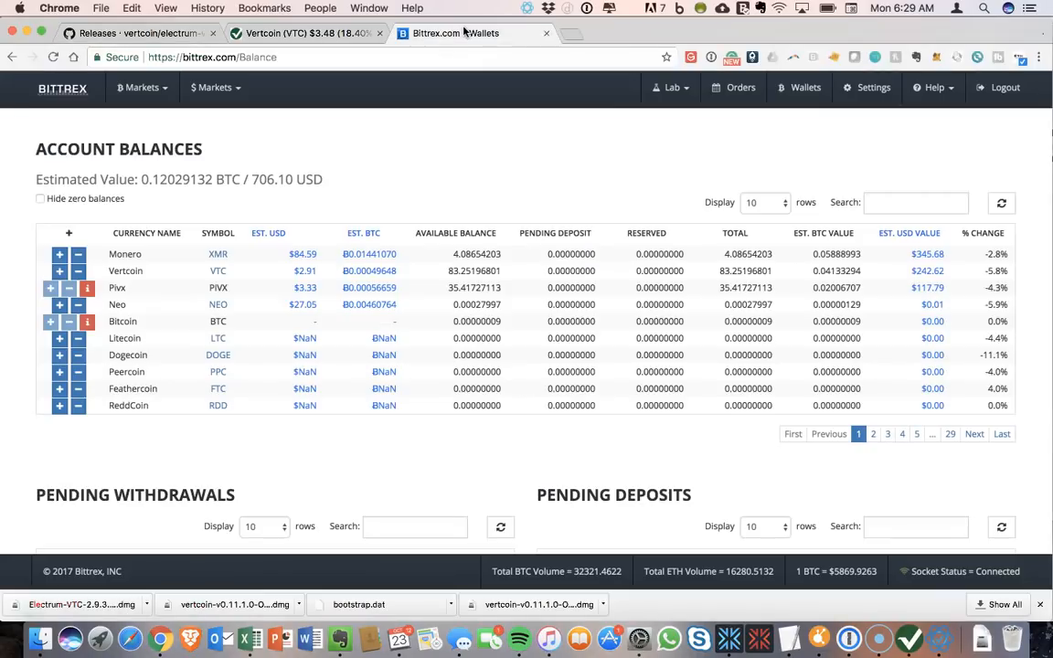
- Submit a Bittrex withdrawal of 83.23196801 VTC to the Electrum wallet address
click(78, 270)
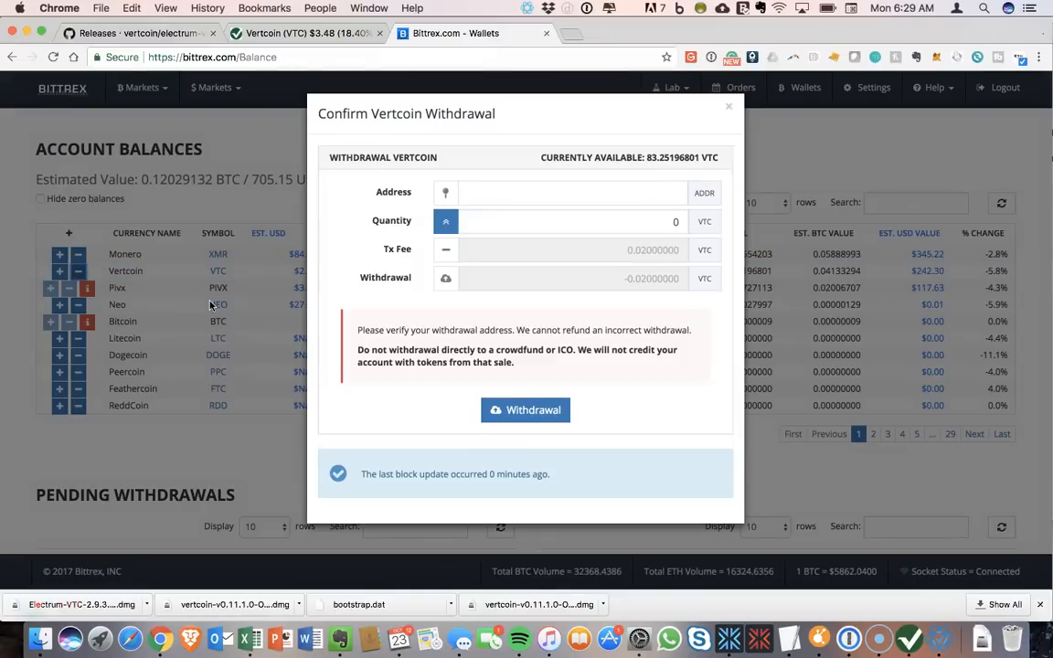
click(572, 192)
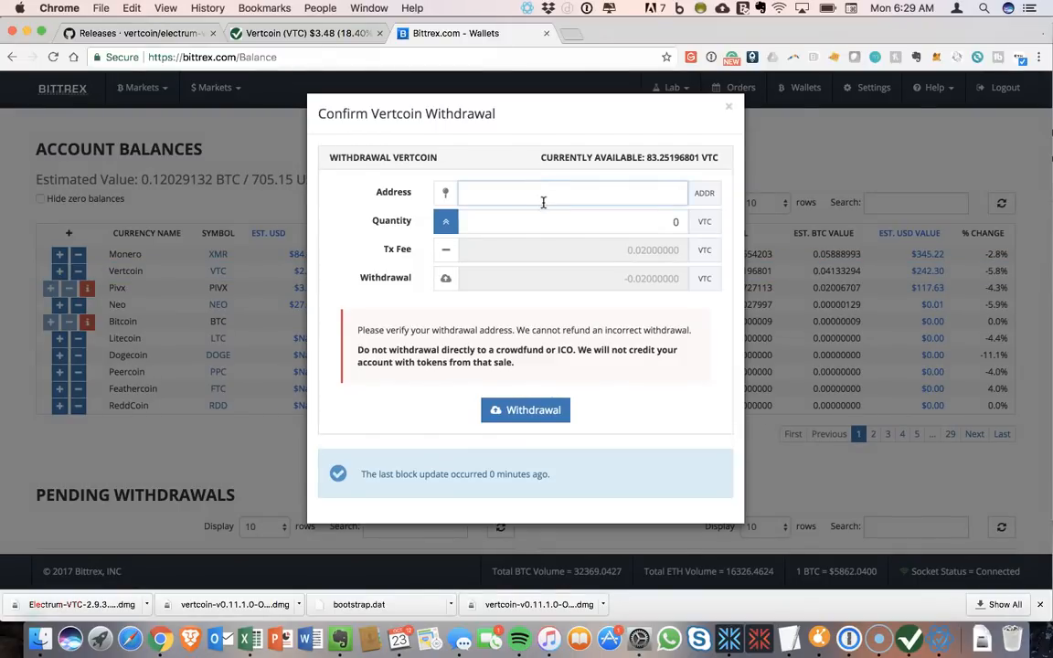
click(446, 221)
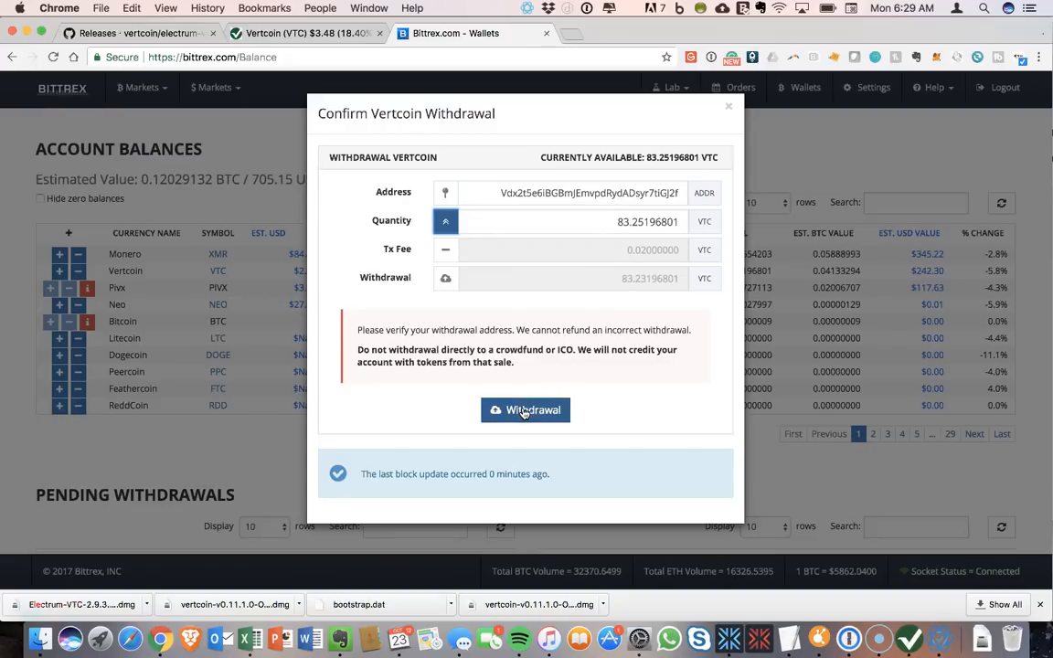
click(524, 410)
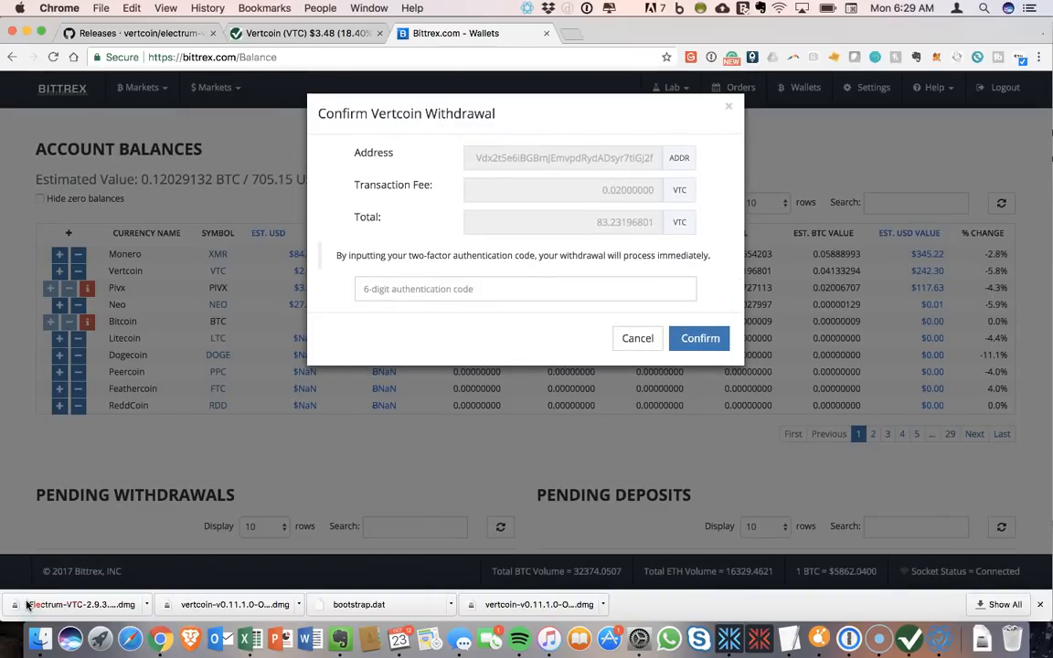
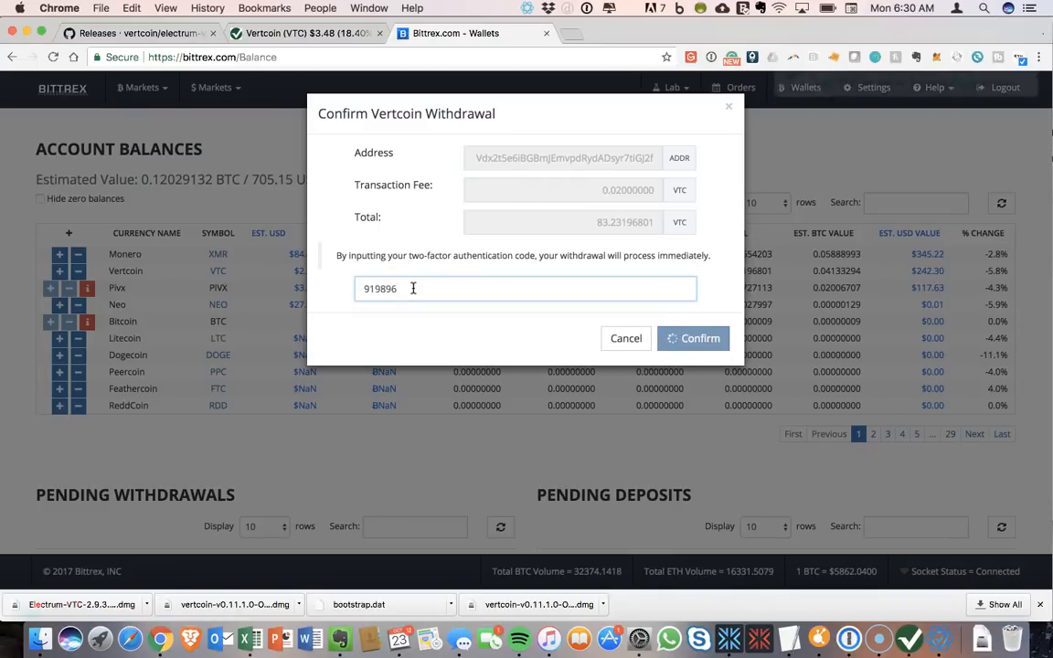
click(692, 338)
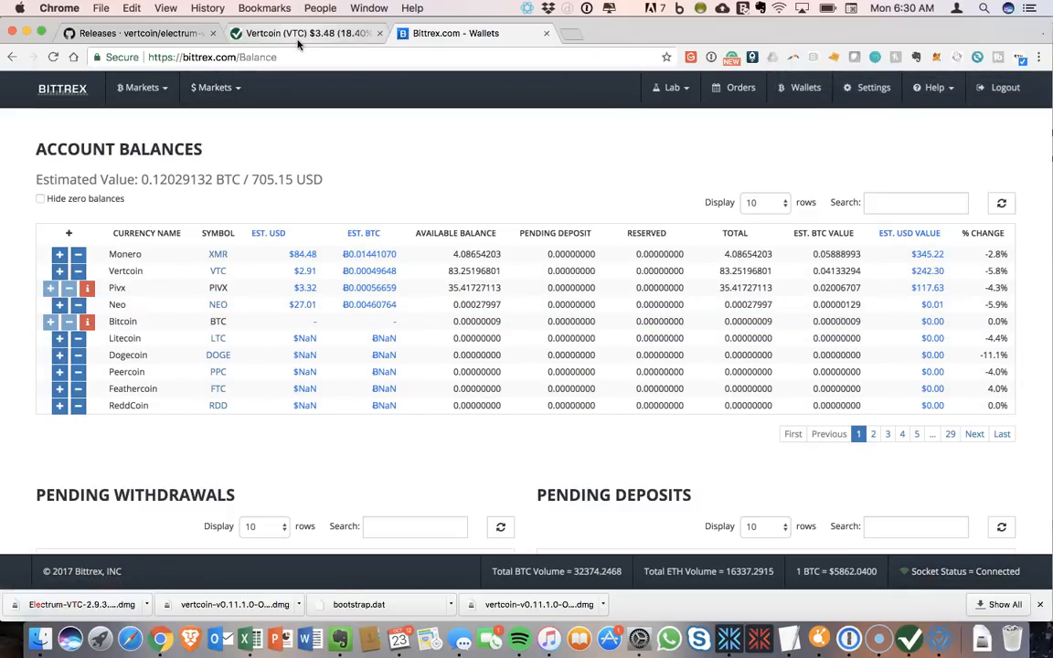
- Show the receiving address in Electrum-VTC; balance reports +83.23196801 VTC unconfirmed
click(306, 33)
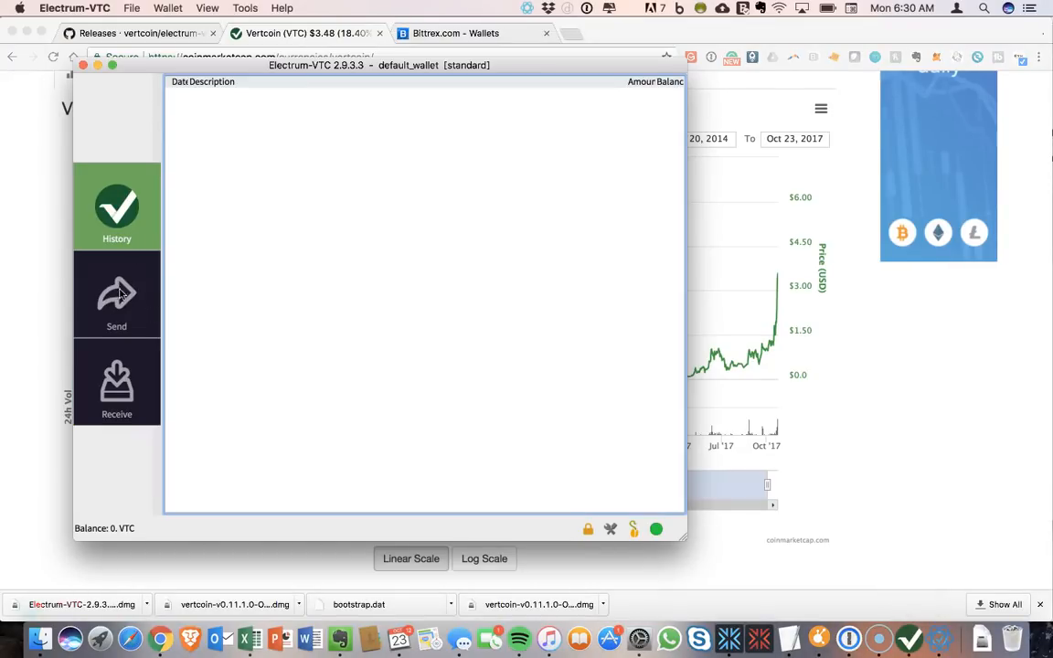
click(116, 382)
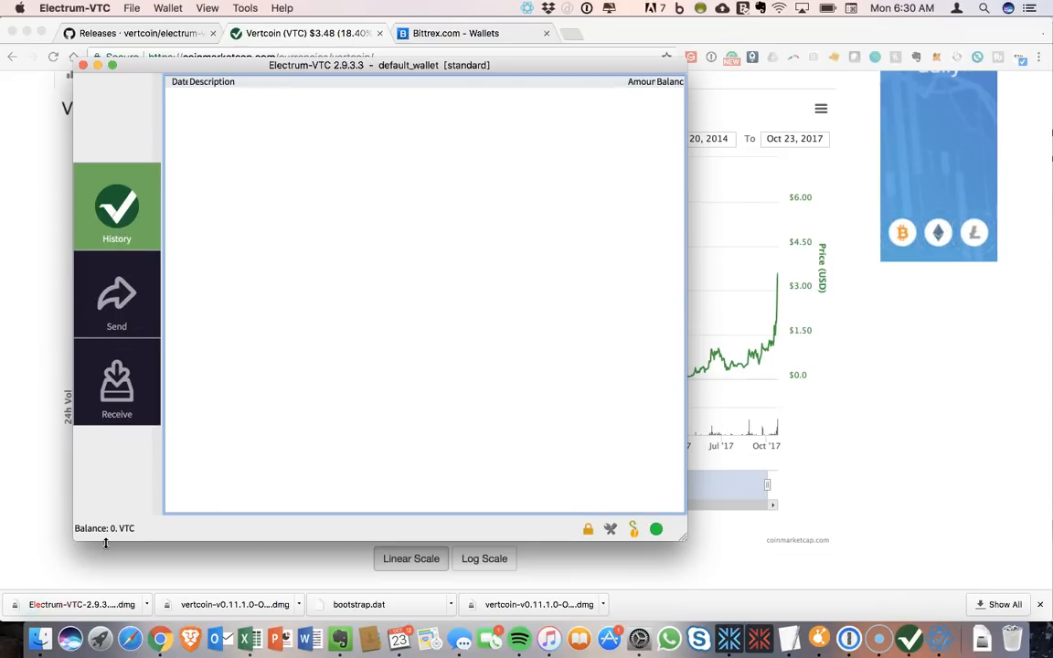
mouse_move(125, 485)
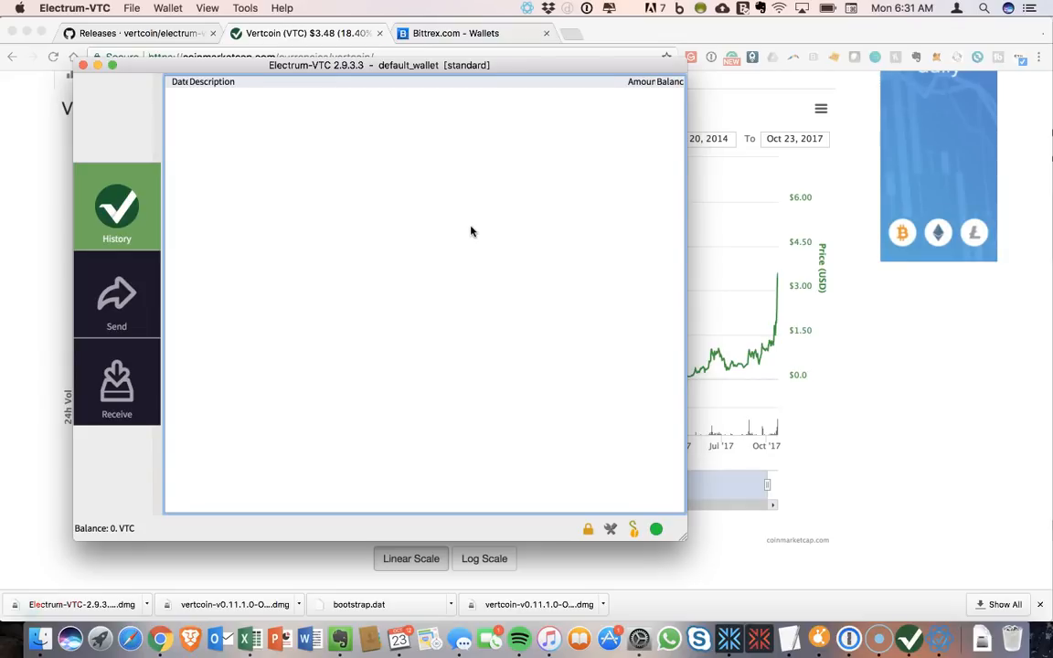
click(117, 384)
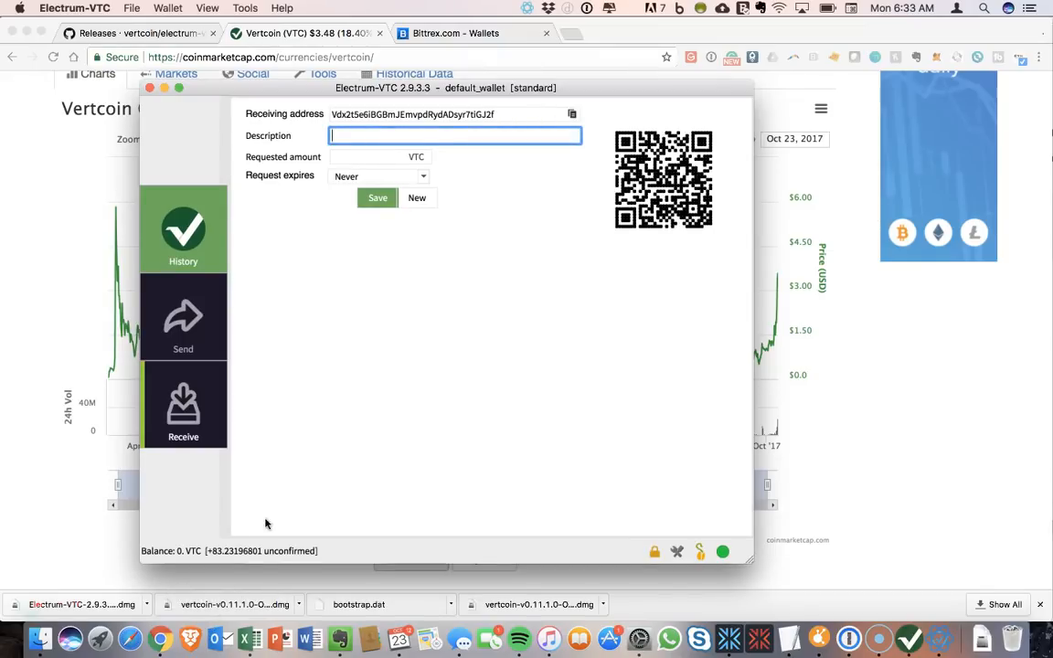
mouse_move(227, 559)
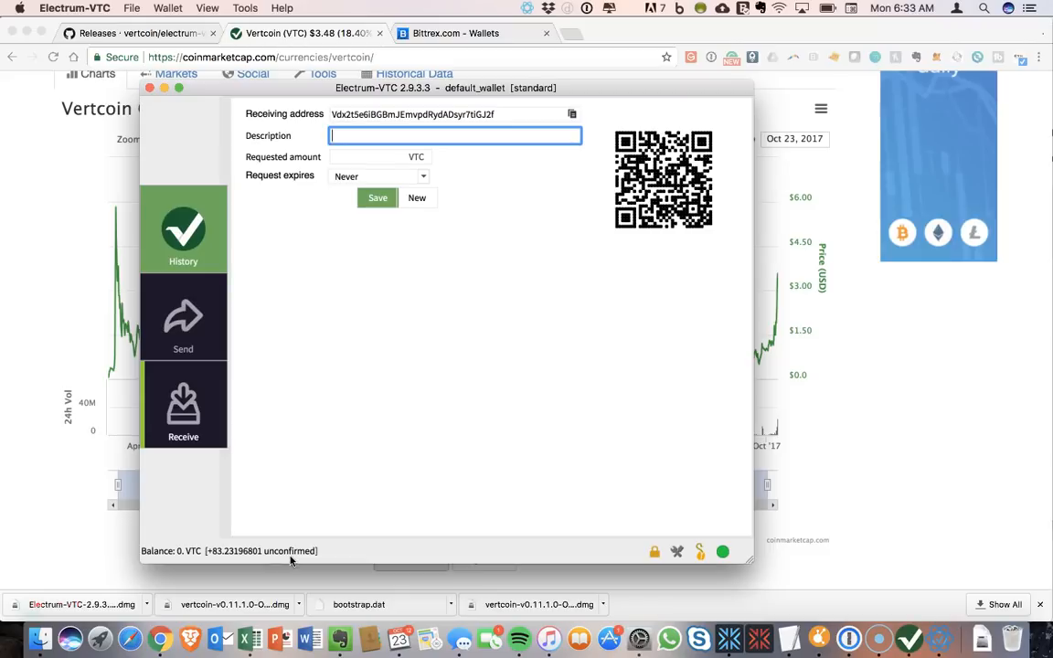
mouse_move(281, 461)
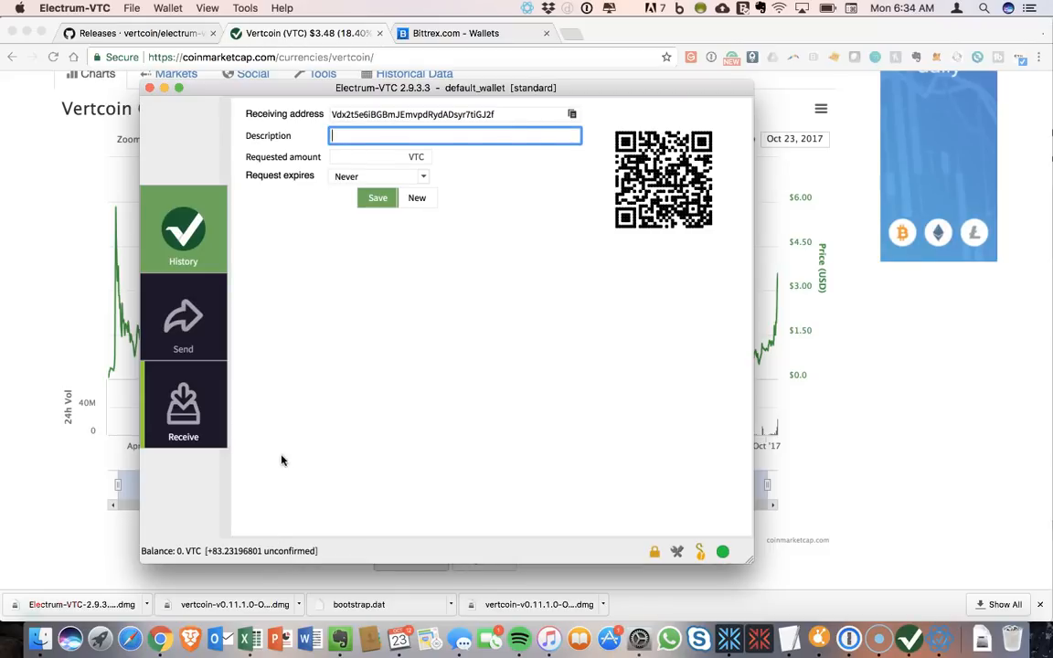
mouse_move(270, 368)
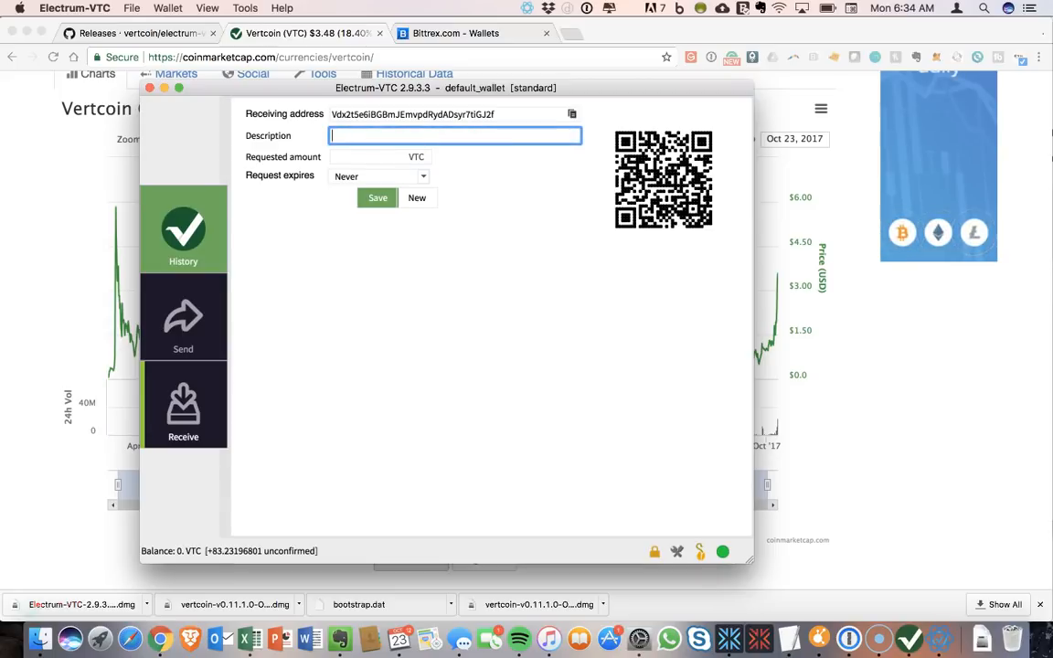
- Enable Show Coins and list the 83.23196801 VTC output at height 0
click(206, 7)
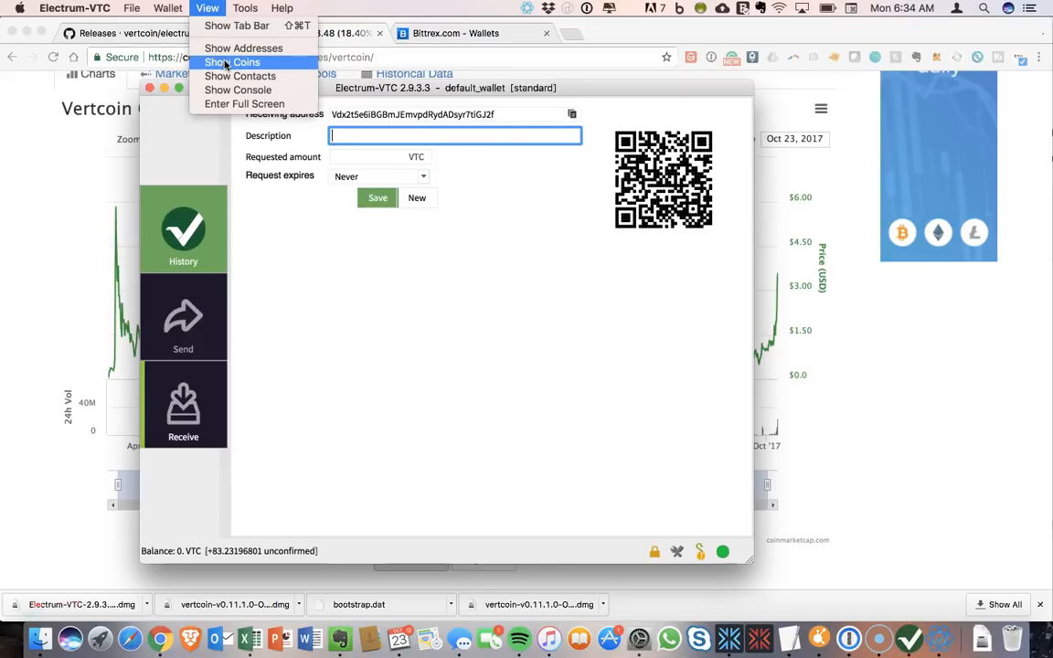
click(233, 62)
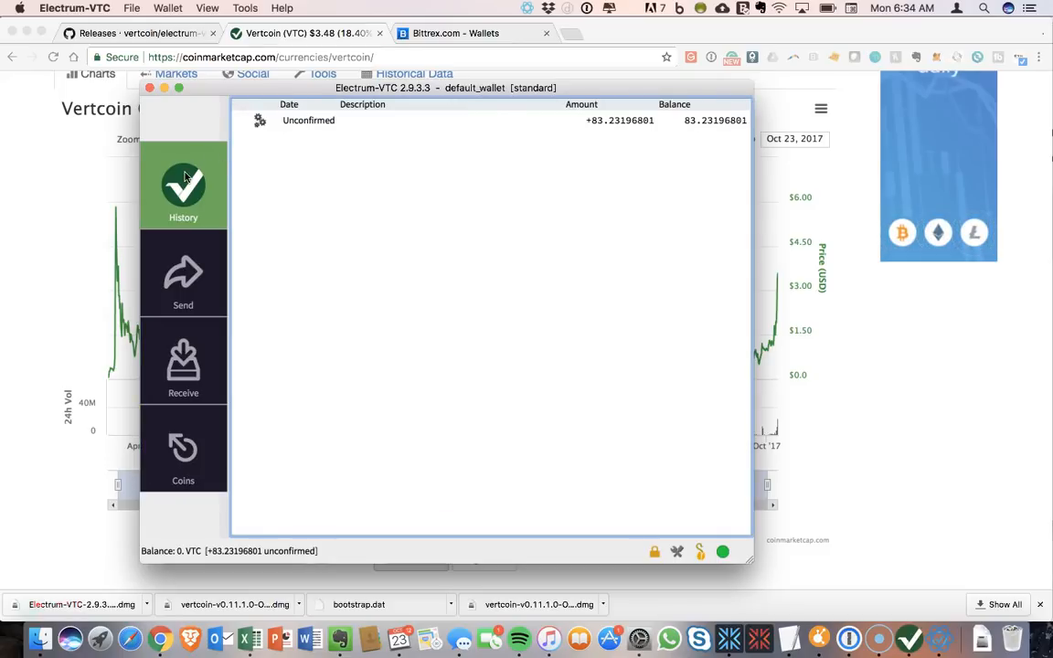
mouse_move(377, 131)
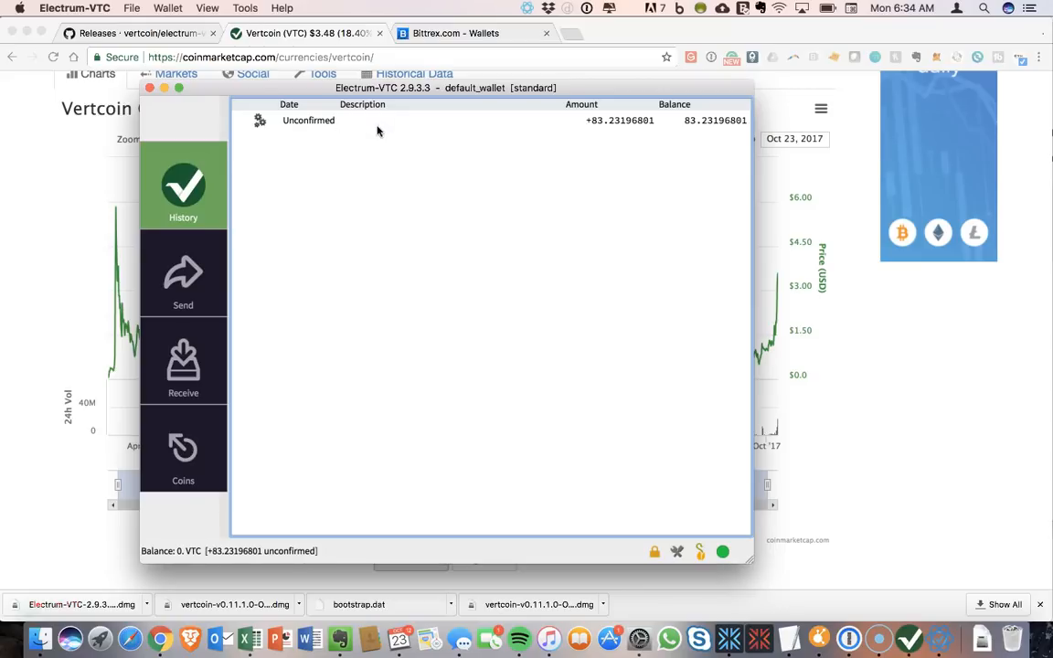
click(183, 447)
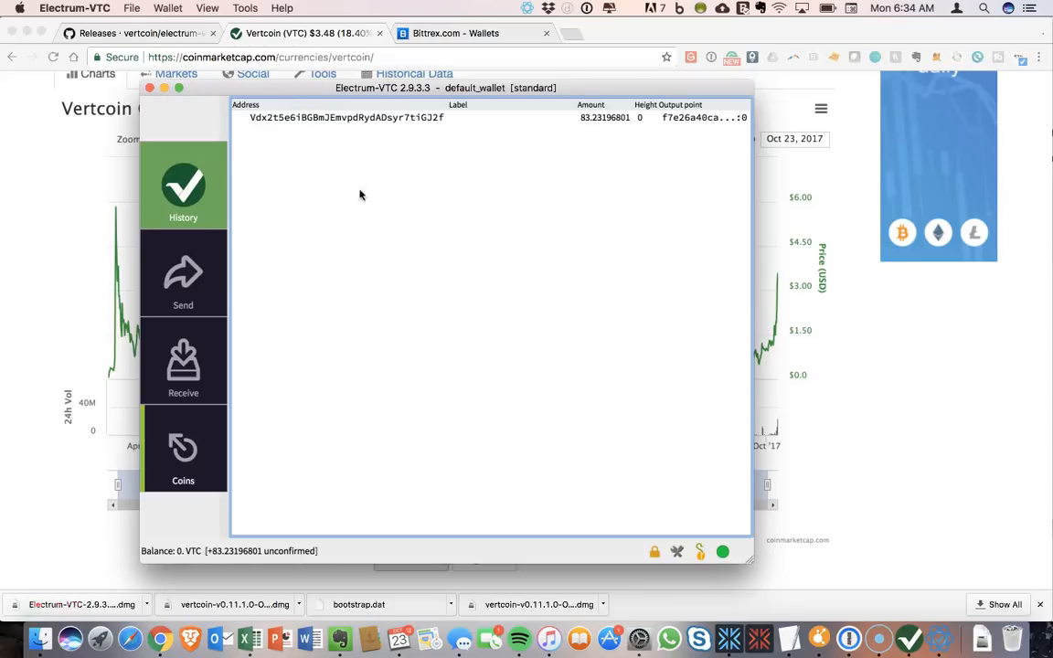
mouse_move(454, 195)
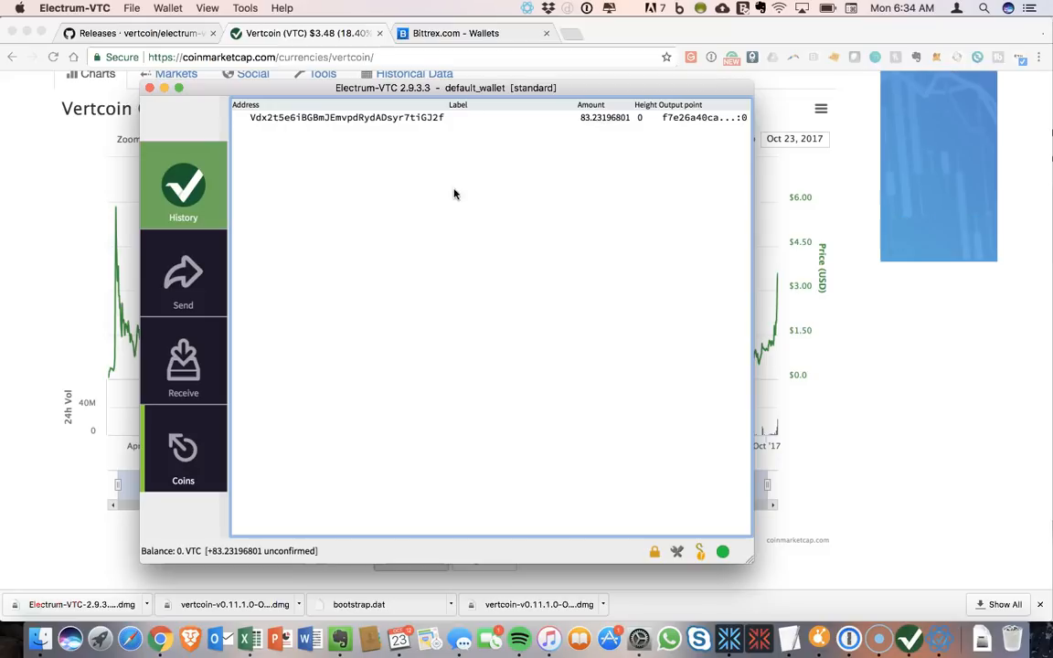
click(207, 7)
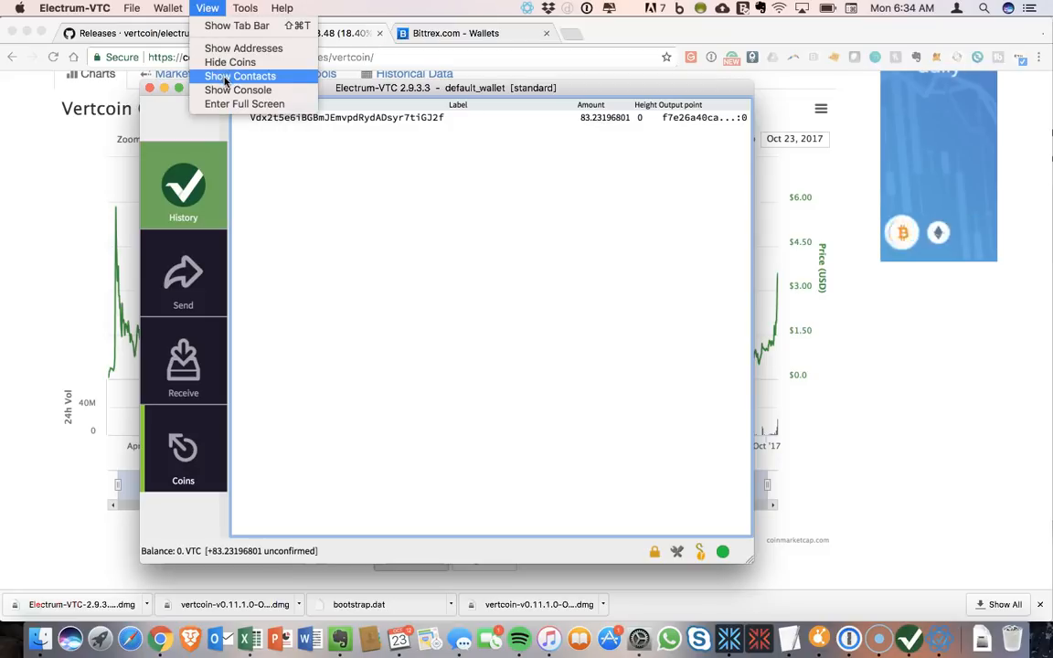
mouse_move(239, 89)
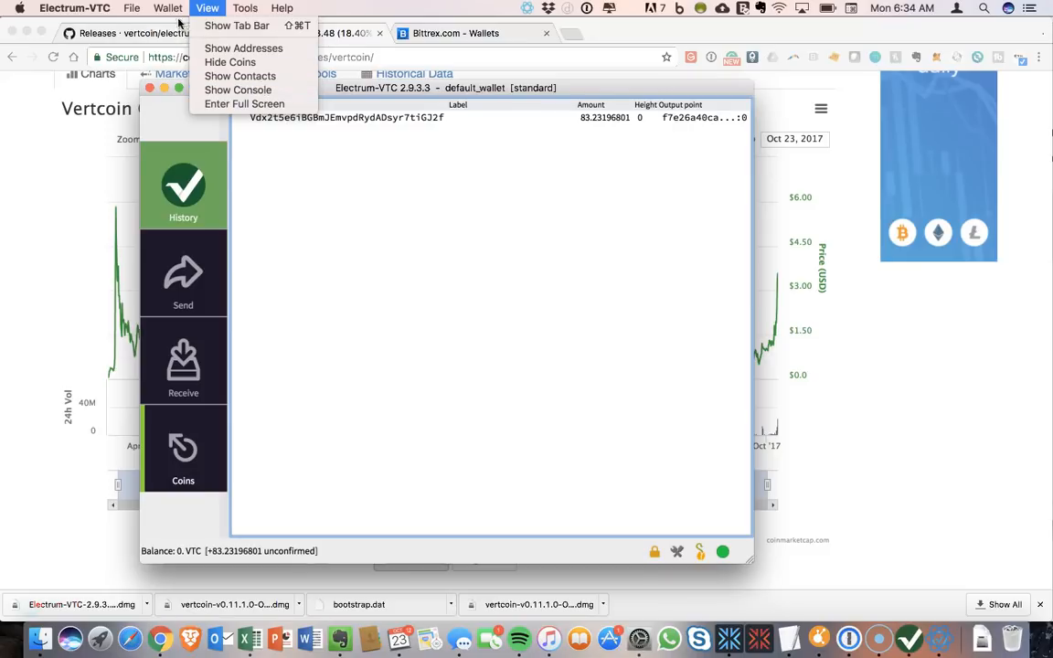
click(167, 7)
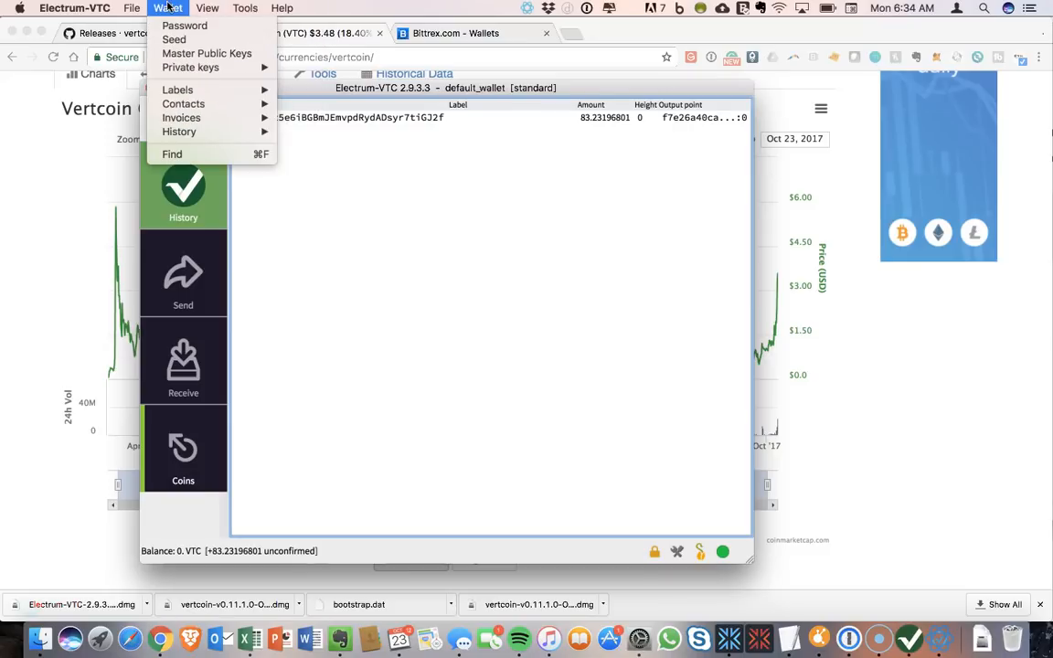
mouse_move(190, 67)
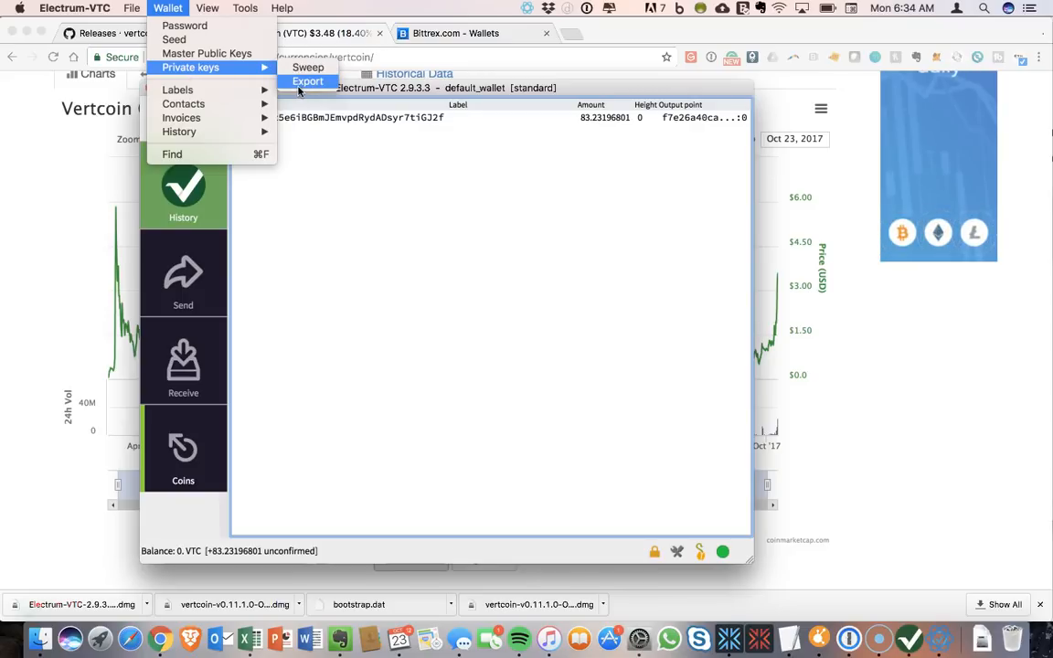
mouse_move(181, 117)
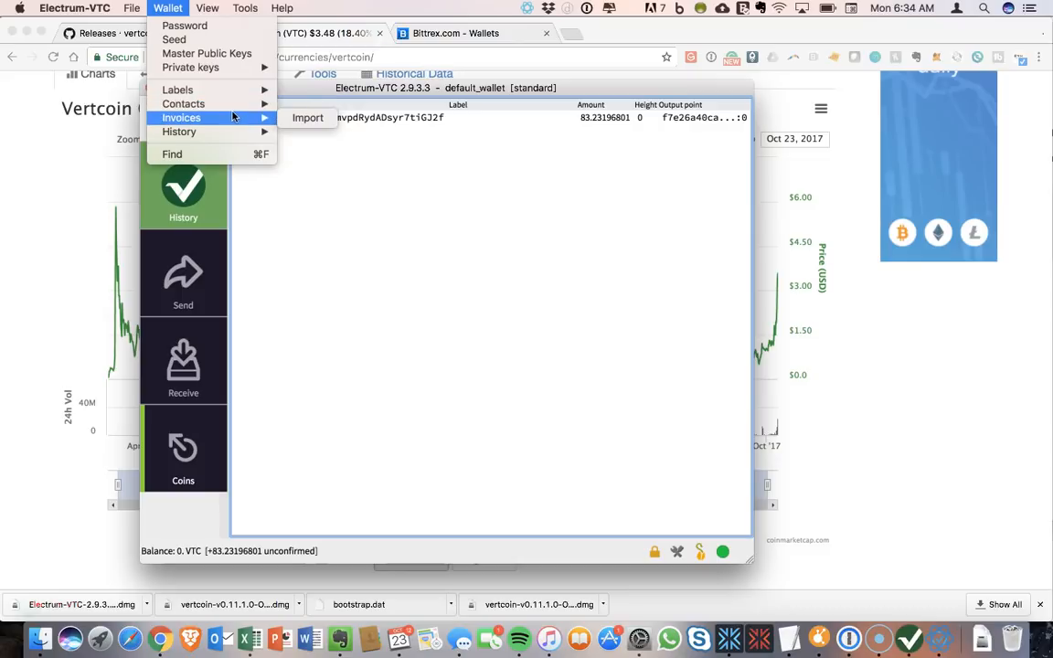
mouse_move(183, 103)
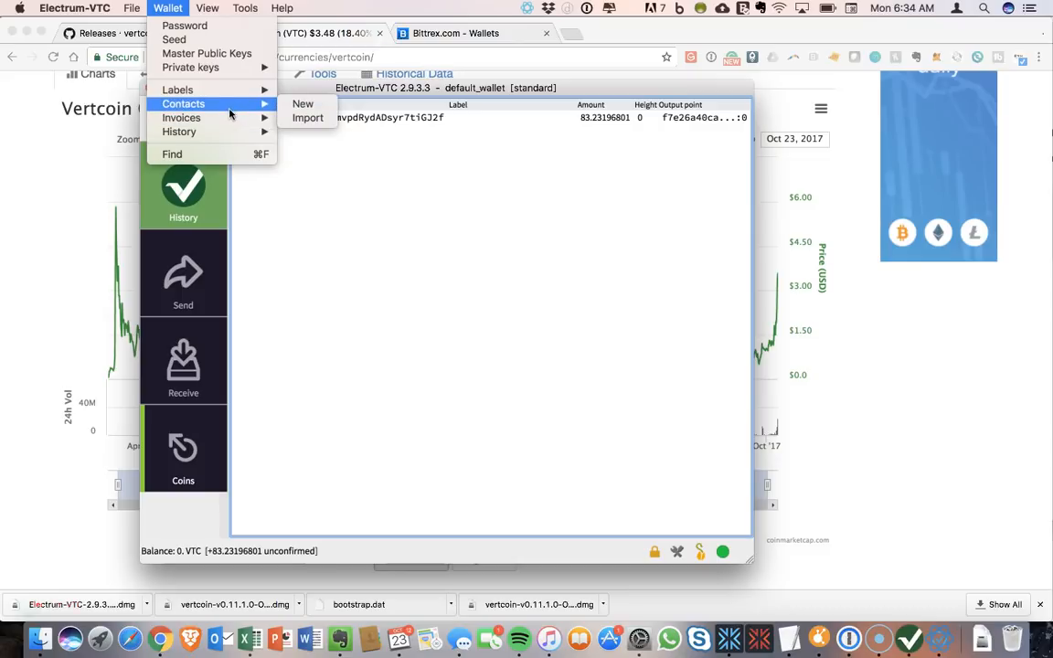
mouse_move(179, 131)
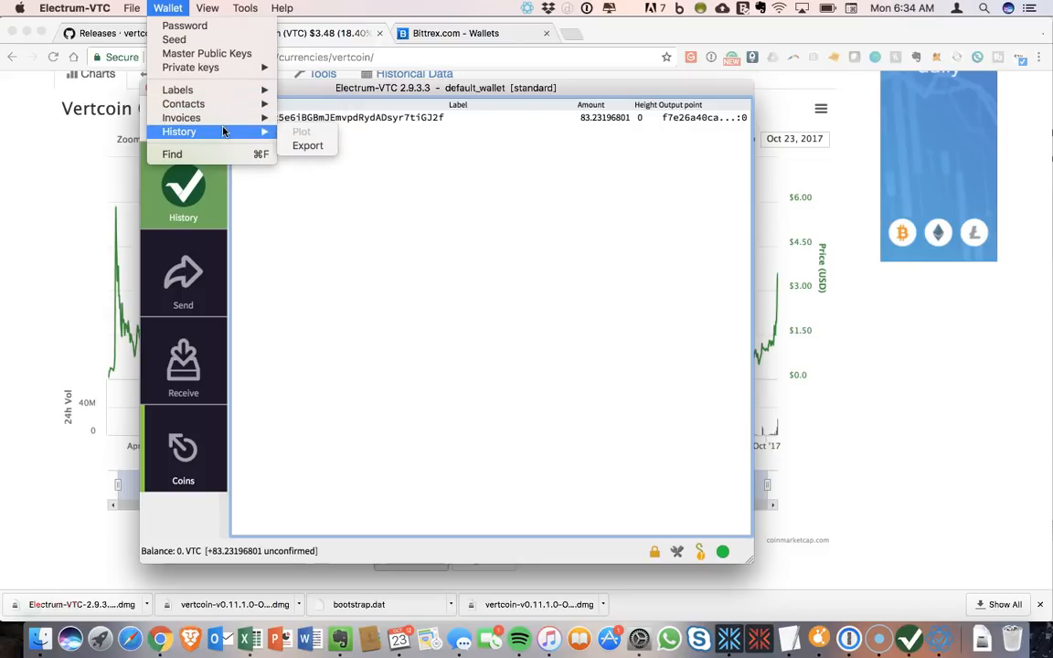
mouse_move(177, 90)
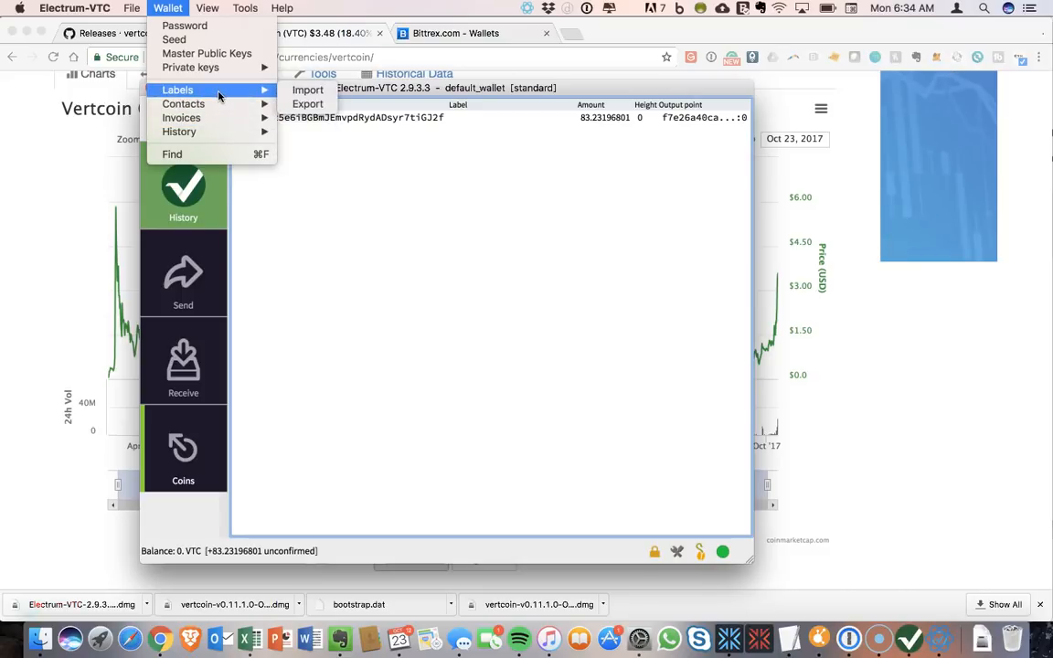
mouse_move(415, 420)
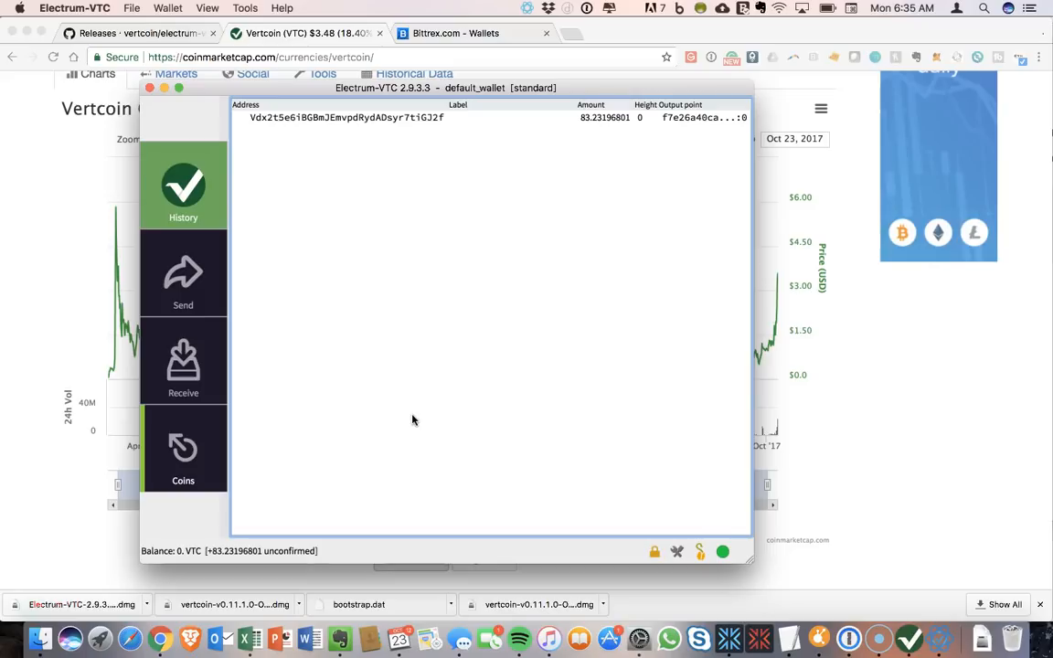
mouse_move(347, 434)
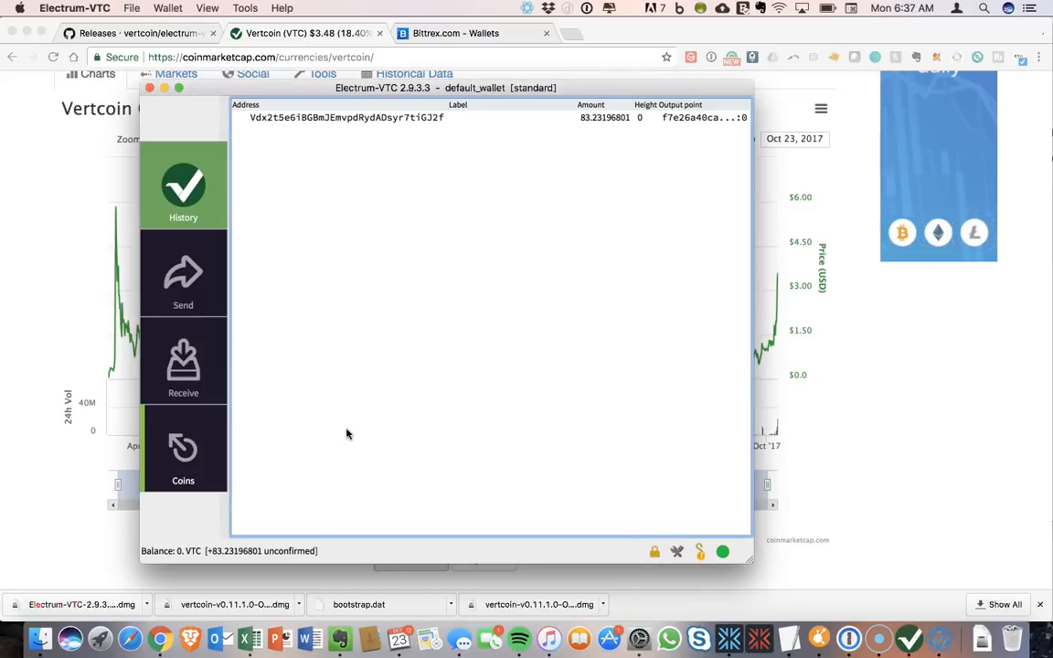